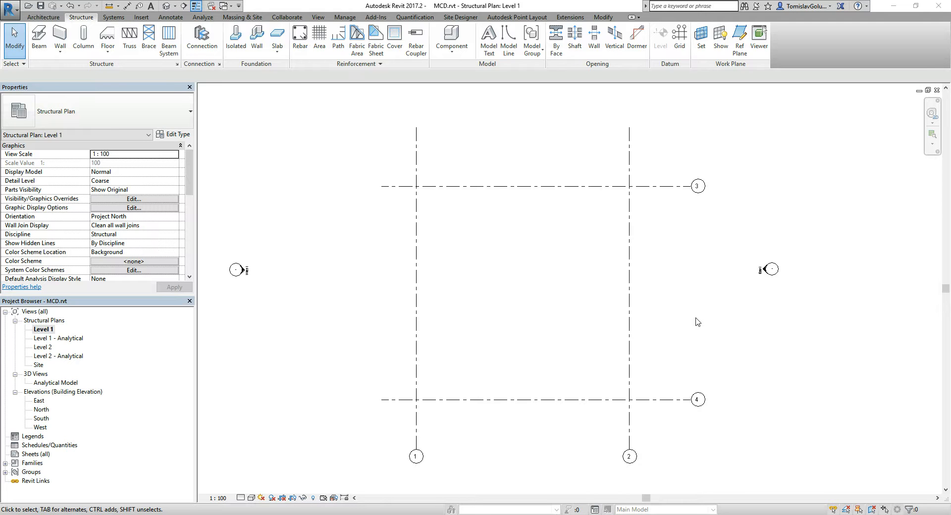
{"action": "mouse_move", "coordinate": [552, 306]}
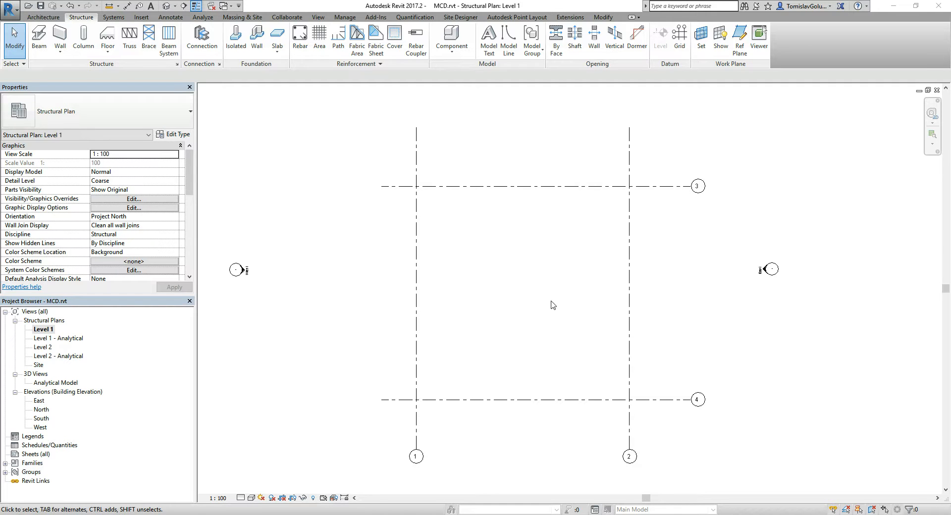
{"action": "mouse_move", "coordinate": [553, 297]}
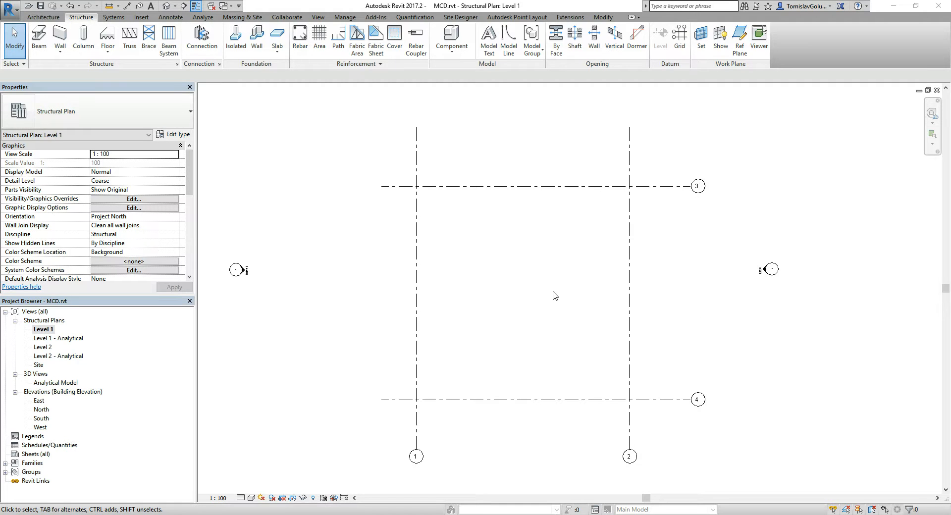
{"action": "mouse_move", "coordinate": [548, 286]}
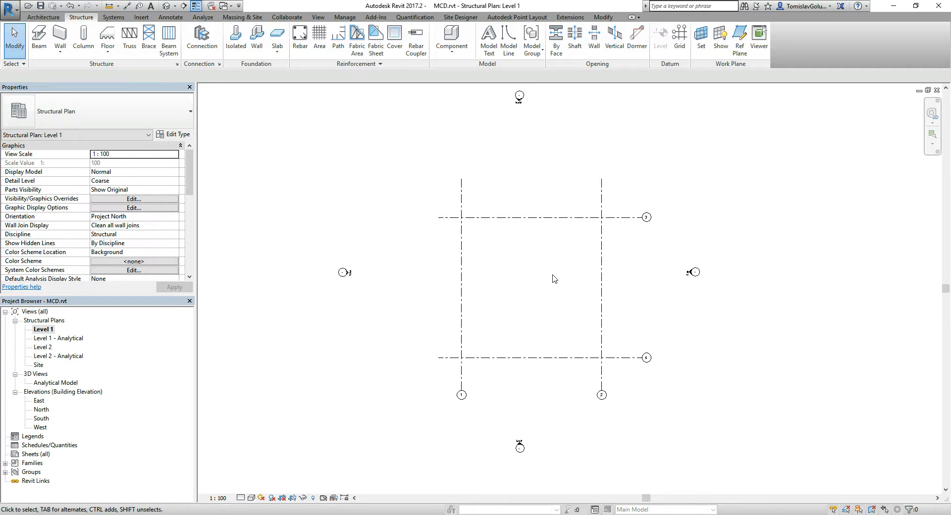
{"action": "mouse_move", "coordinate": [332, 438]}
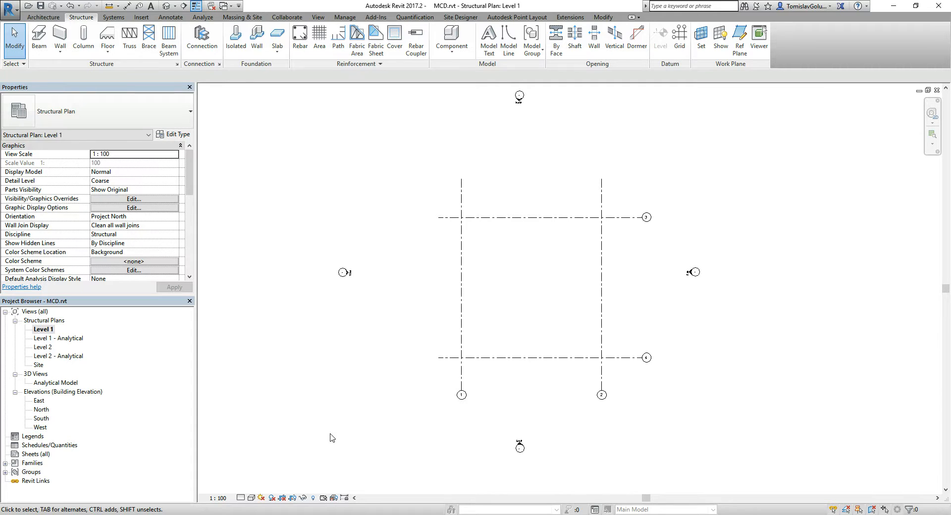
{"action": "mouse_move", "coordinate": [501, 317]}
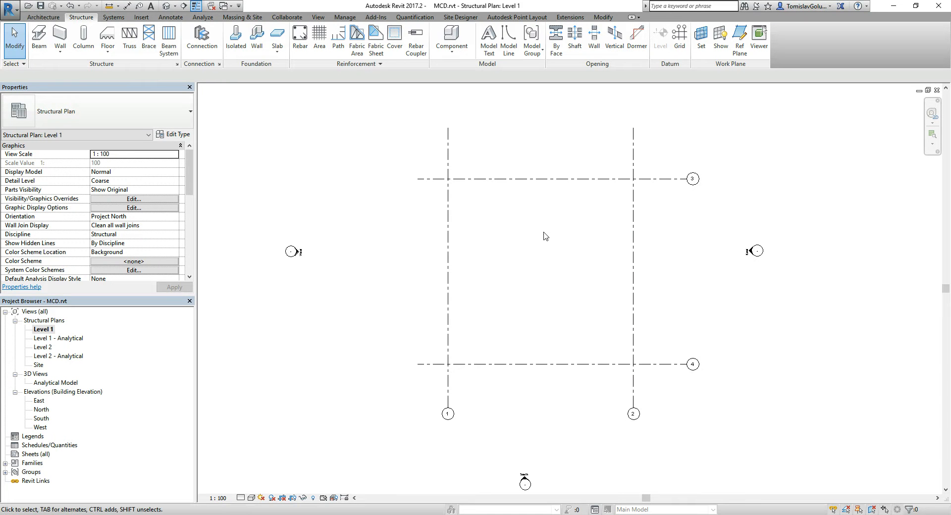
{"action": "mouse_move", "coordinate": [479, 247]}
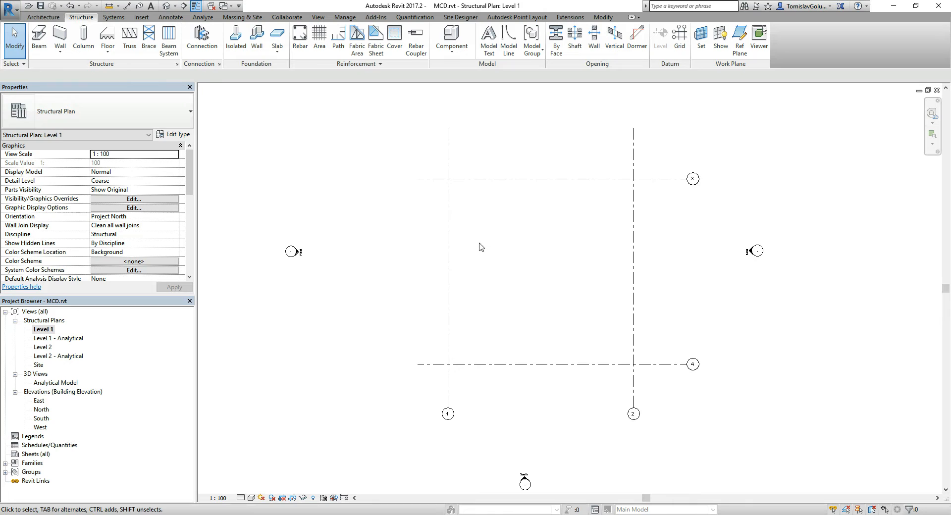
{"action": "mouse_move", "coordinate": [474, 244]}
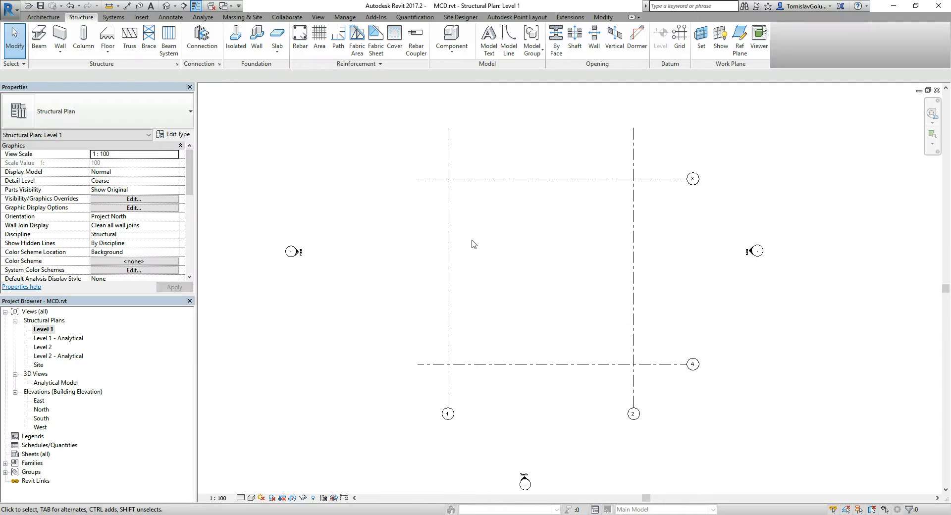
{"action": "mouse_move", "coordinate": [492, 219]}
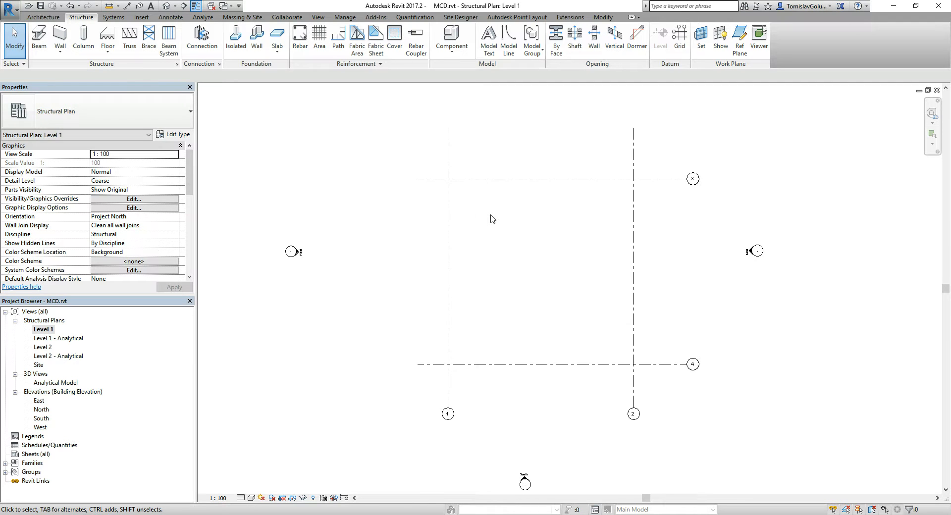
{"action": "mouse_move", "coordinate": [521, 237]}
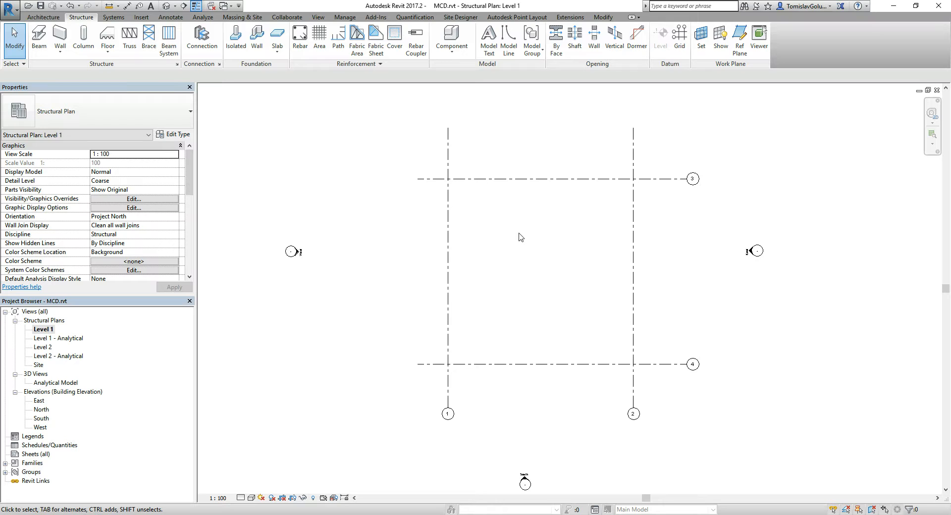
{"action": "mouse_move", "coordinate": [486, 259]}
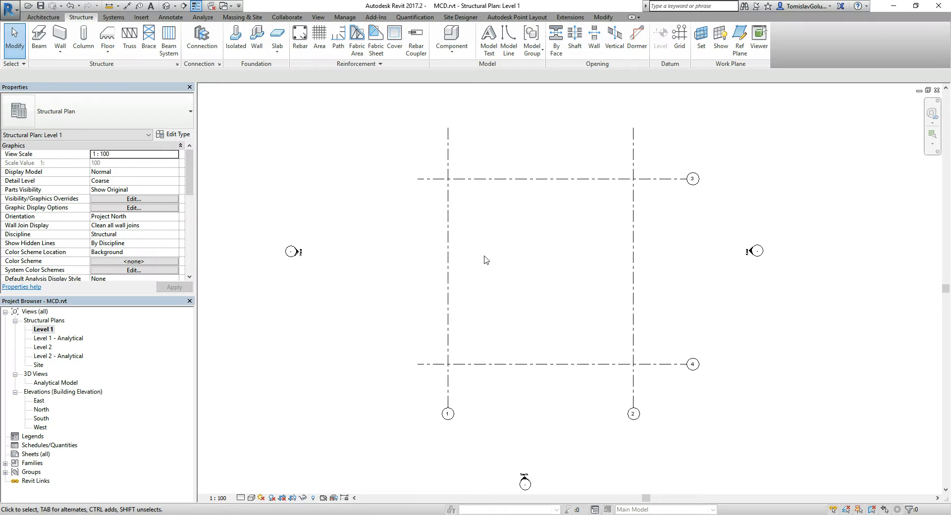
{"action": "mouse_move", "coordinate": [231, 132]}
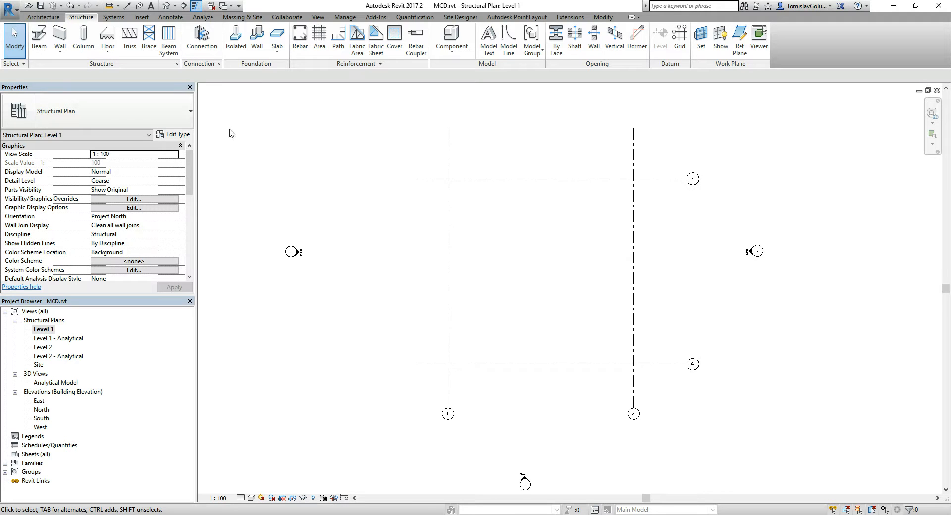
{"action": "mouse_move", "coordinate": [300, 302]}
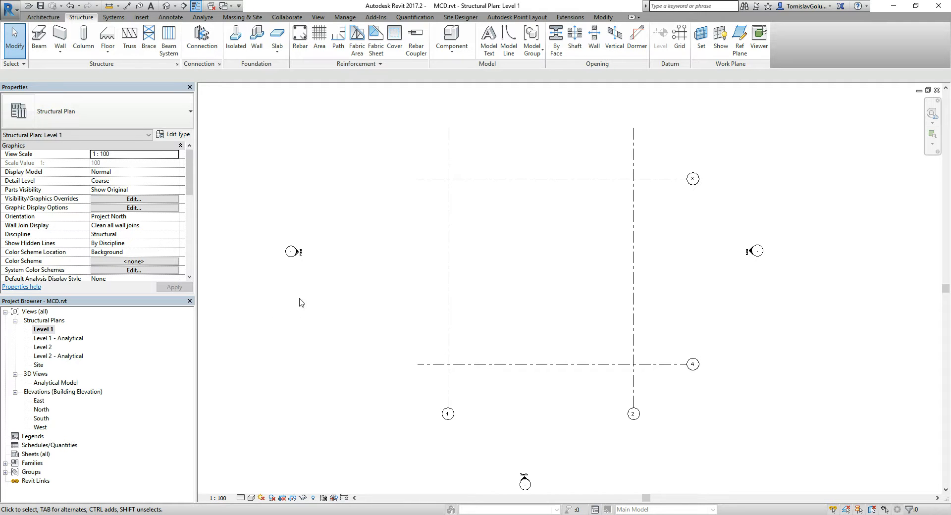
{"action": "mouse_move", "coordinate": [121, 362]}
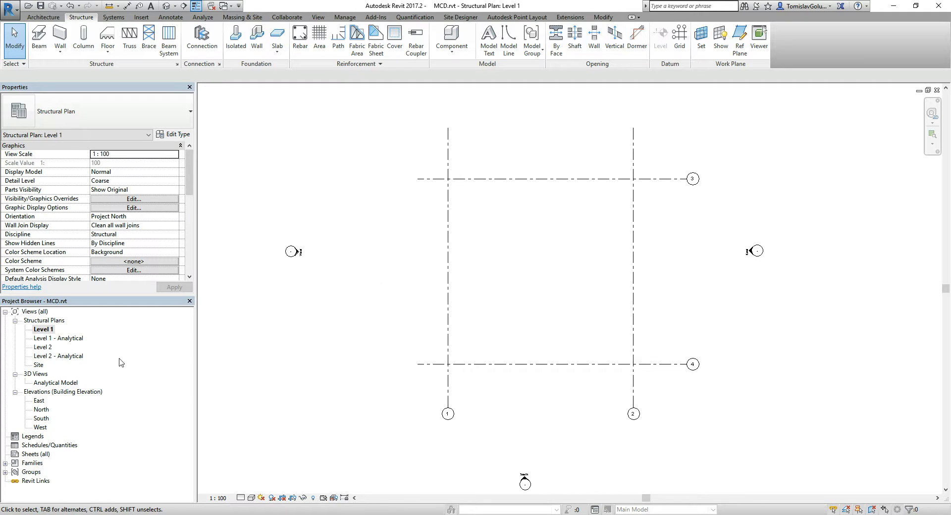
Place 310UC96.8 universal columns at the grid intersections on Level 1, rising to Level 2
{"action": "double_click", "coordinate": [41, 347]}
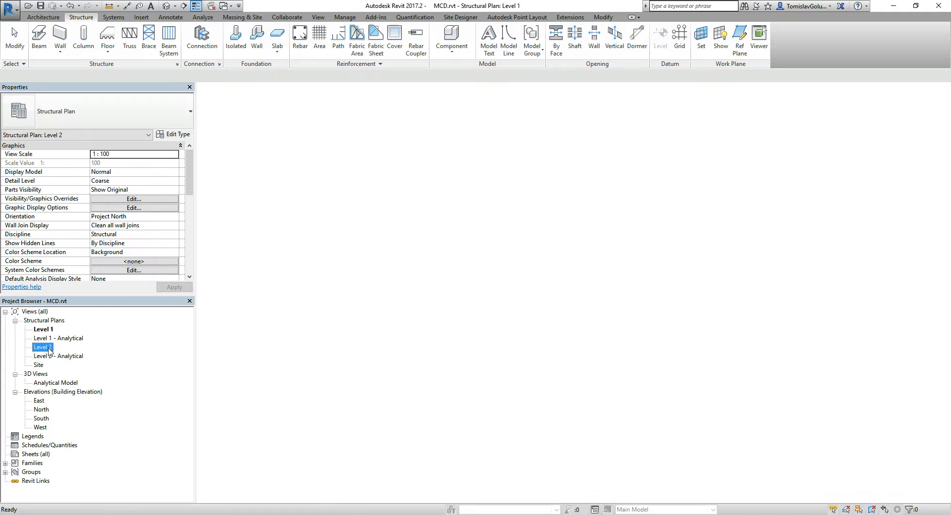
{"action": "double_click", "coordinate": [41, 347]}
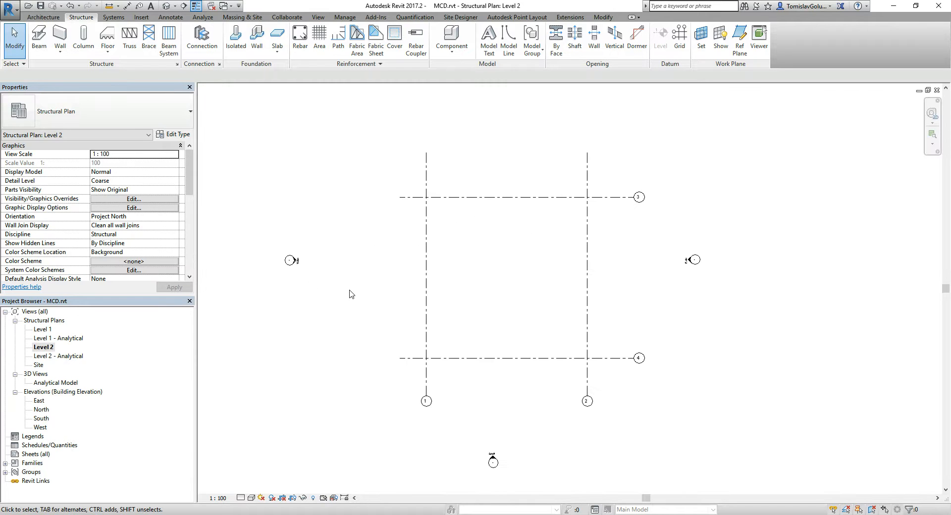
{"action": "double_click", "coordinate": [42, 329]}
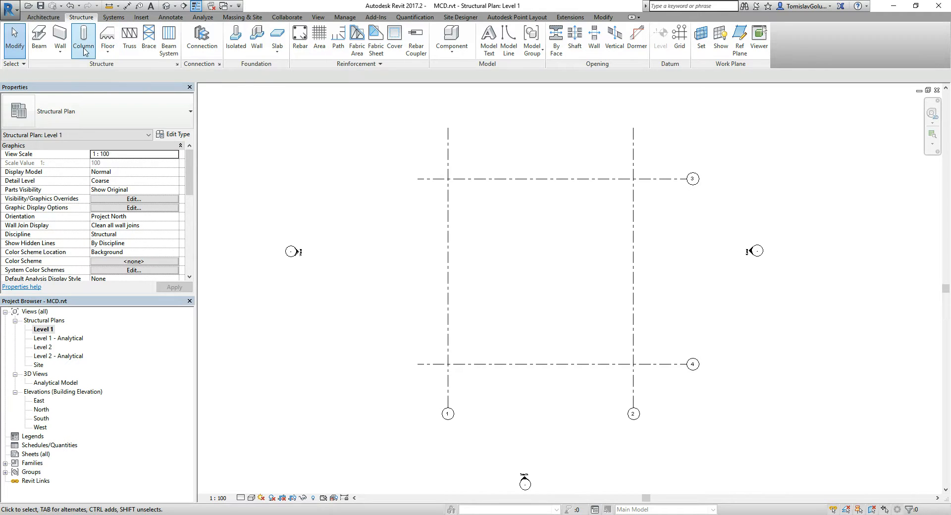
{"action": "left_click", "coordinate": [83, 37]}
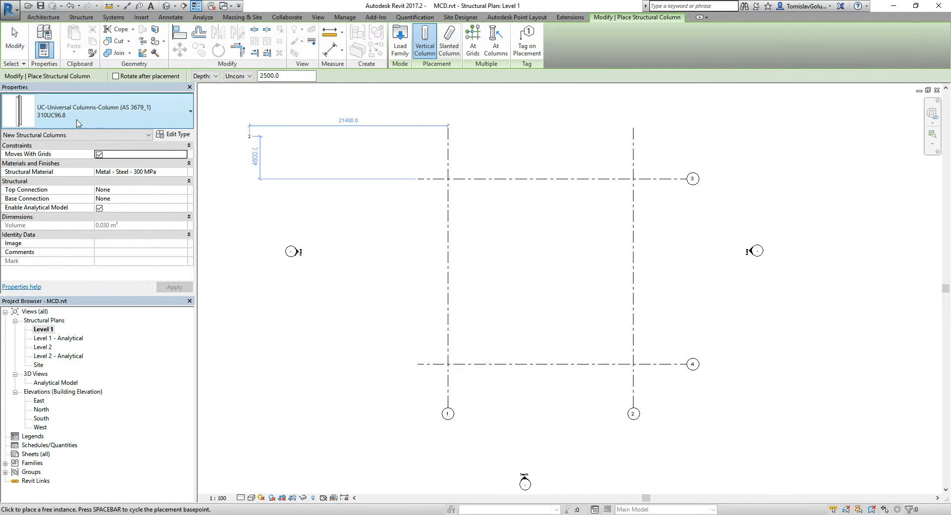
{"action": "mouse_move", "coordinate": [85, 123]}
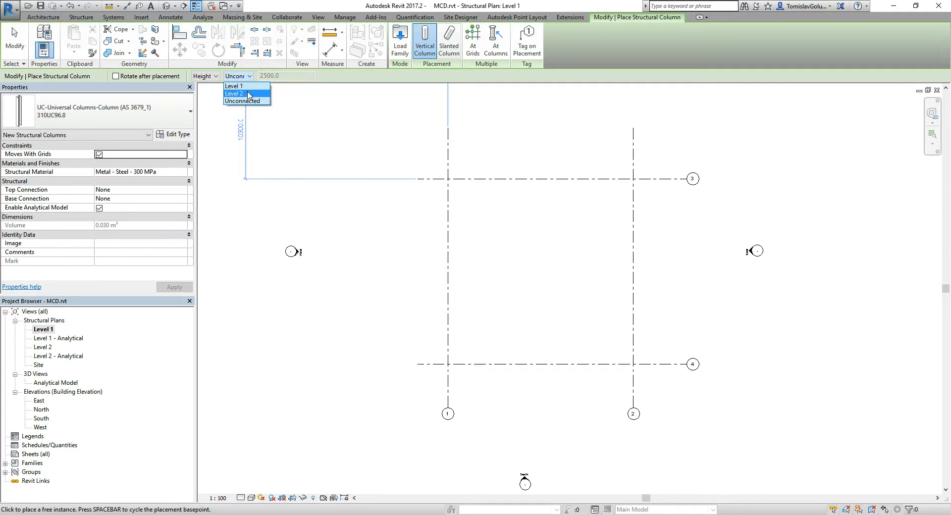
{"action": "left_click", "coordinate": [246, 92]}
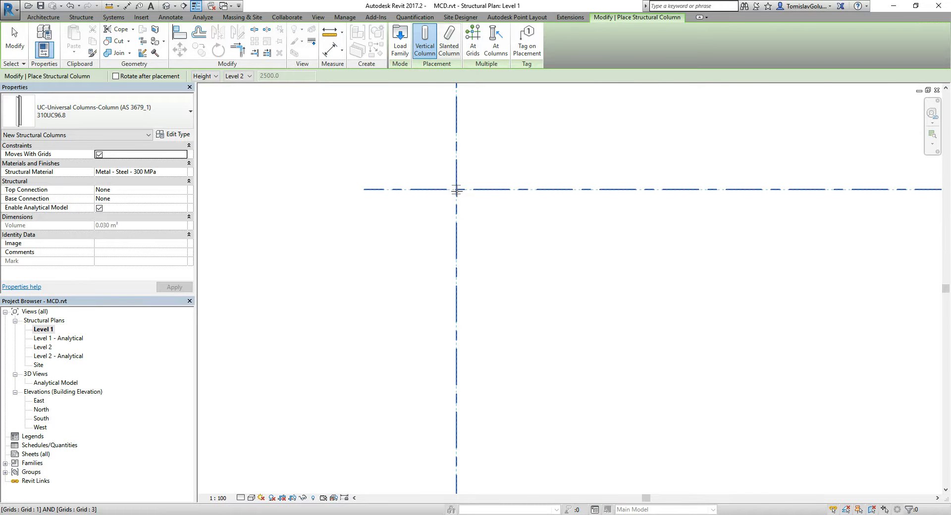
{"action": "mouse_move", "coordinate": [456, 190]}
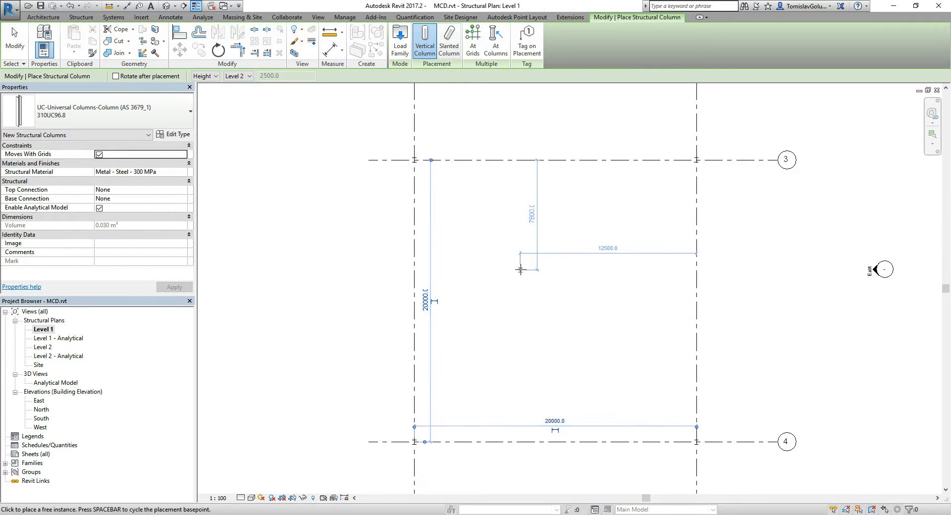
{"action": "key", "text": "Escape"}
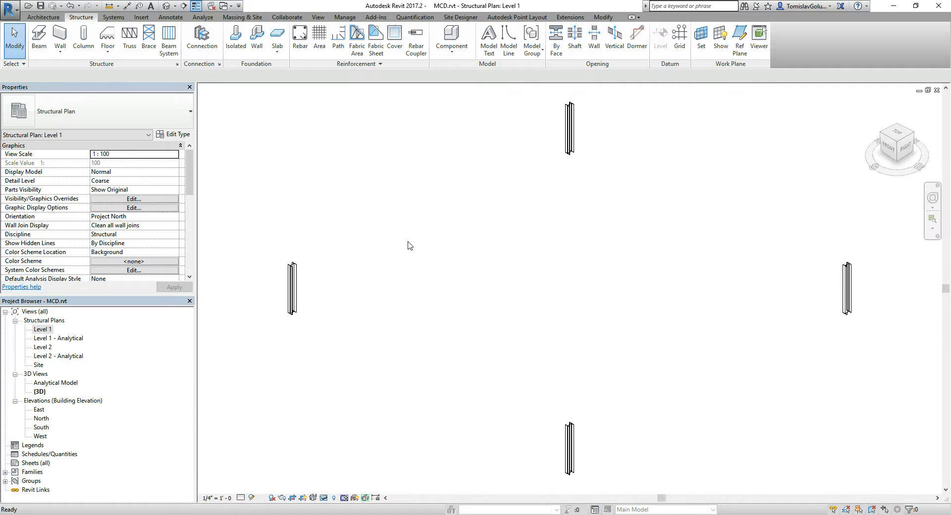
Check the column in the East elevation, then switch to the Level 2 structural plan
{"action": "double_click", "coordinate": [39, 392]}
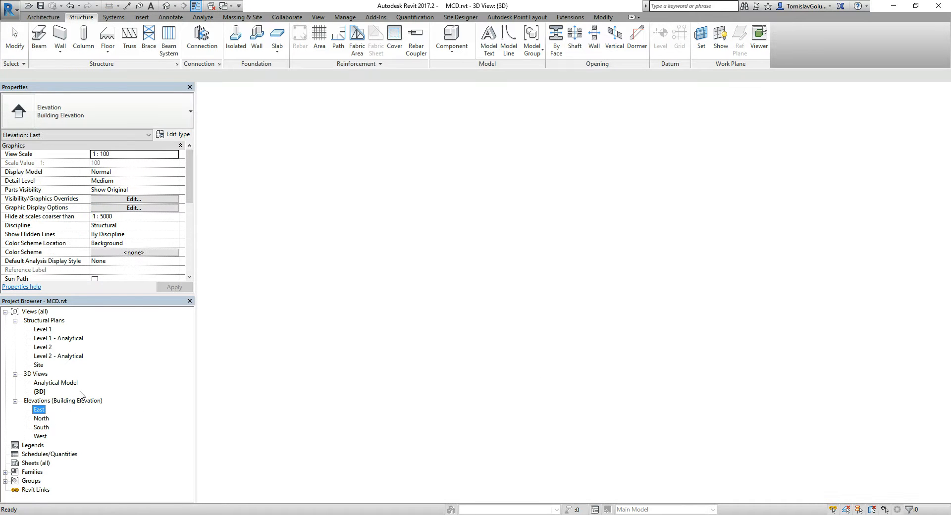
{"action": "double_click", "coordinate": [38, 410]}
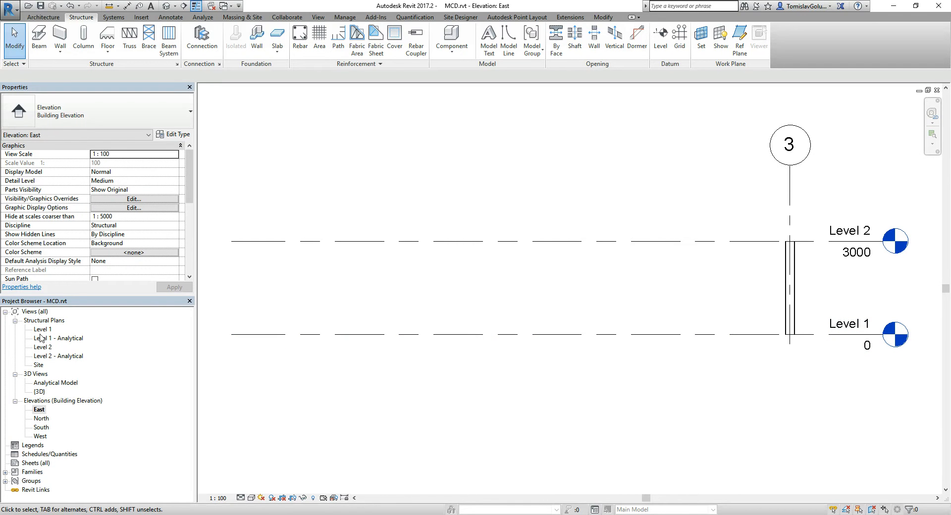
{"action": "double_click", "coordinate": [43, 329]}
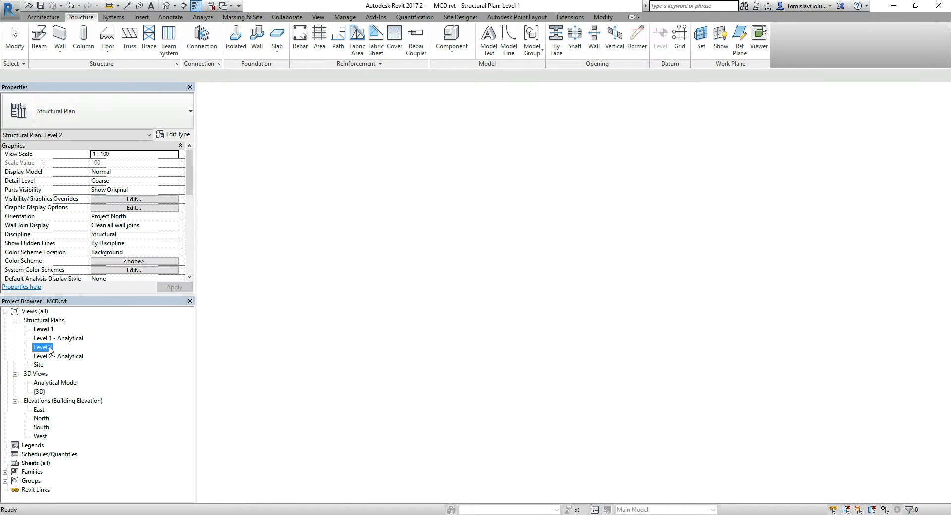
{"action": "double_click", "coordinate": [41, 347]}
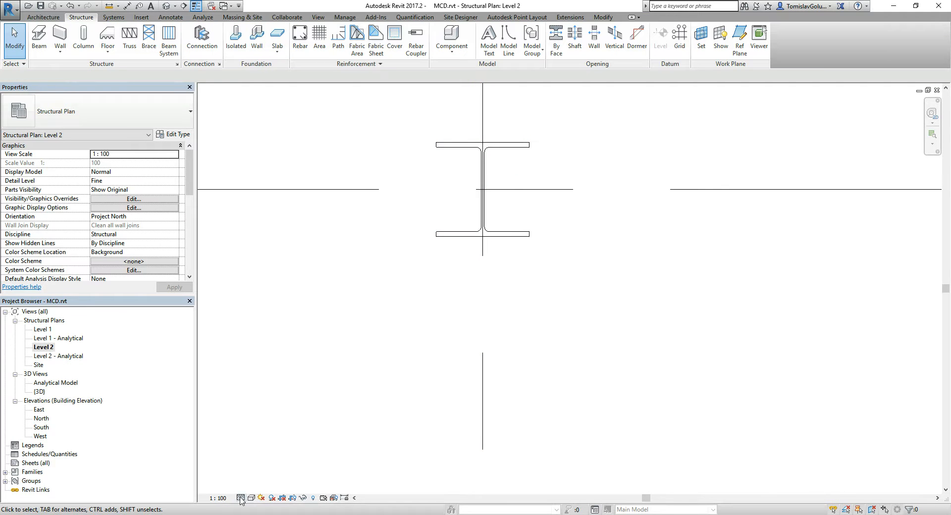
Switch the Level 2 plan's visual style to Shaded
{"action": "left_click", "coordinate": [250, 499]}
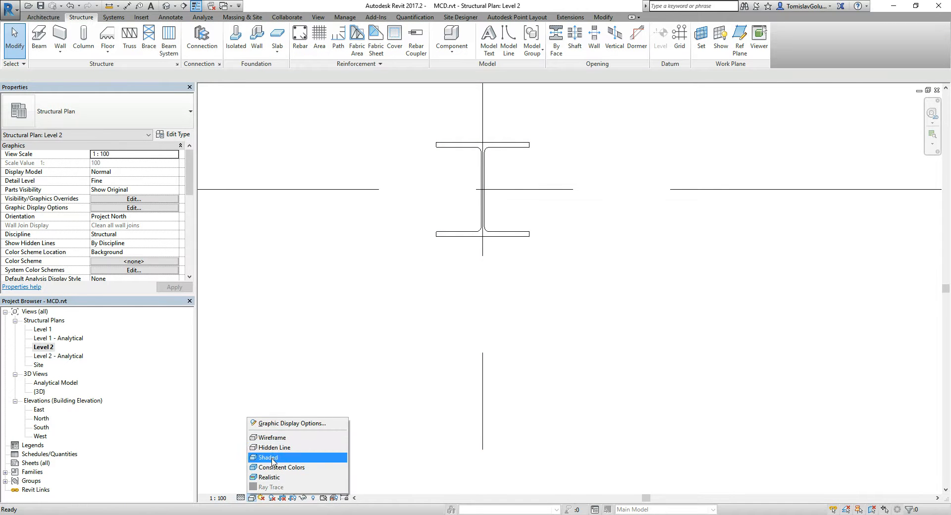
{"action": "left_click", "coordinate": [268, 457]}
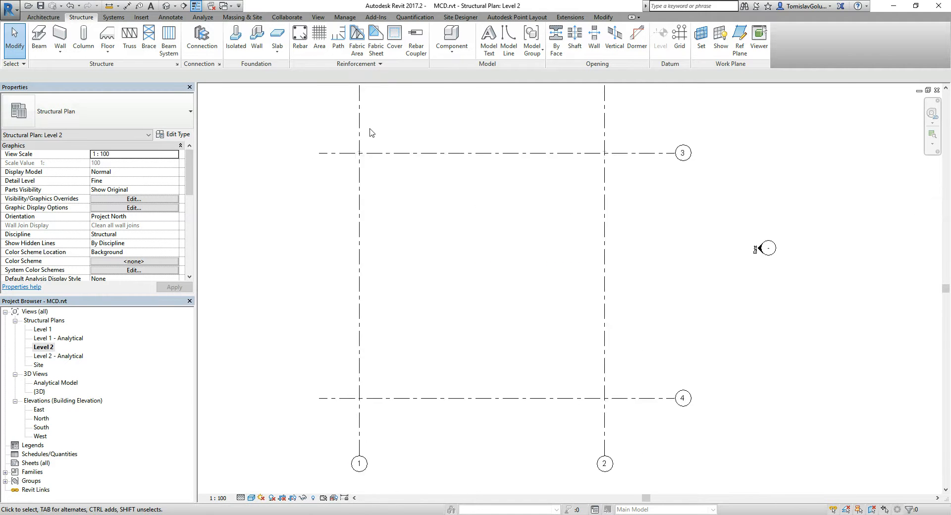
{"action": "left_click", "coordinate": [252, 498]}
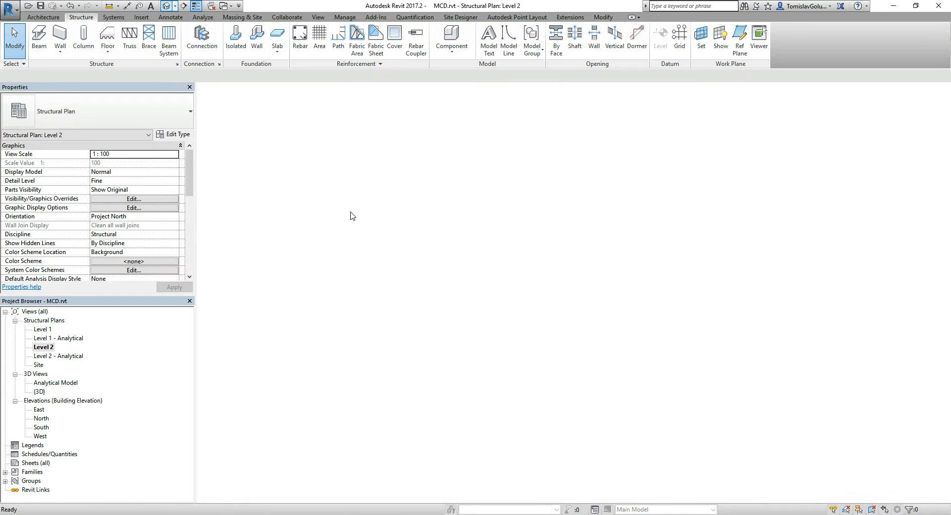
Set Level 2's elevation to 15000 in the East elevation, then review the frame in 3D
{"action": "double_click", "coordinate": [37, 391]}
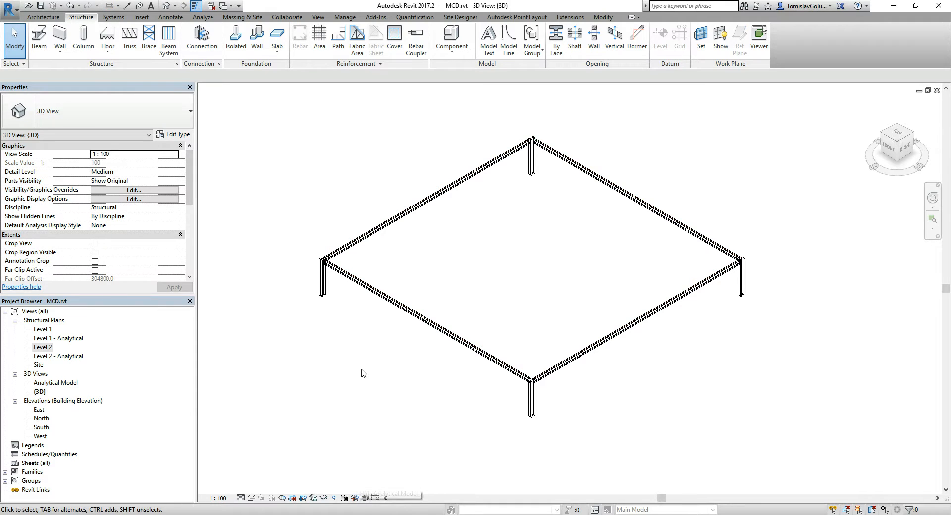
{"action": "mouse_move", "coordinate": [252, 498]}
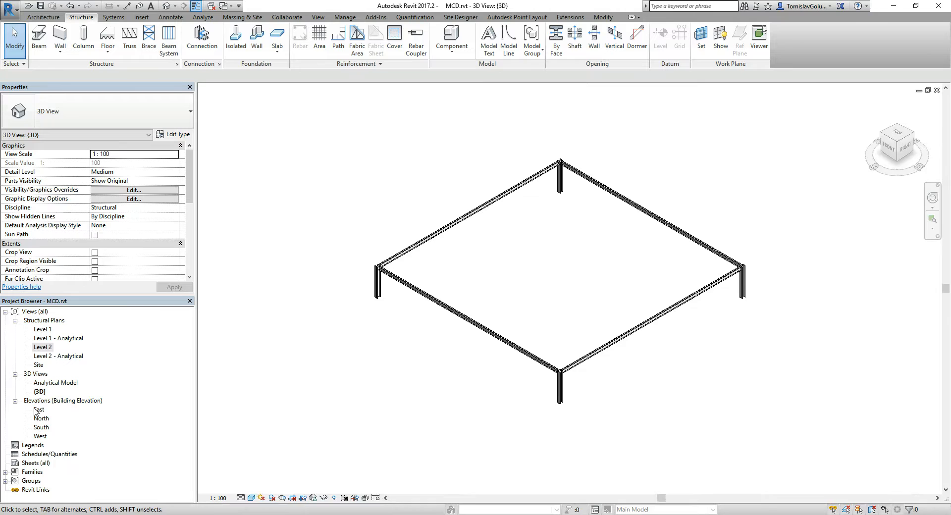
{"action": "double_click", "coordinate": [38, 410]}
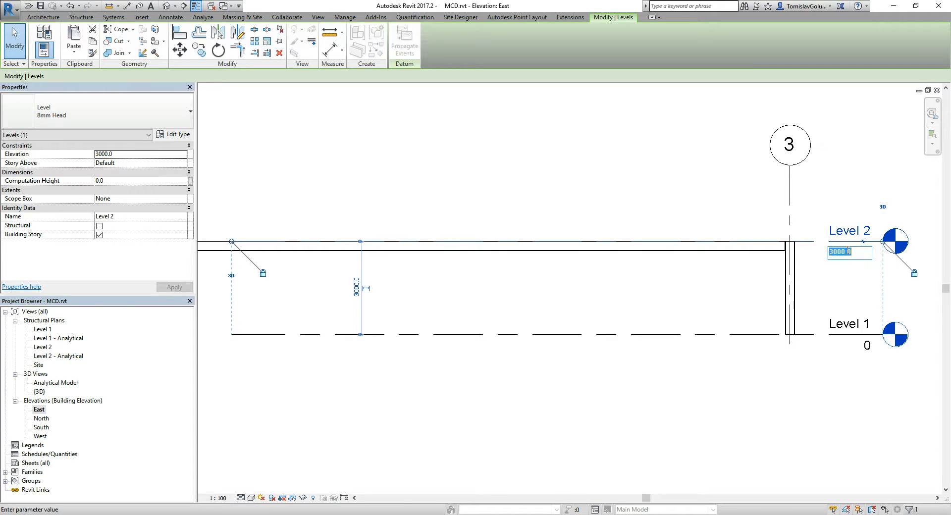
{"action": "type", "text": "15000"}
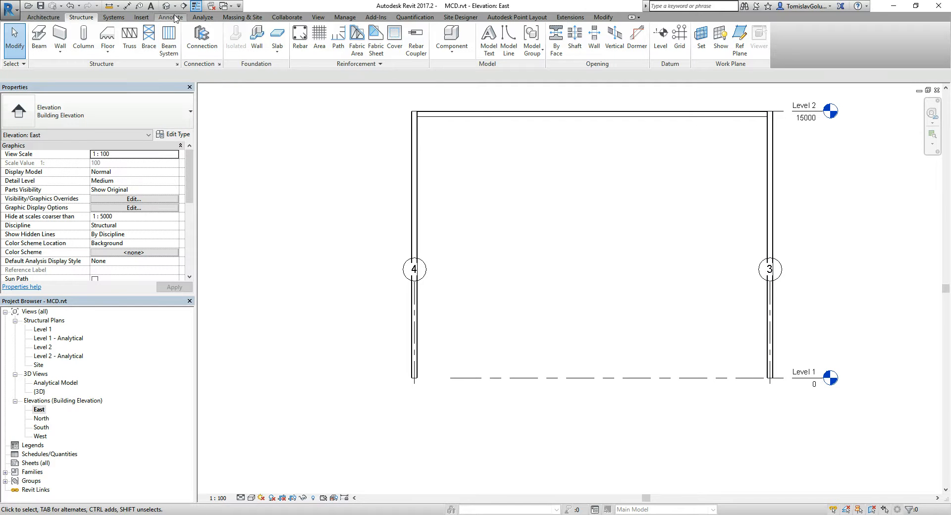
{"action": "double_click", "coordinate": [40, 392]}
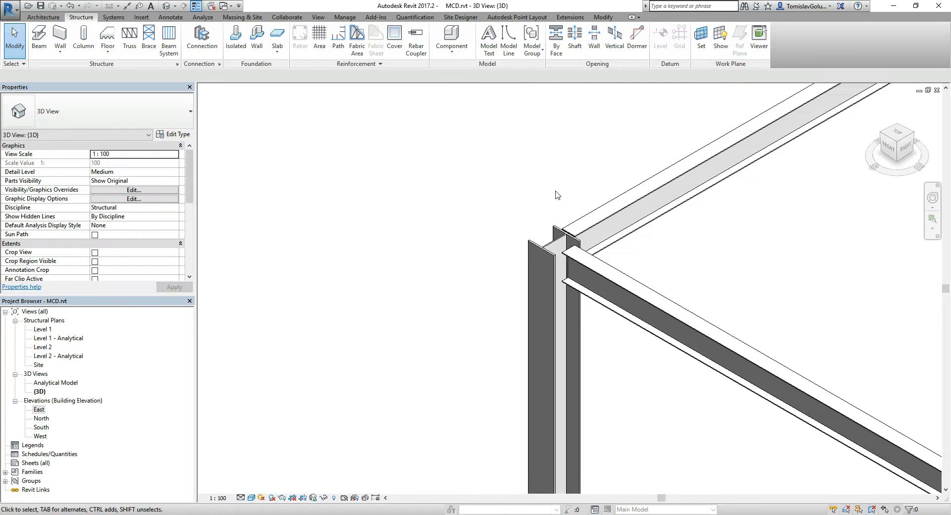
{"action": "mouse_move", "coordinate": [339, 120]}
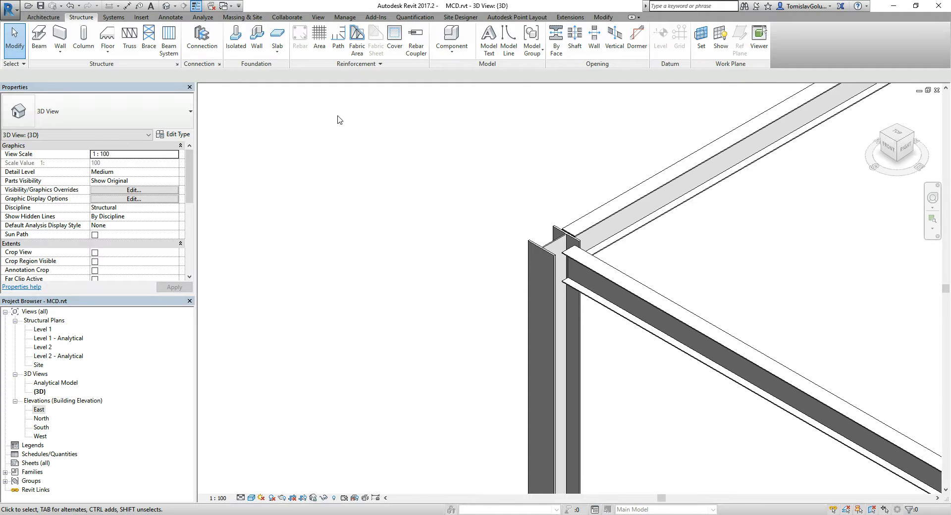
{"action": "mouse_move", "coordinate": [221, 64]}
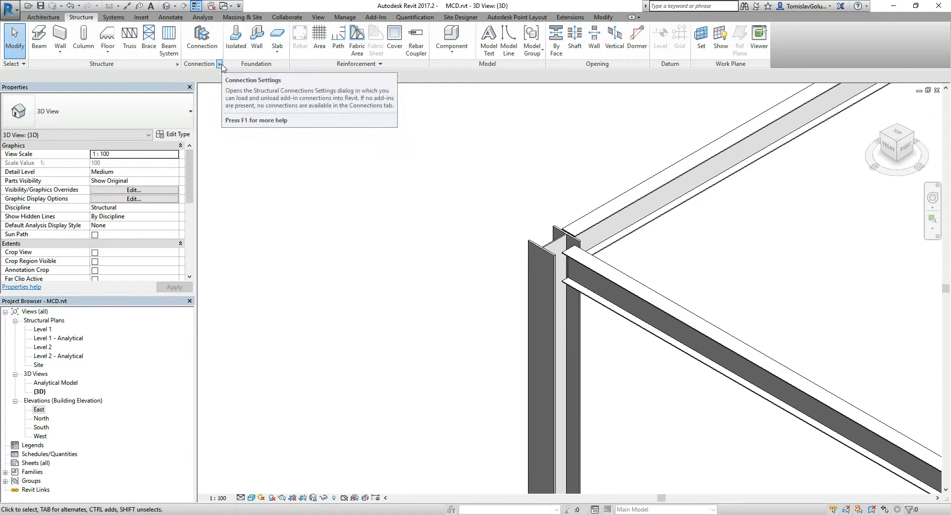
{"action": "mouse_move", "coordinate": [359, 200]}
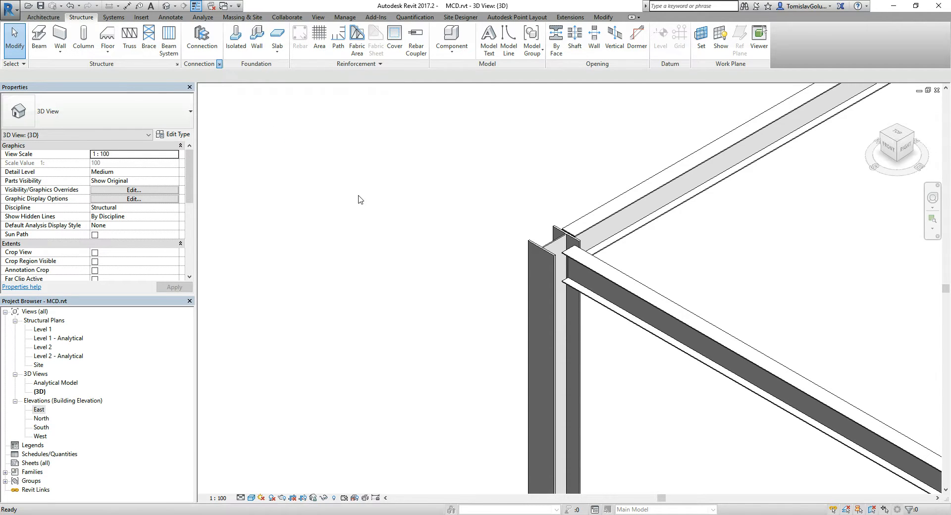
{"action": "mouse_move", "coordinate": [403, 205]}
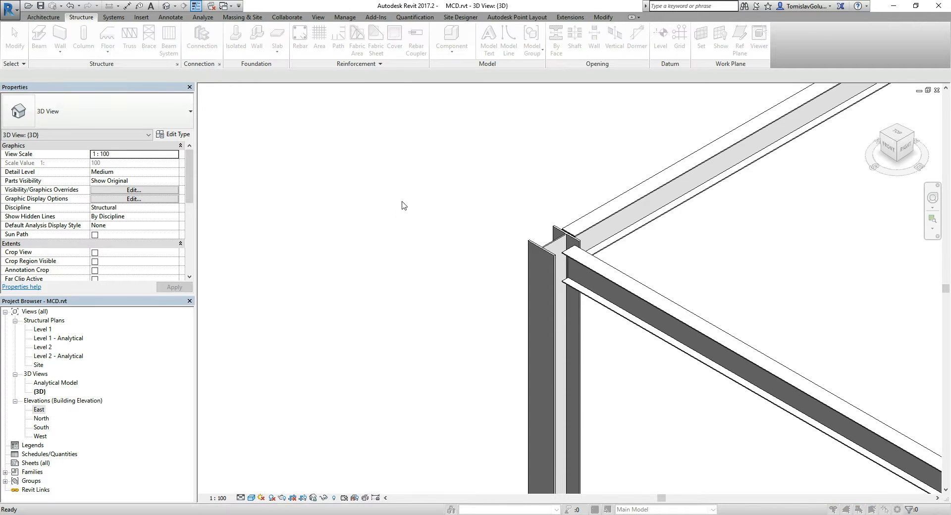
{"action": "mouse_move", "coordinate": [399, 199]}
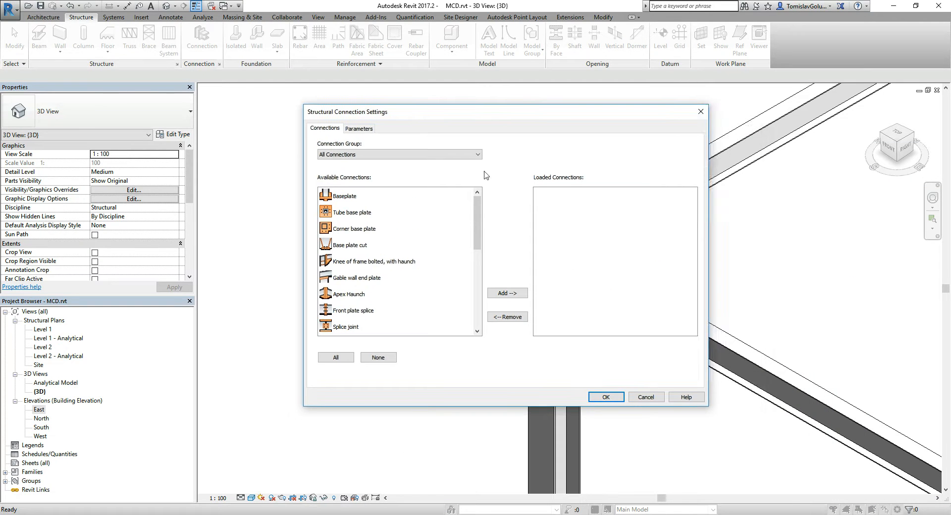
Load the Baseplate and Shear plate connection types and add a base plate connection
{"action": "scroll", "scroll_direction": "down", "scroll_amount": 3}
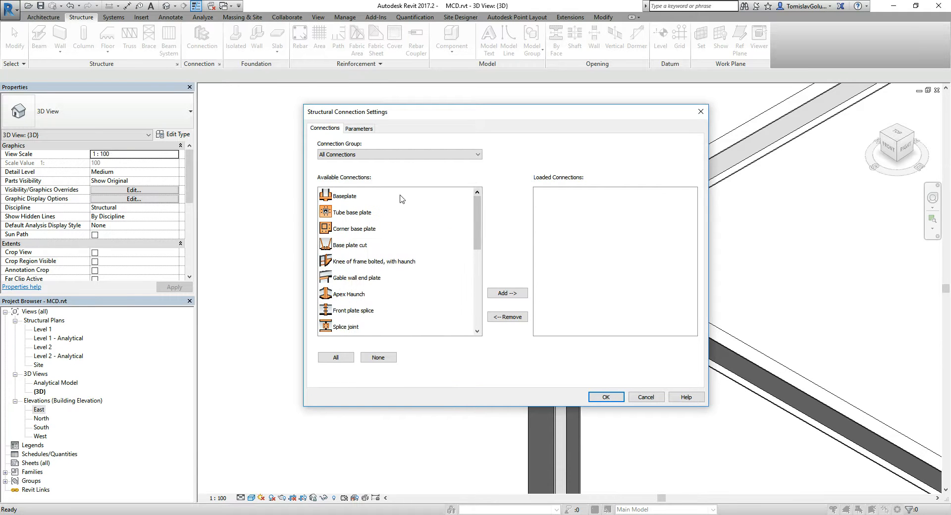
{"action": "scroll", "scroll_direction": "down", "scroll_amount": 3}
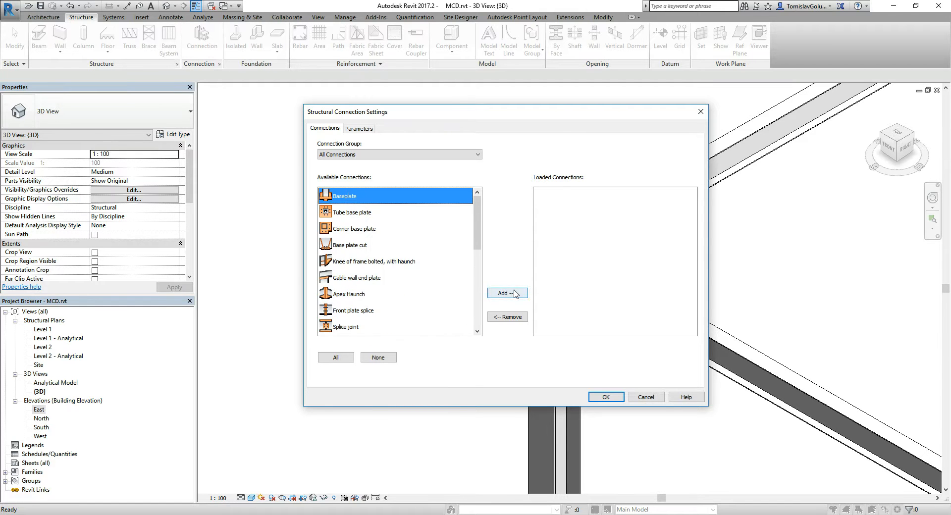
{"action": "left_click", "coordinate": [506, 293]}
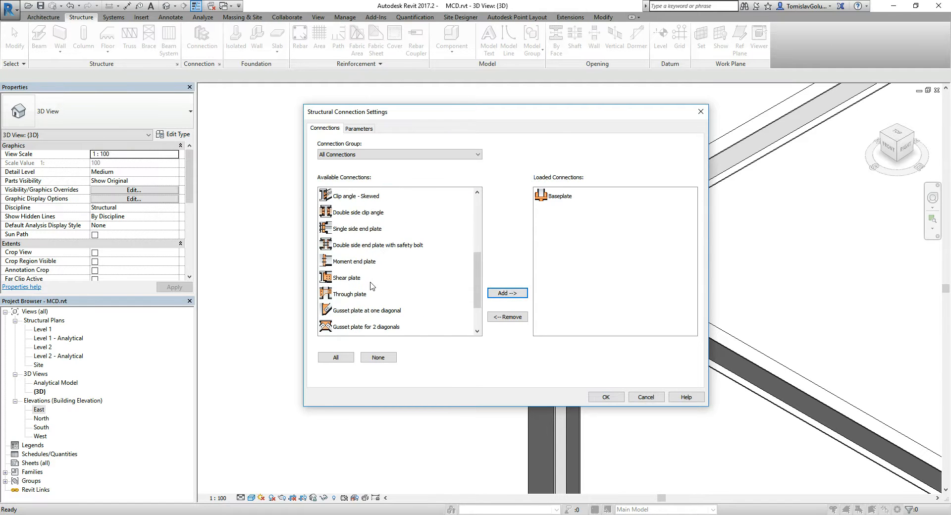
{"action": "left_click", "coordinate": [508, 293]}
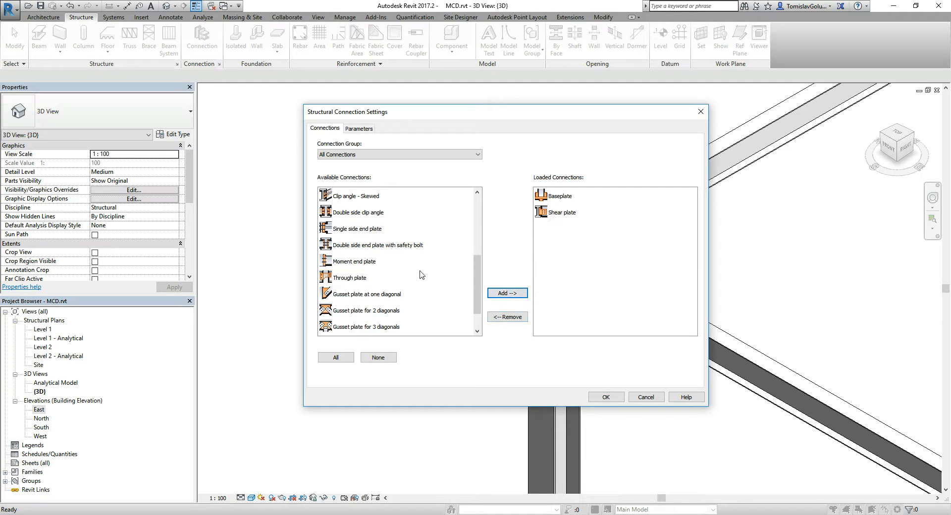
{"action": "left_click", "coordinate": [605, 397]}
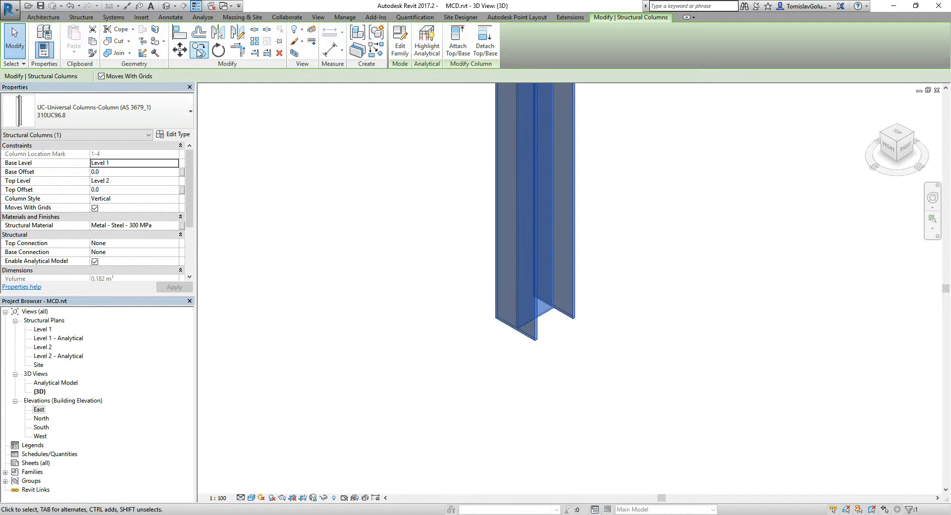
{"action": "left_click", "coordinate": [80, 17]}
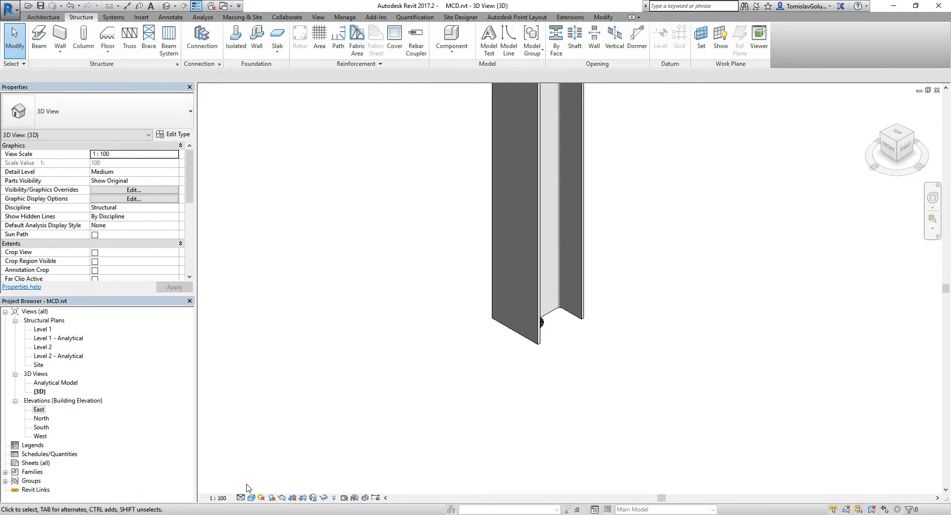
Set the base plate's anchor spacing to 200 parallel to both web and flange
{"action": "left_click", "coordinate": [134, 172]}
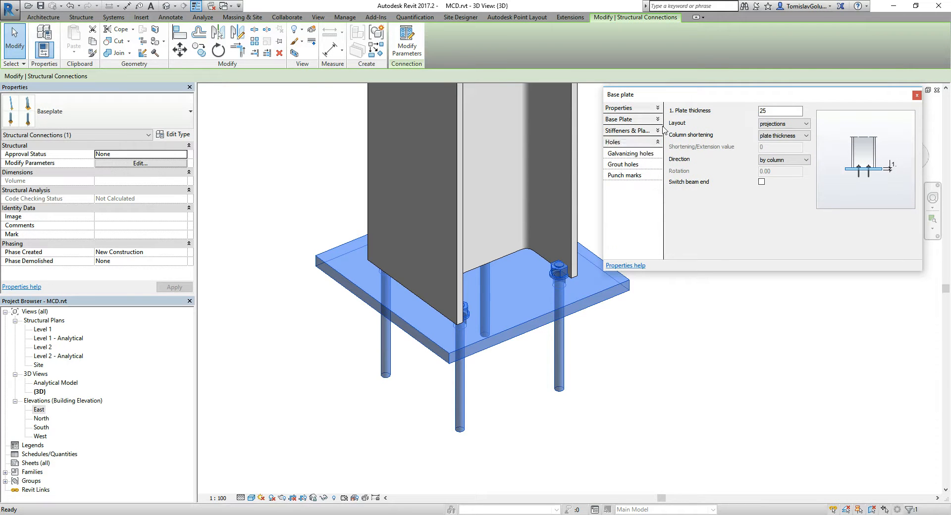
{"action": "left_click", "coordinate": [631, 163]}
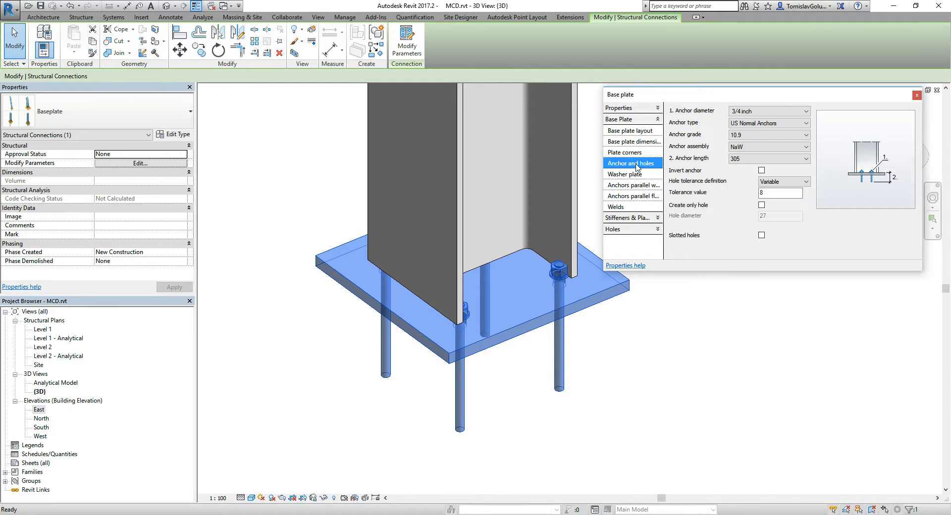
{"action": "left_click", "coordinate": [633, 186]}
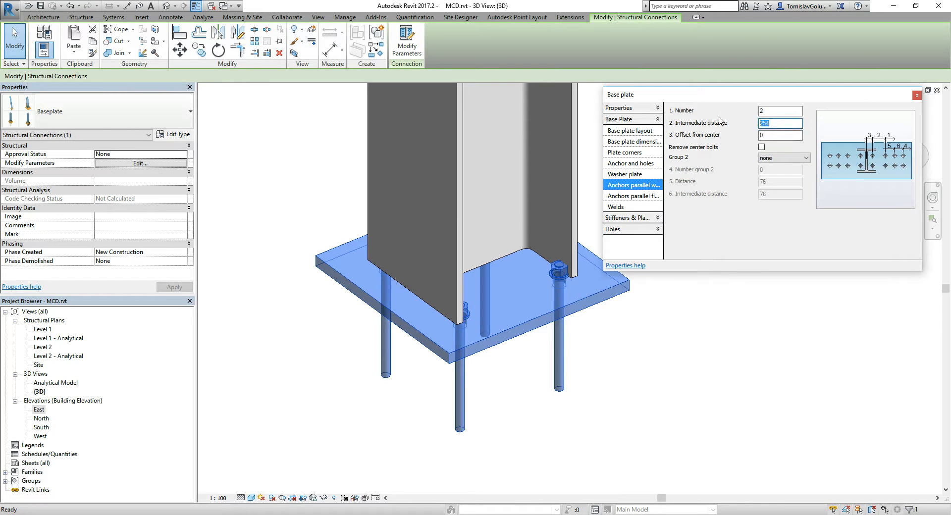
{"action": "type", "text": "200"}
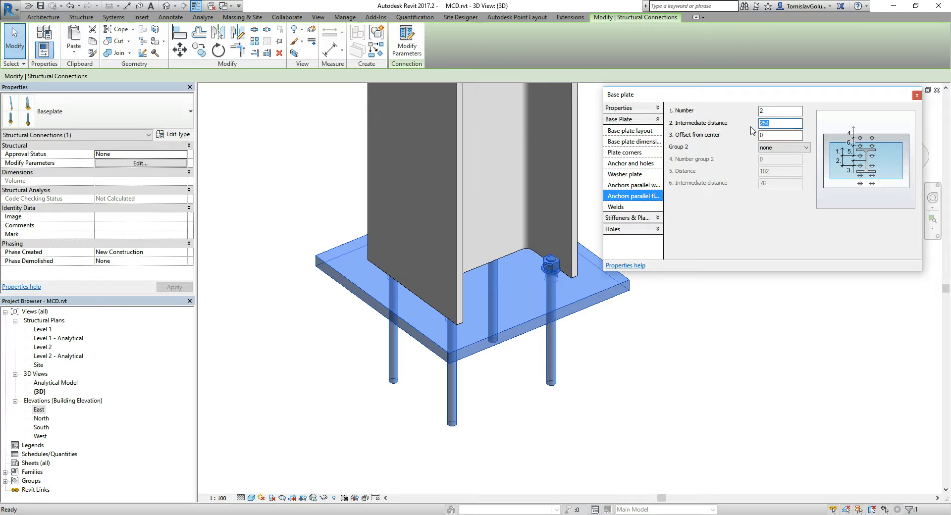
{"action": "type", "text": "200"}
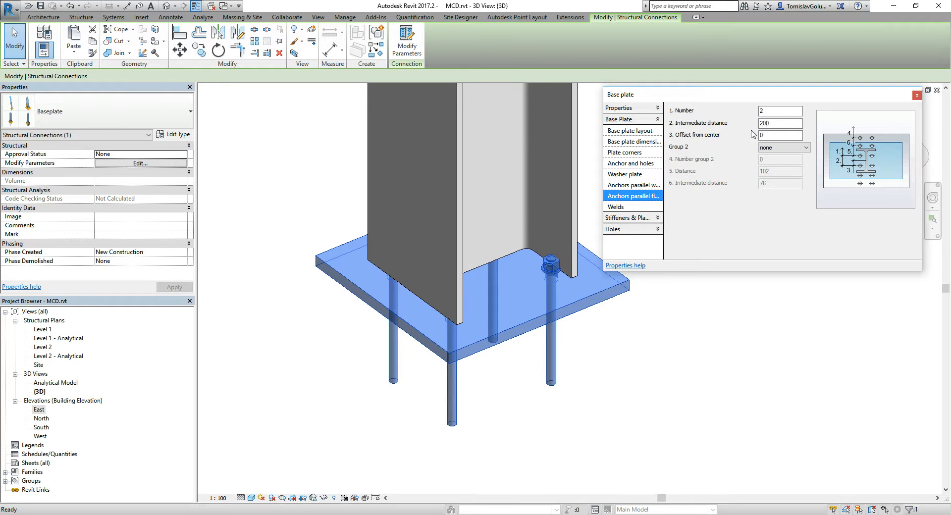
{"action": "left_click", "coordinate": [781, 135]}
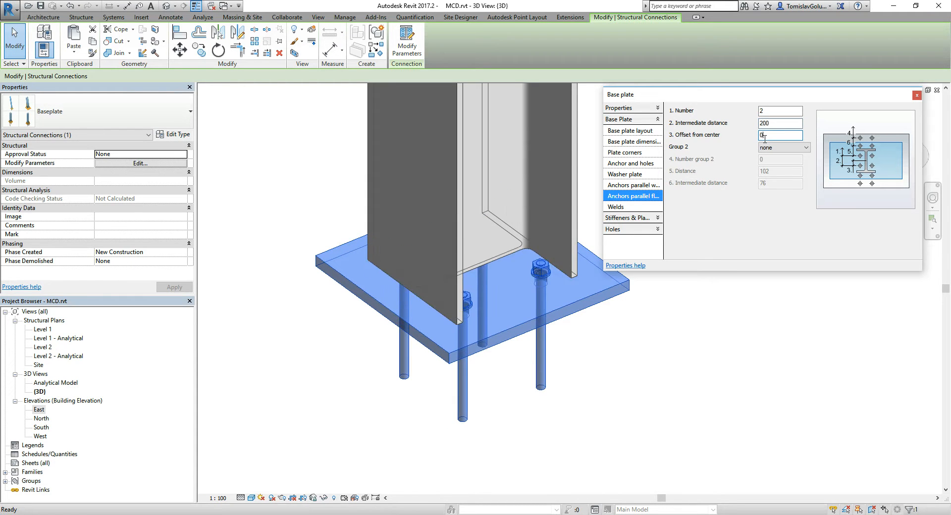
{"action": "left_click", "coordinate": [917, 95]}
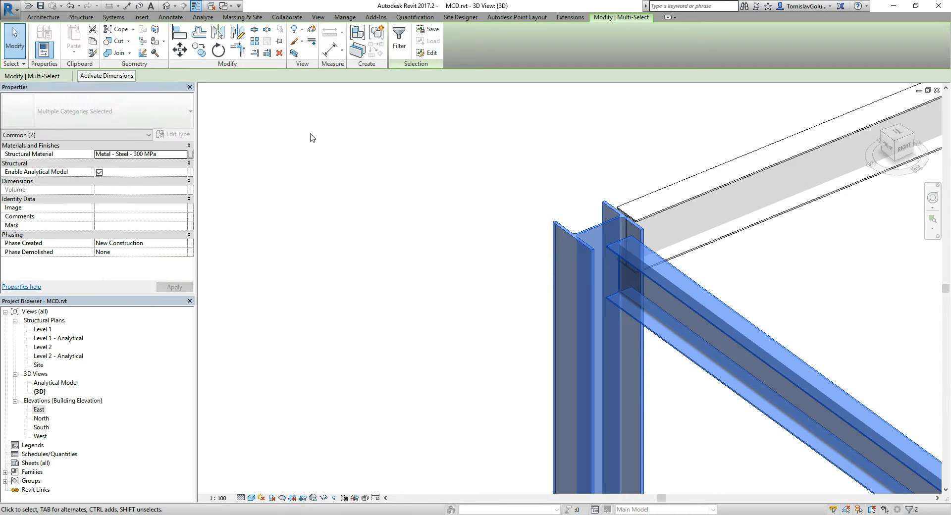
Add a connection at the corner beam-column joint, change it to Shear plate, and select it
{"action": "left_click", "coordinate": [81, 17]}
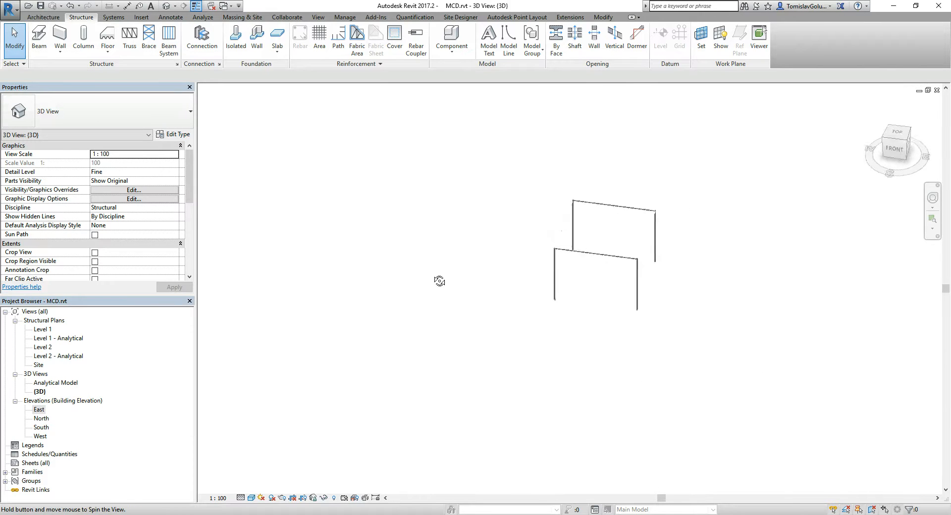
{"action": "left_click_drag", "start_coordinate": [440, 280], "coordinate": [622, 265]}
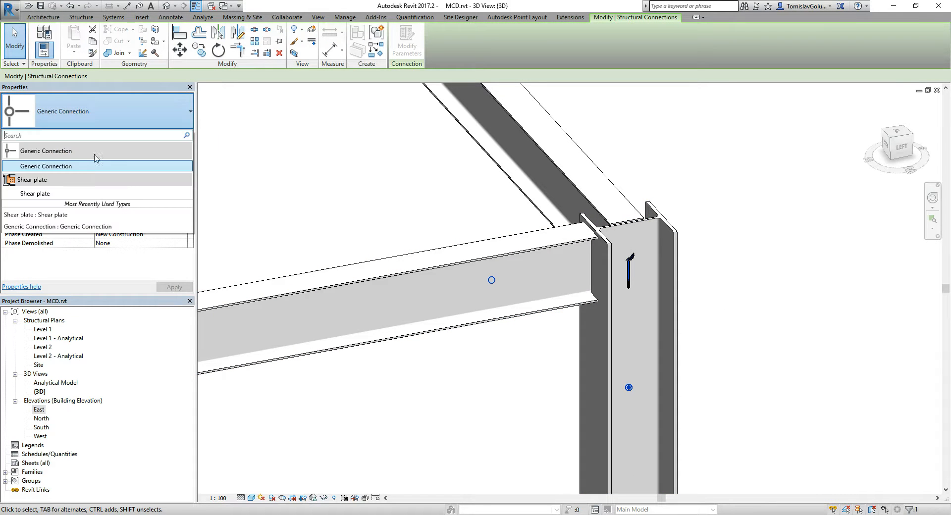
{"action": "left_click", "coordinate": [34, 179]}
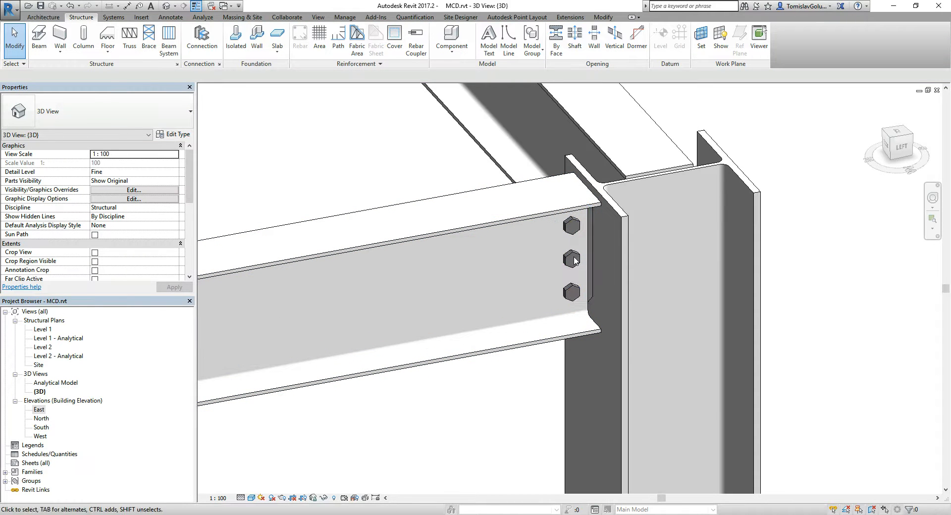
{"action": "left_click", "coordinate": [571, 258]}
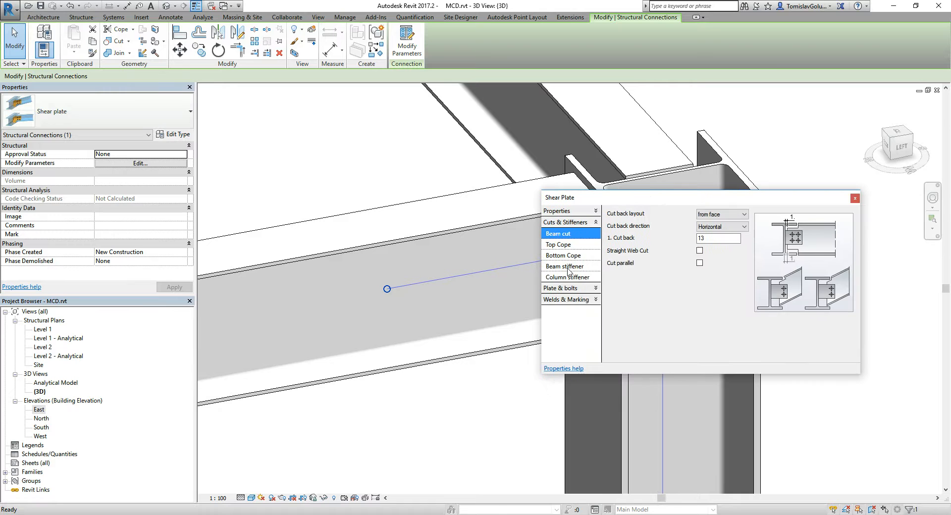
Review the shear plate's beam stiffener settings, close the dialog, and zoom out to the frame
{"action": "left_click", "coordinate": [564, 233]}
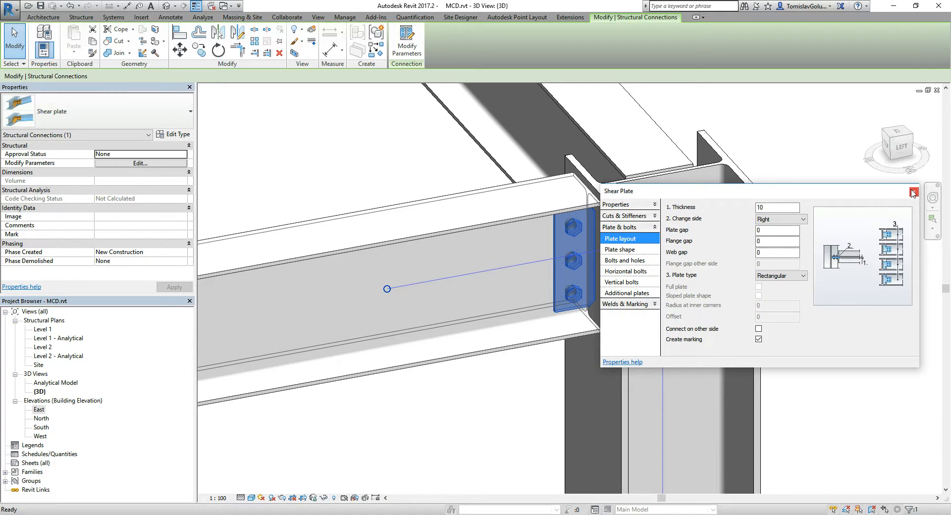
{"action": "left_click", "coordinate": [913, 191]}
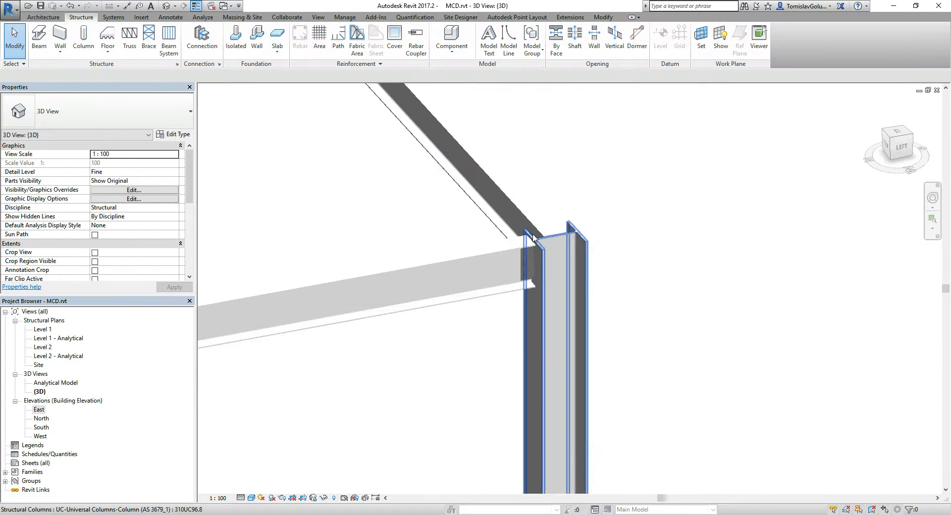
{"action": "scroll", "scroll_direction": "down", "scroll_amount": 3}
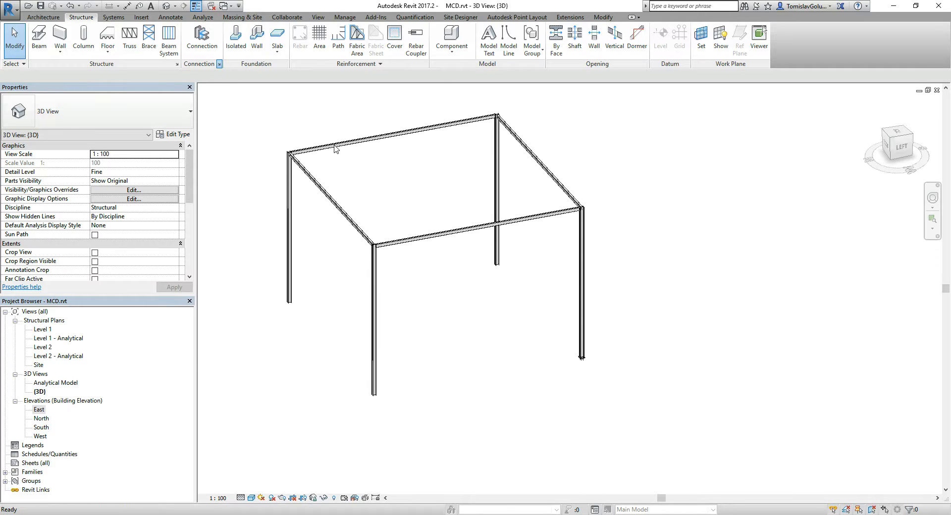
Review the structural connection settings and approval statuses, then cancel without changes
{"action": "left_click", "coordinate": [202, 36]}
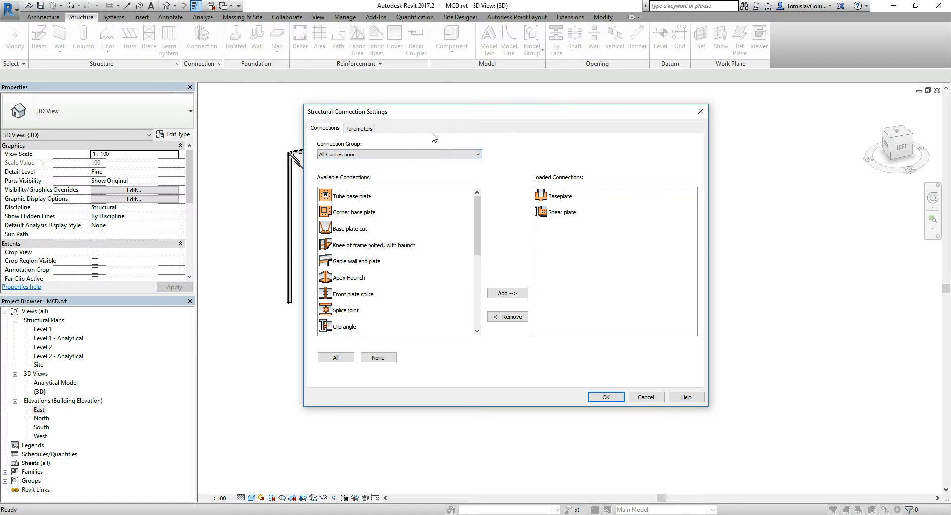
{"action": "left_click", "coordinate": [359, 128]}
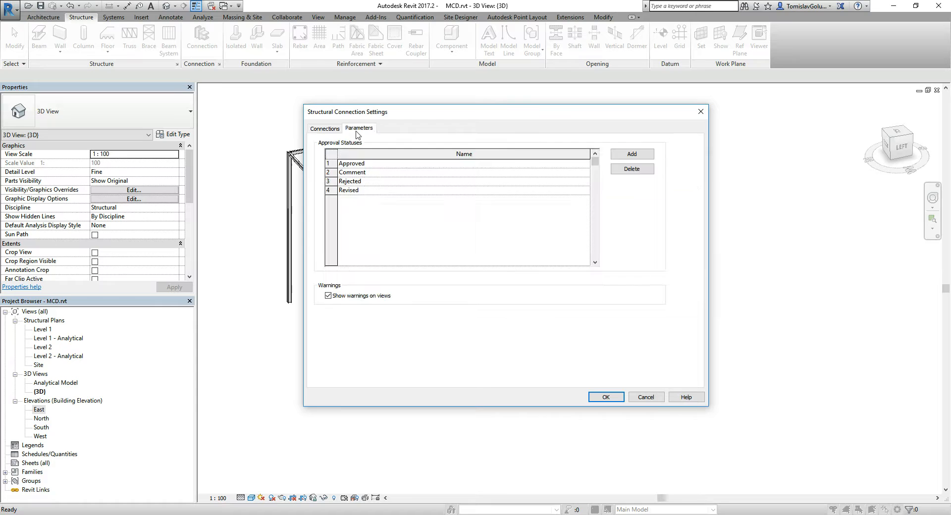
{"action": "left_click", "coordinate": [324, 128]}
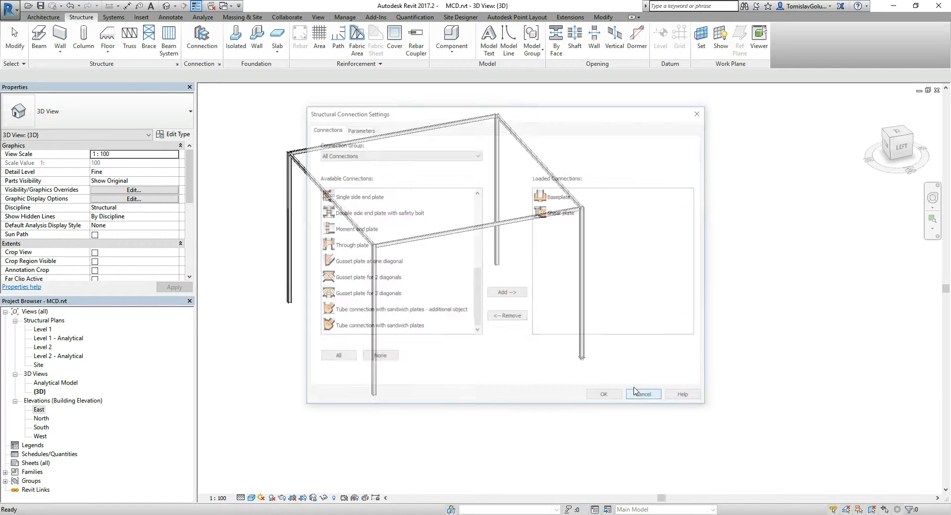
{"action": "left_click", "coordinate": [642, 394]}
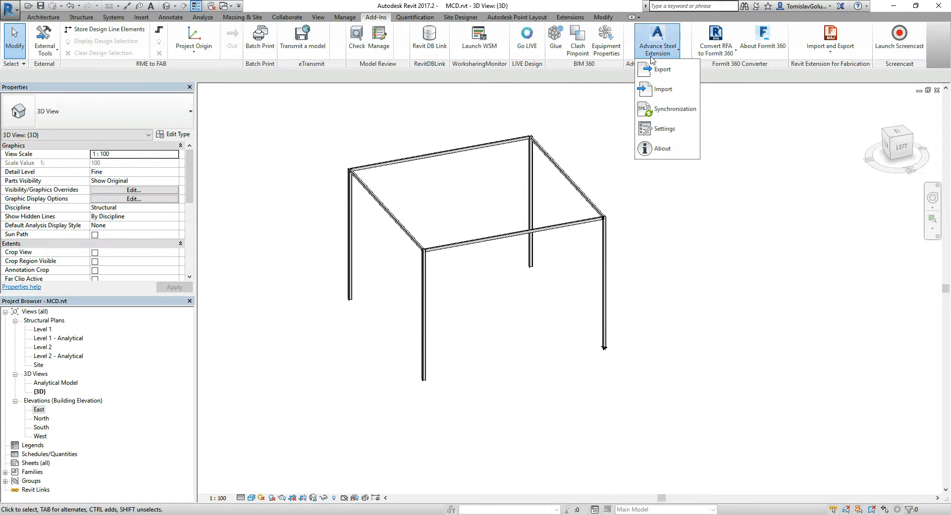
{"action": "mouse_move", "coordinate": [663, 69]}
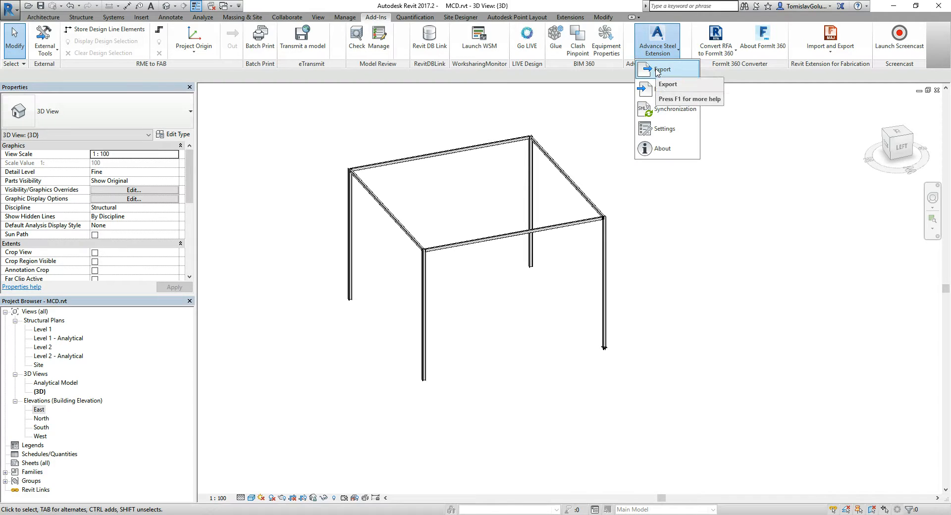
Export the frame to Advance Steel as MCD.smlx in the MCD folder
{"action": "left_click", "coordinate": [667, 70]}
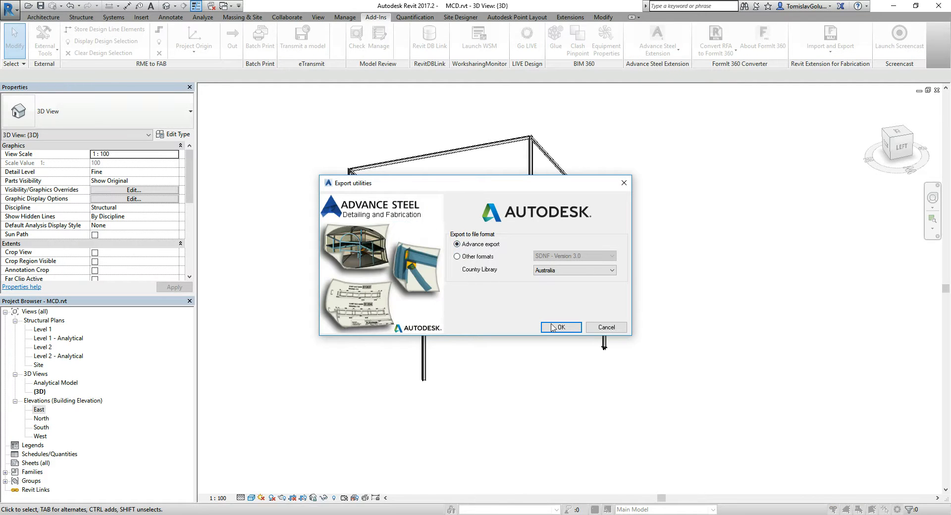
{"action": "left_click", "coordinate": [560, 327]}
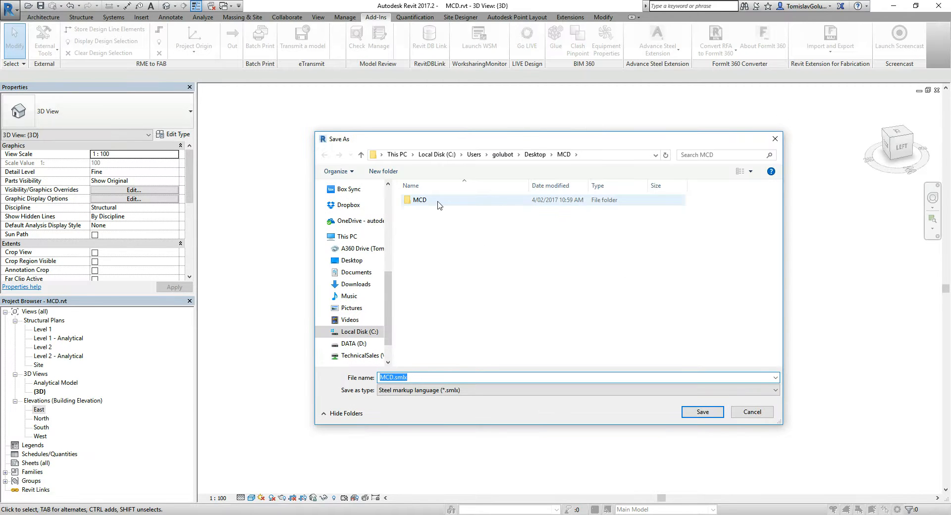
{"action": "double_click", "coordinate": [418, 200]}
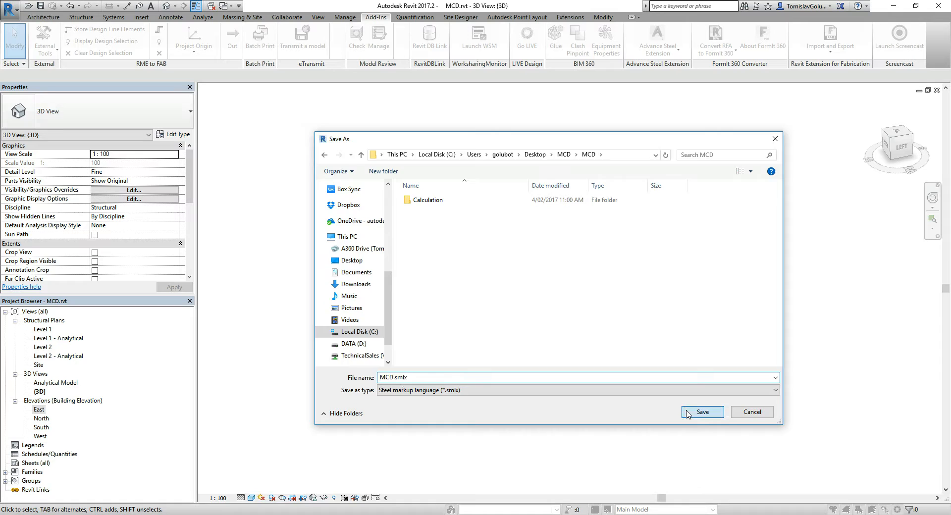
{"action": "left_click", "coordinate": [702, 413]}
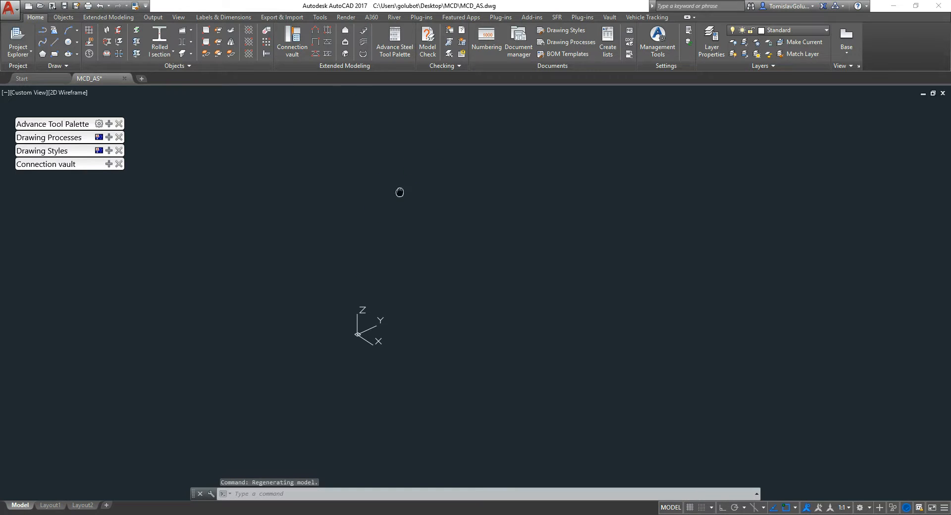
Import the Revit model from MCD.smlx, replacing the existing file, to show the base plate and anchors
{"action": "left_click", "coordinate": [282, 17]}
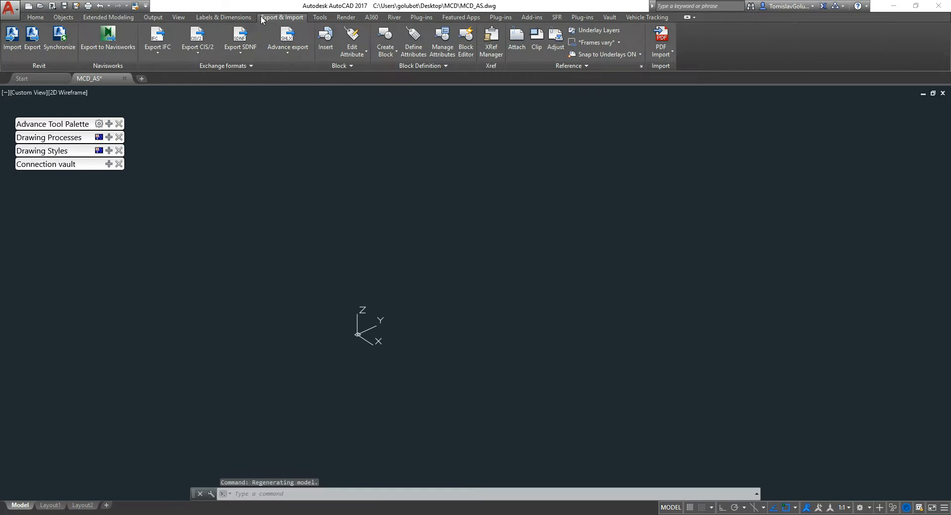
{"action": "mouse_move", "coordinate": [427, 265]}
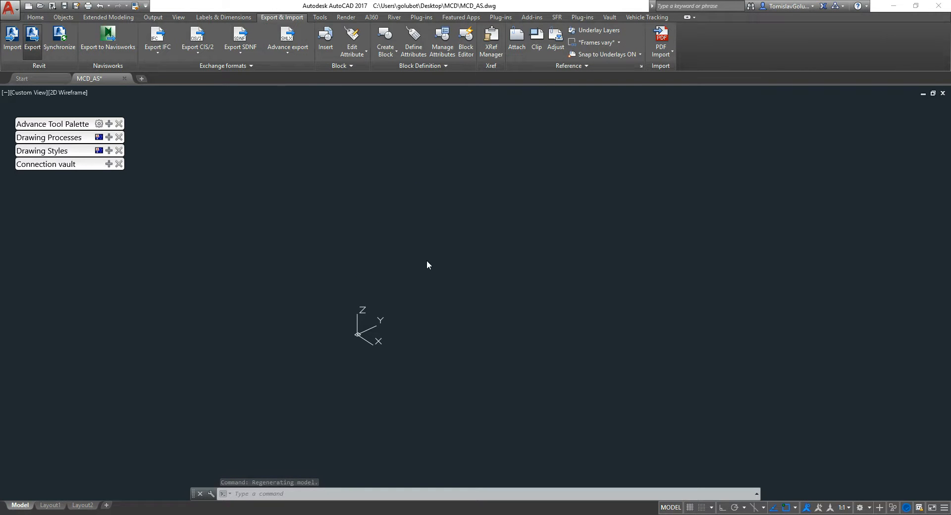
{"action": "mouse_move", "coordinate": [426, 241]}
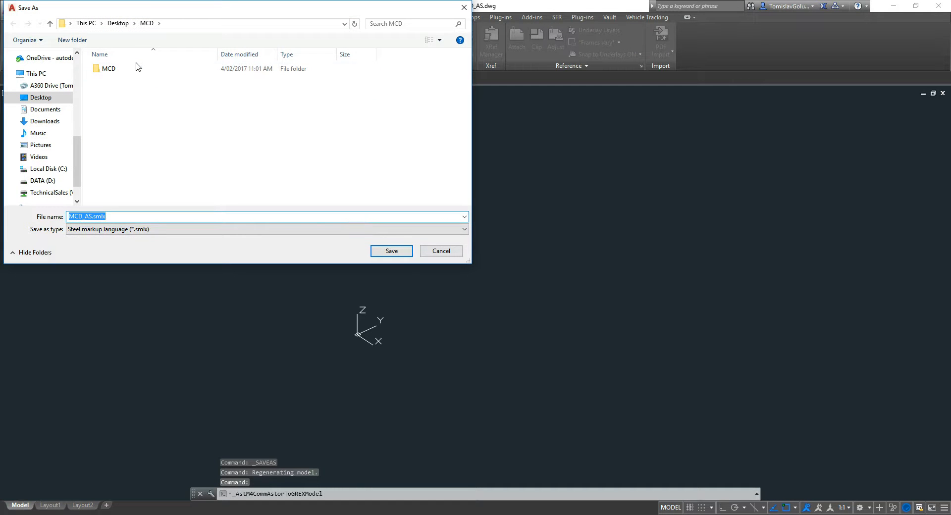
{"action": "left_click", "coordinate": [391, 251]}
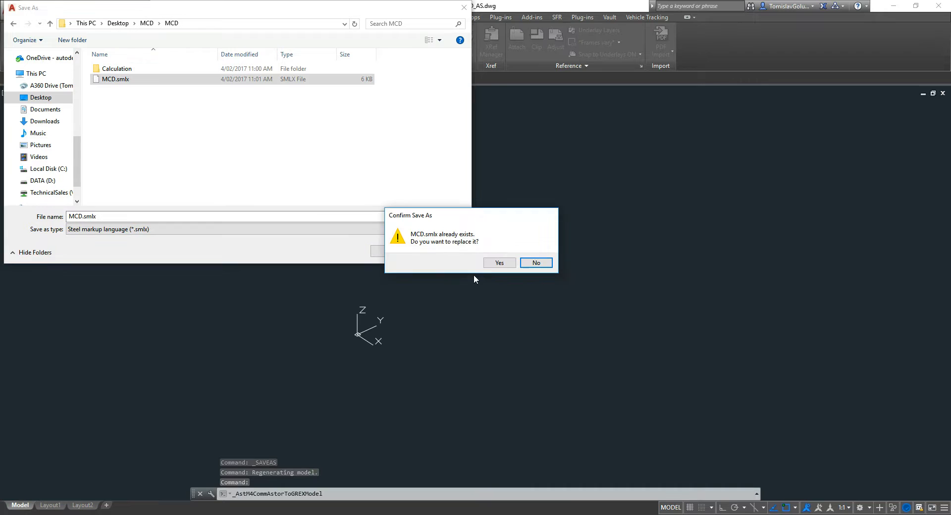
{"action": "left_click", "coordinate": [536, 263]}
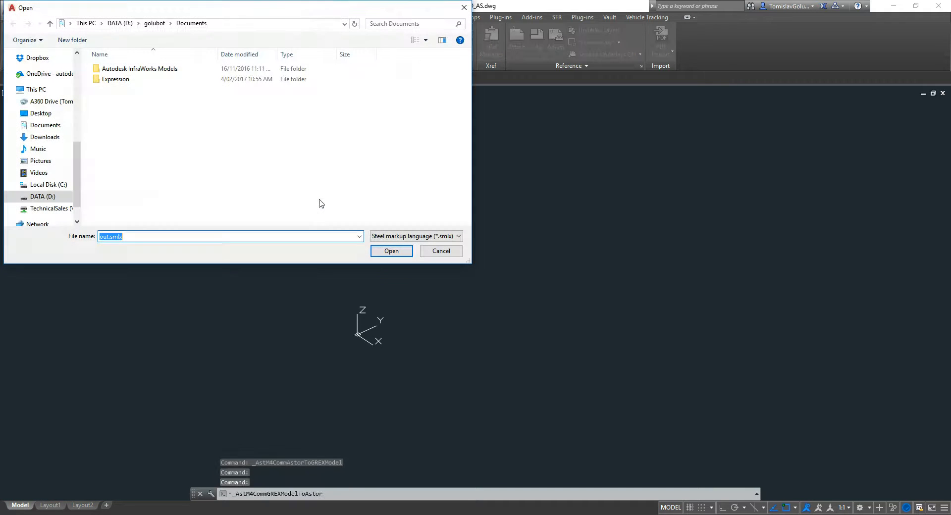
{"action": "left_click", "coordinate": [41, 113]}
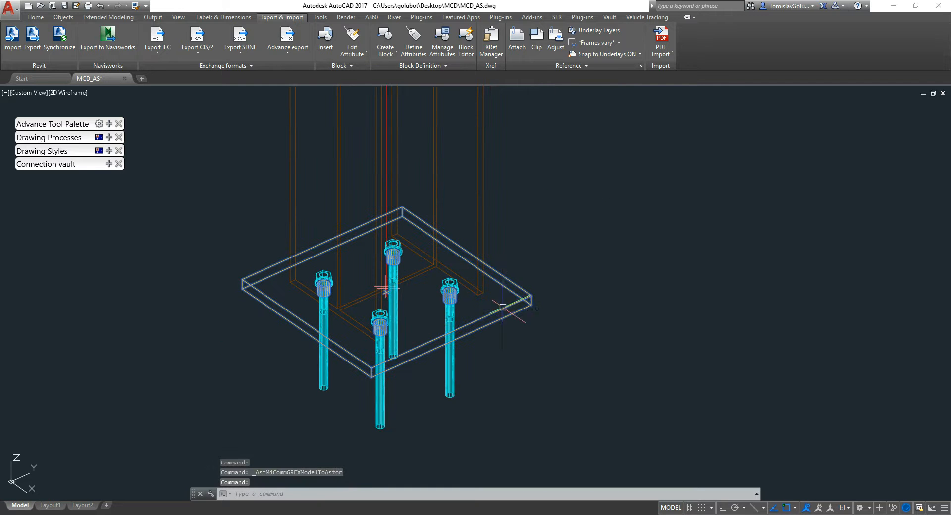
Open the base plate properties and edit anchor spacing parallel to web and flange (300, 3000, 250)
{"action": "right_click", "coordinate": [503, 308]}
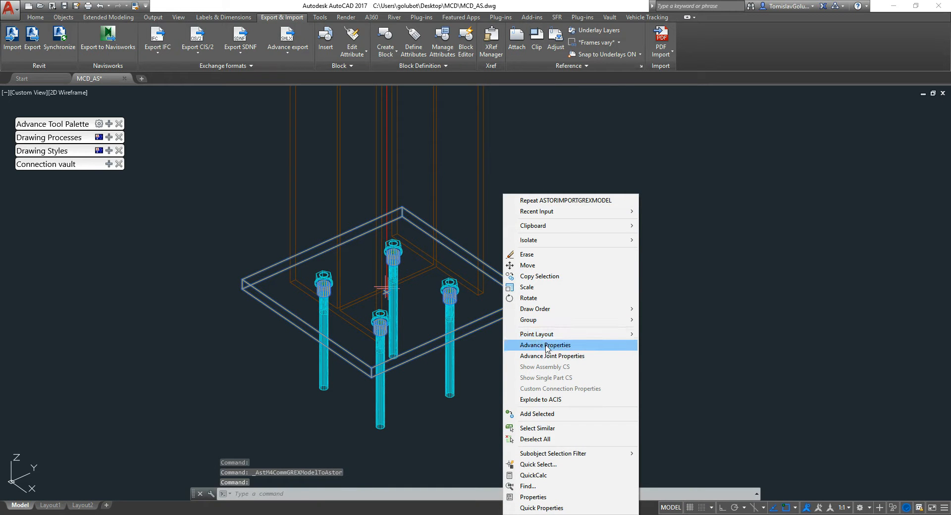
{"action": "left_click", "coordinate": [573, 277]}
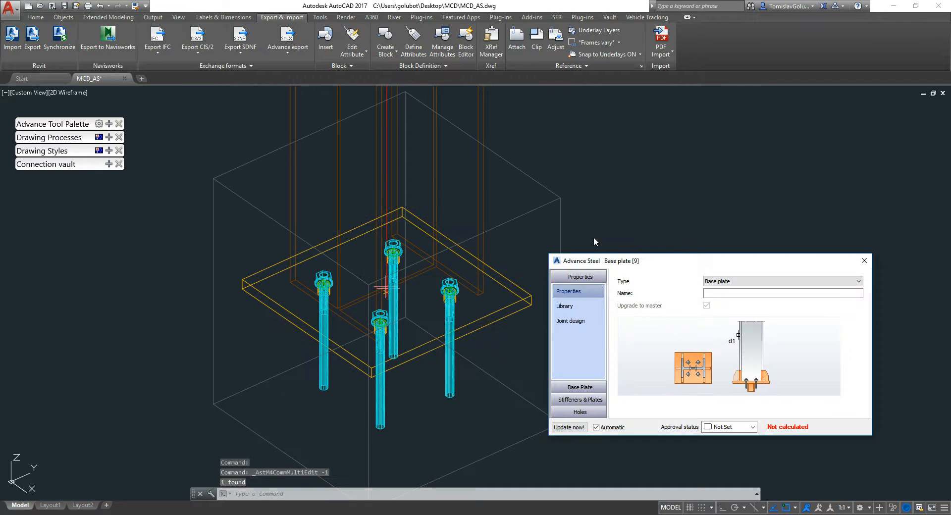
{"action": "left_click_drag", "start_coordinate": [598, 261], "coordinate": [644, 161]}
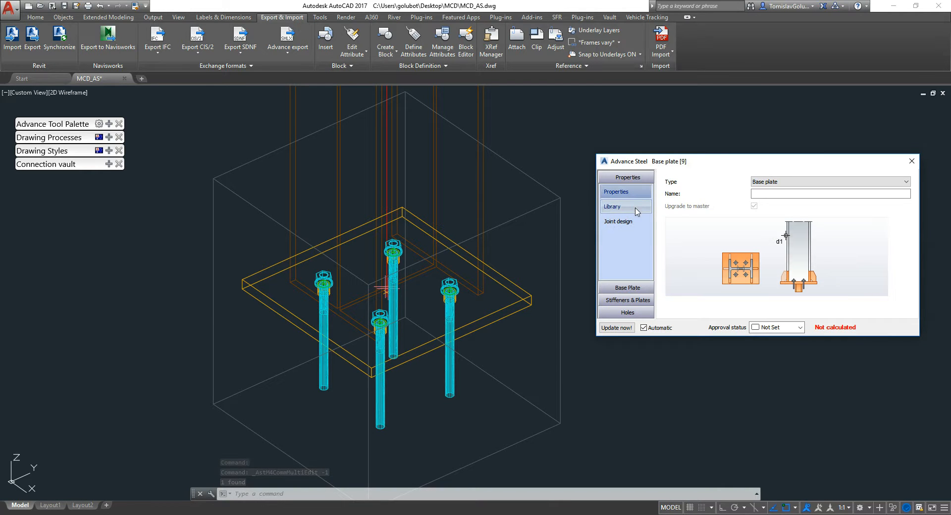
{"action": "left_click", "coordinate": [613, 206]}
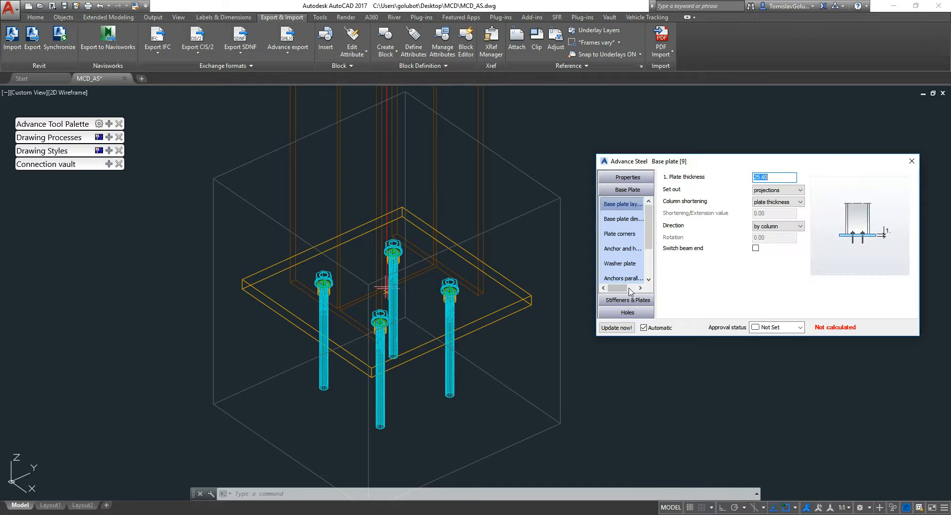
{"action": "left_click", "coordinate": [621, 219]}
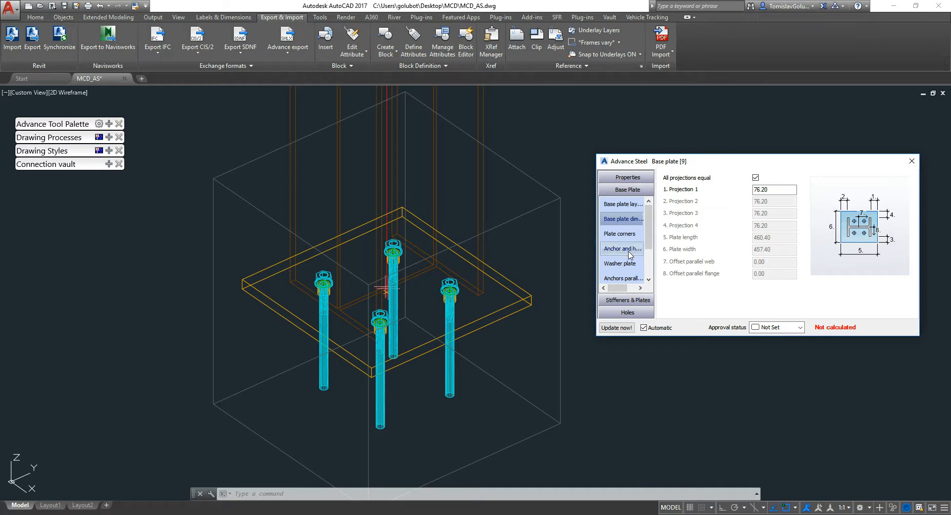
{"action": "left_click", "coordinate": [622, 234]}
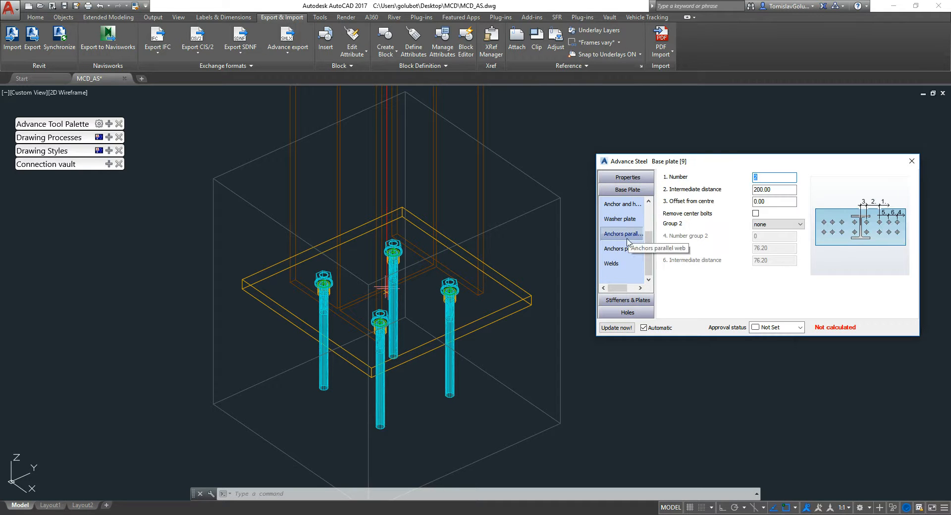
{"action": "left_click", "coordinate": [622, 248]}
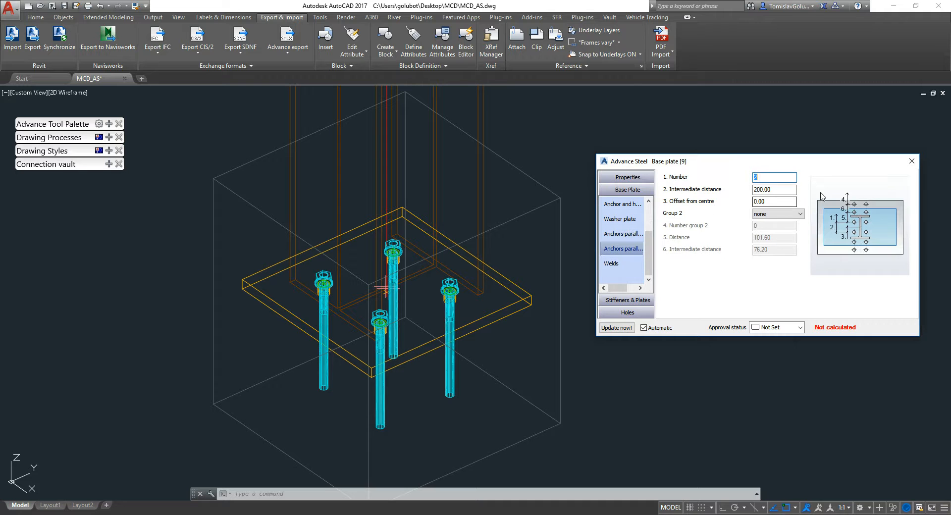
{"action": "type", "text": "300"}
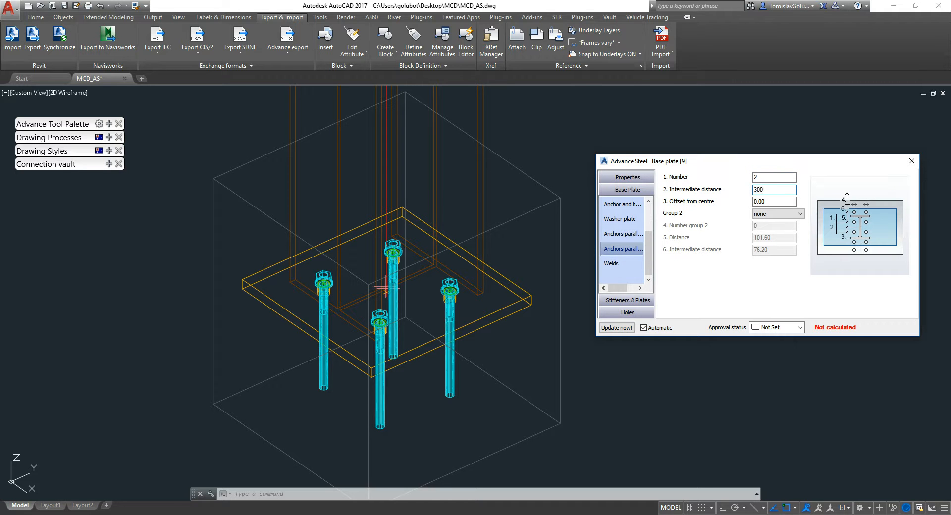
{"action": "left_click", "coordinate": [622, 234]}
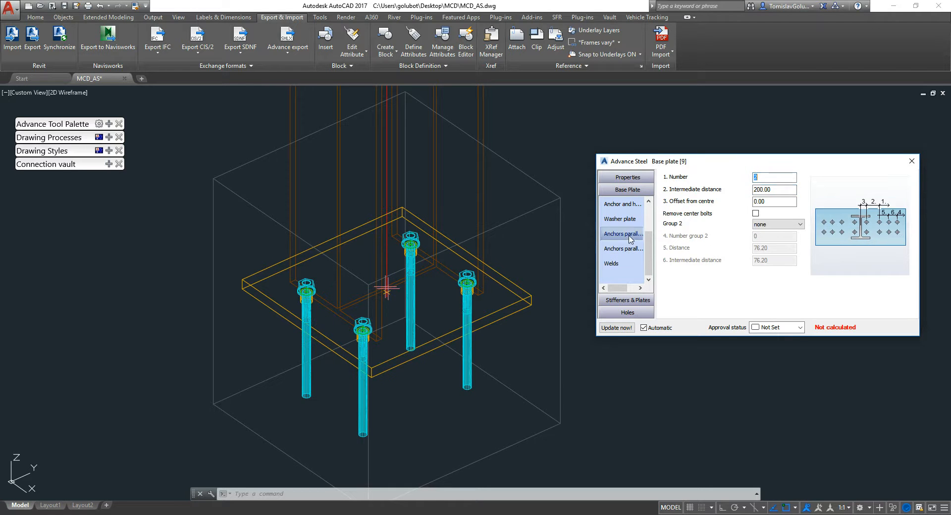
{"action": "type", "text": "3000"}
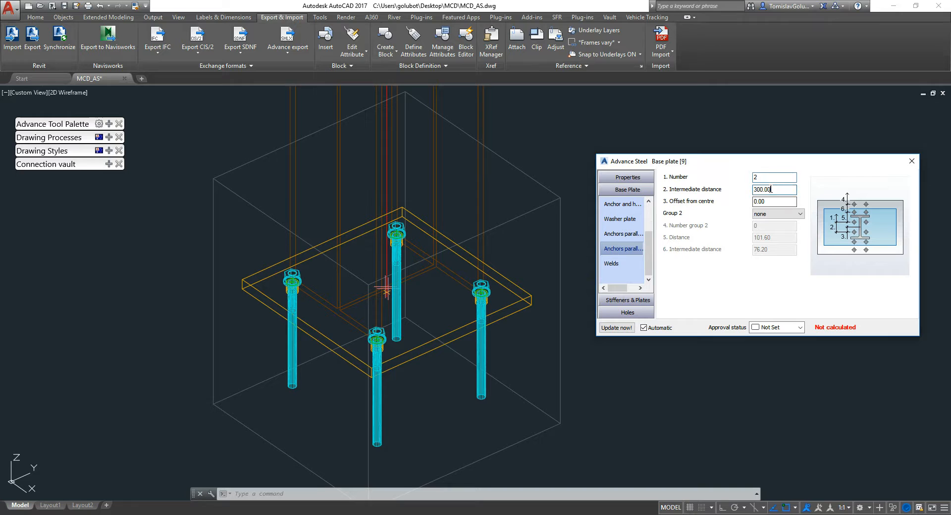
{"action": "type", "text": "250.00"}
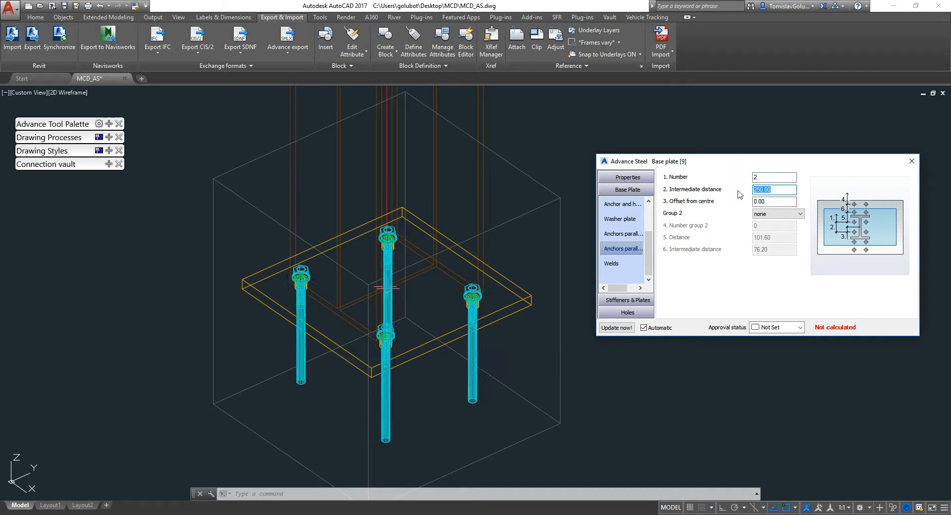
Switch the view to Realistic shading, set the intermediate distance to 220, and close the dialog
{"action": "left_click", "coordinate": [67, 93]}
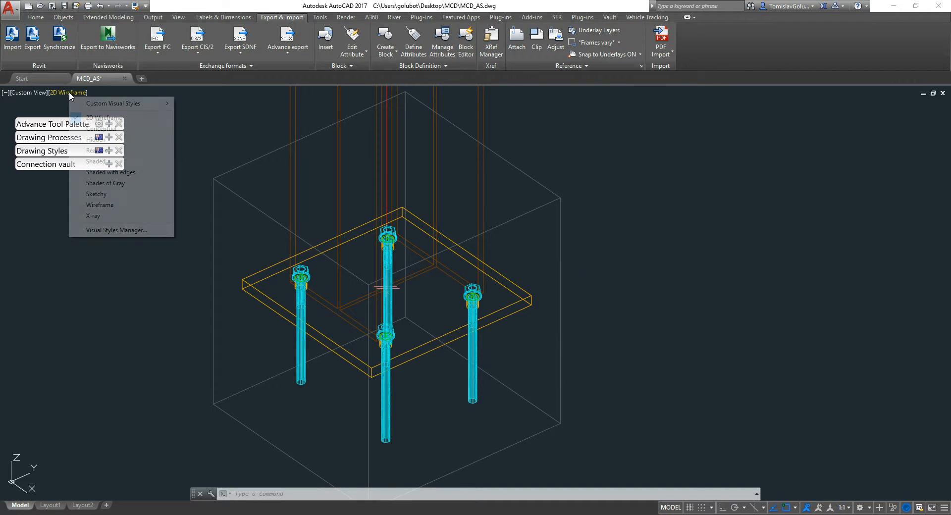
{"action": "left_click", "coordinate": [98, 161]}
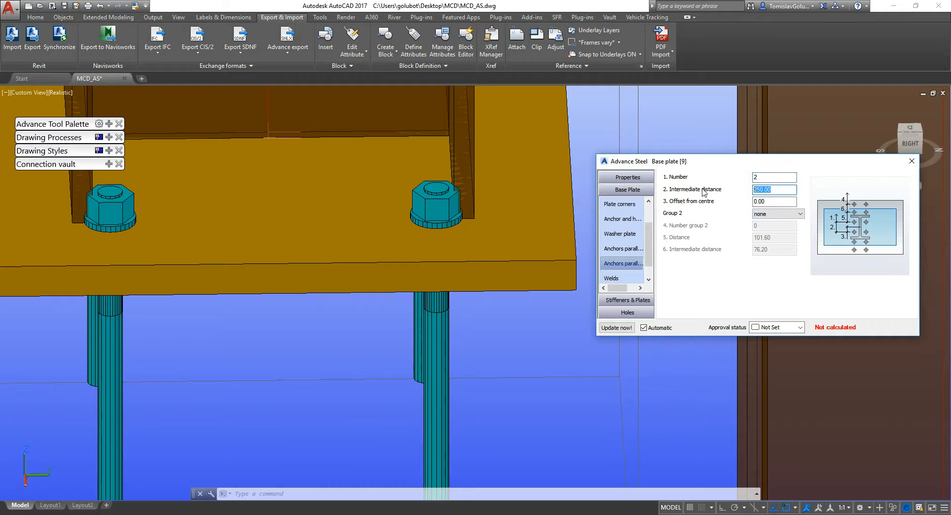
{"action": "type", "text": "22"}
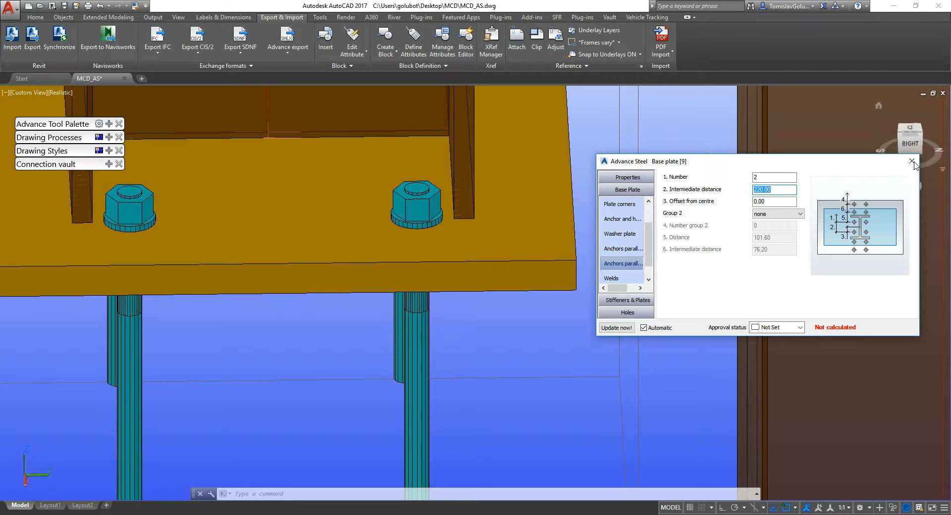
{"action": "left_click", "coordinate": [911, 162]}
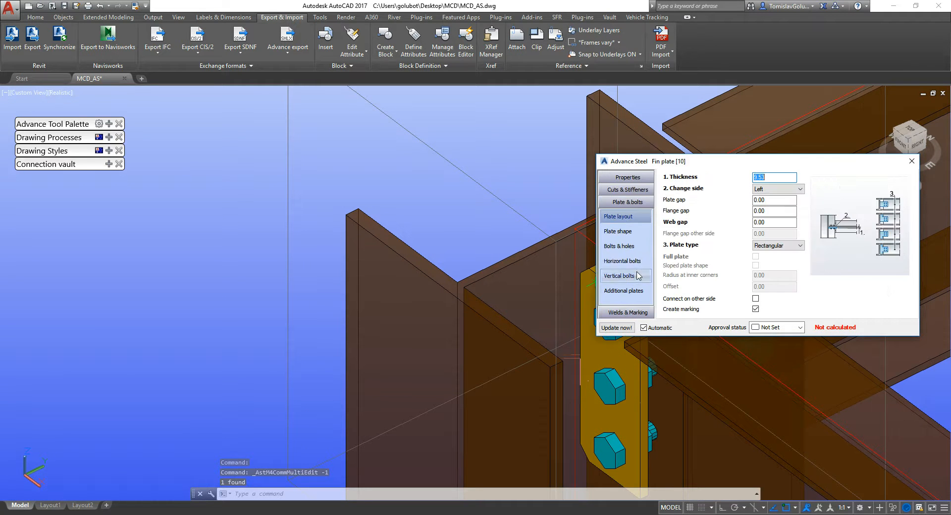
Change the fin plate's vertical bolts Group 1 lines from 3 to 2
{"action": "left_click", "coordinate": [620, 261]}
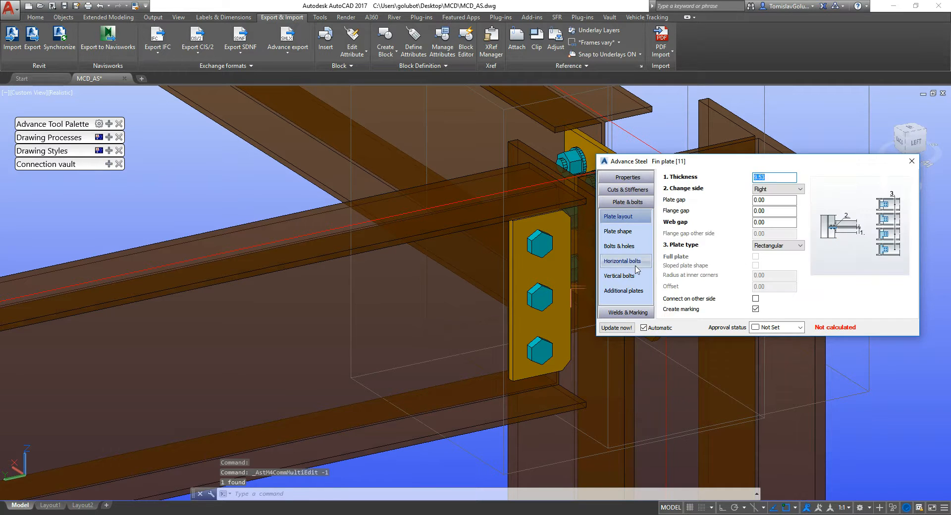
{"action": "left_click", "coordinate": [619, 261]}
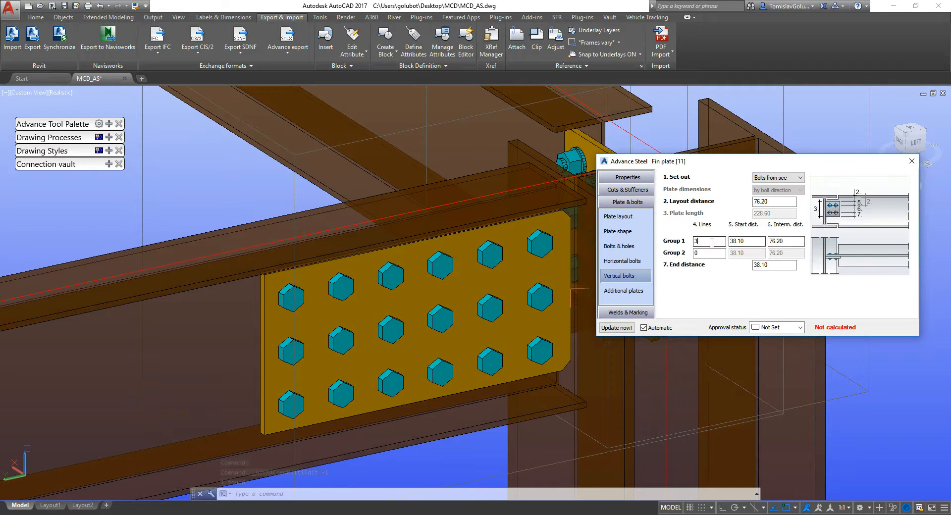
{"action": "type", "text": "2"}
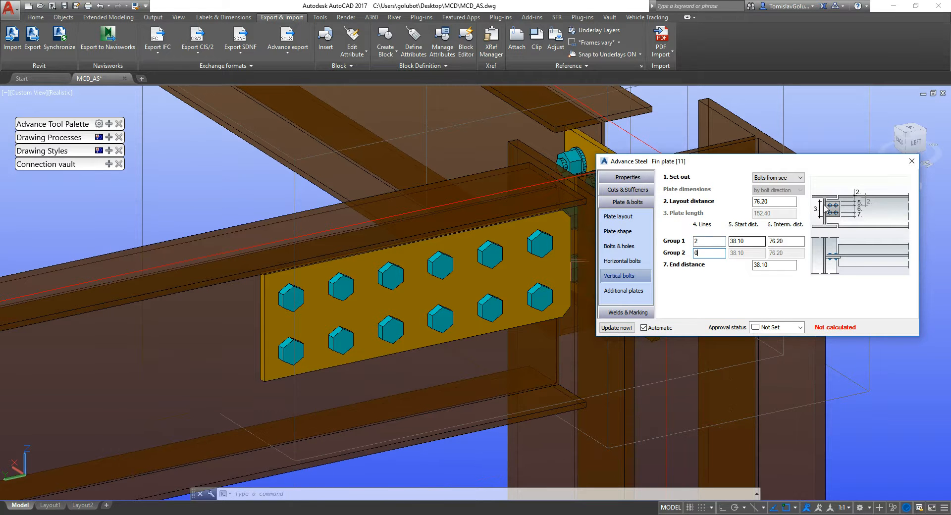
{"action": "left_click", "coordinate": [802, 177]}
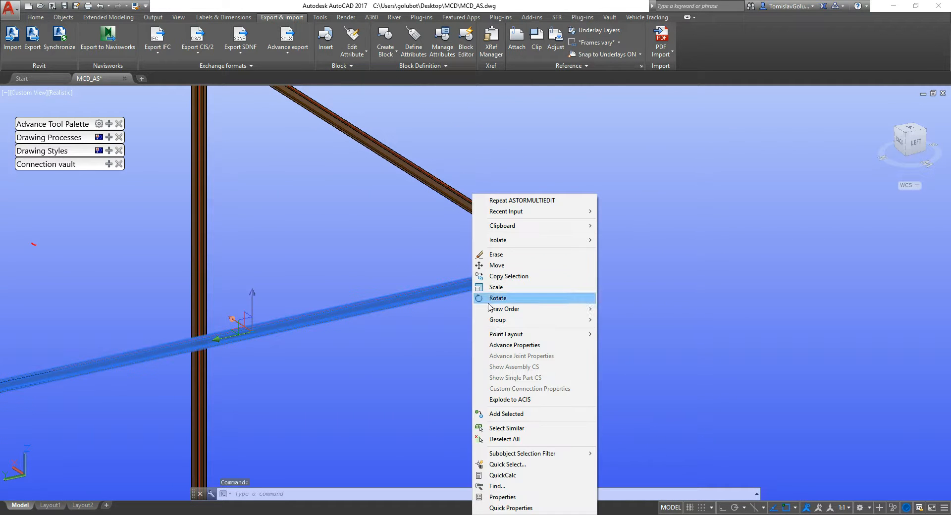
Check the beam's section and material, then save the export as MCD_AS.smlx in the MCD folder
{"action": "left_click", "coordinate": [503, 497]}
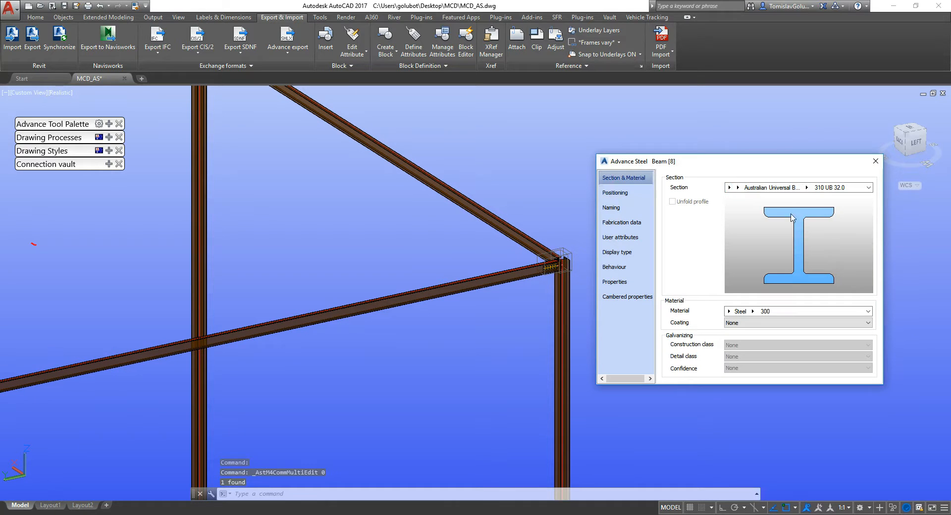
{"action": "mouse_move", "coordinate": [875, 162]}
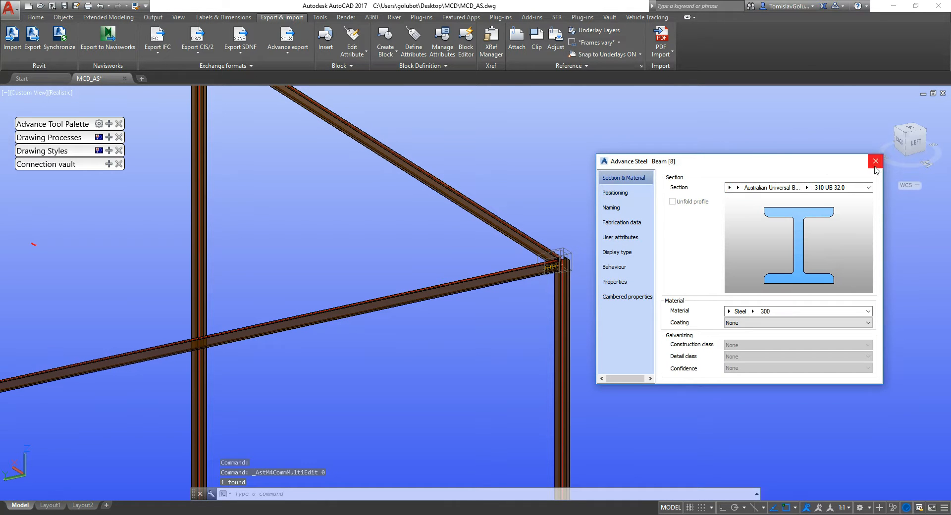
{"action": "left_click", "coordinate": [875, 161]}
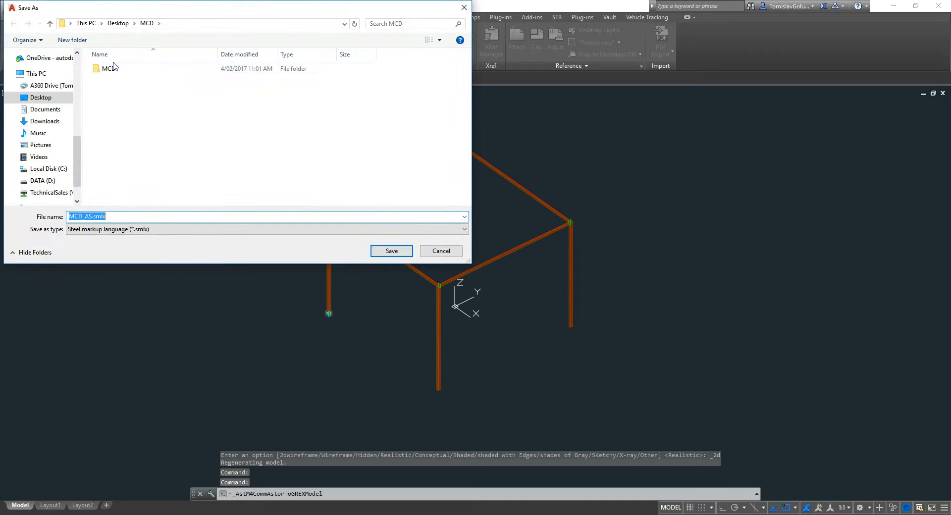
{"action": "double_click", "coordinate": [107, 68]}
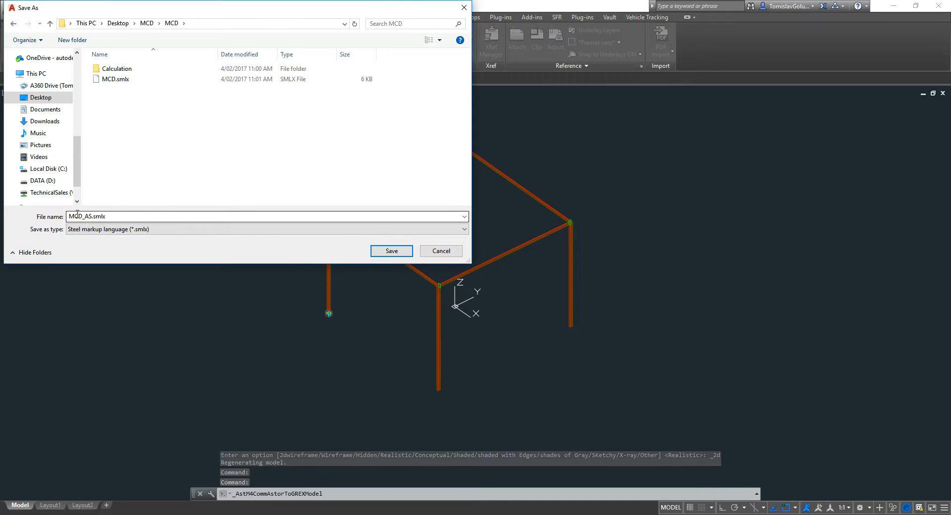
{"action": "left_click", "coordinate": [391, 251]}
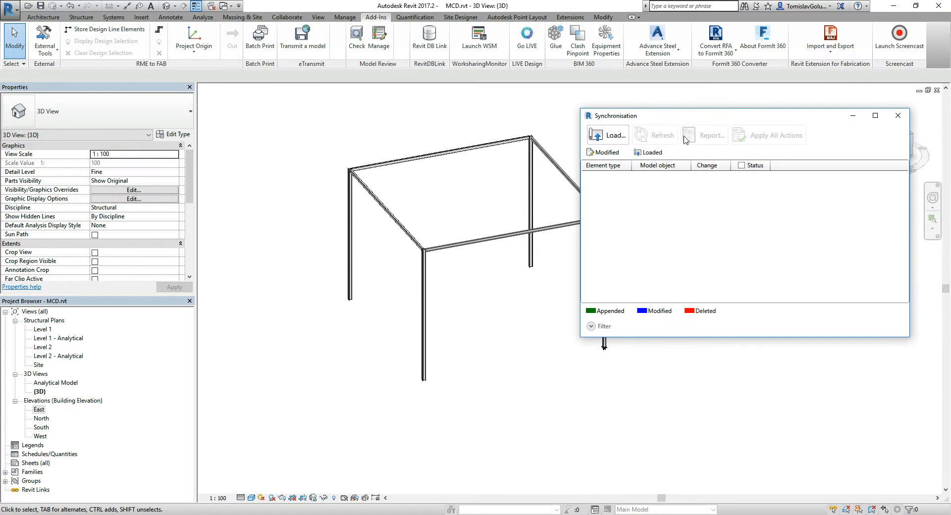
Load MCD_AS.smlx into Synchronisation and tick the three Connection changes for acceptance
{"action": "left_click", "coordinate": [607, 135]}
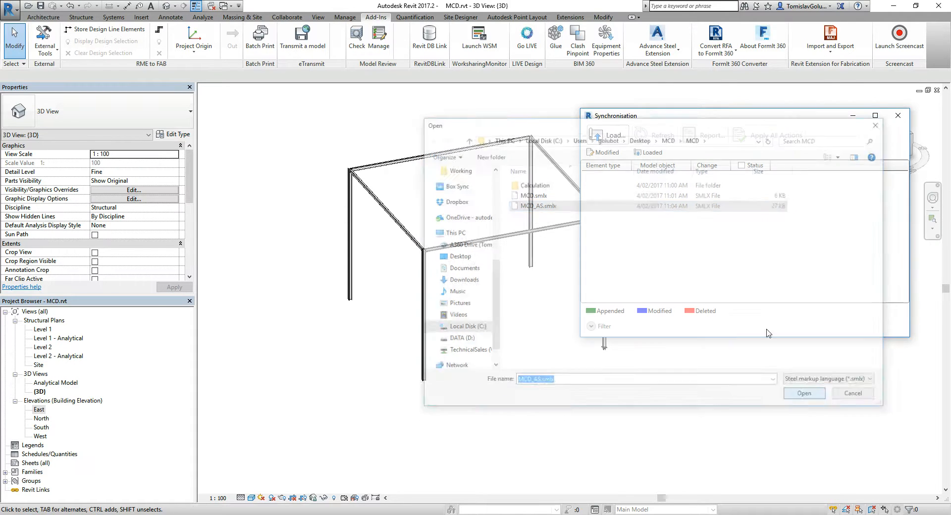
{"action": "left_click", "coordinate": [803, 393]}
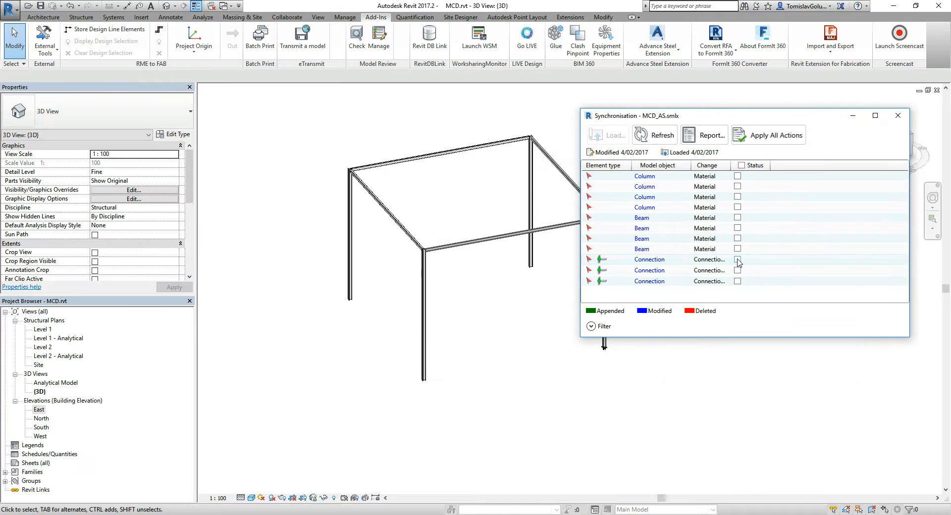
{"action": "left_click", "coordinate": [738, 260]}
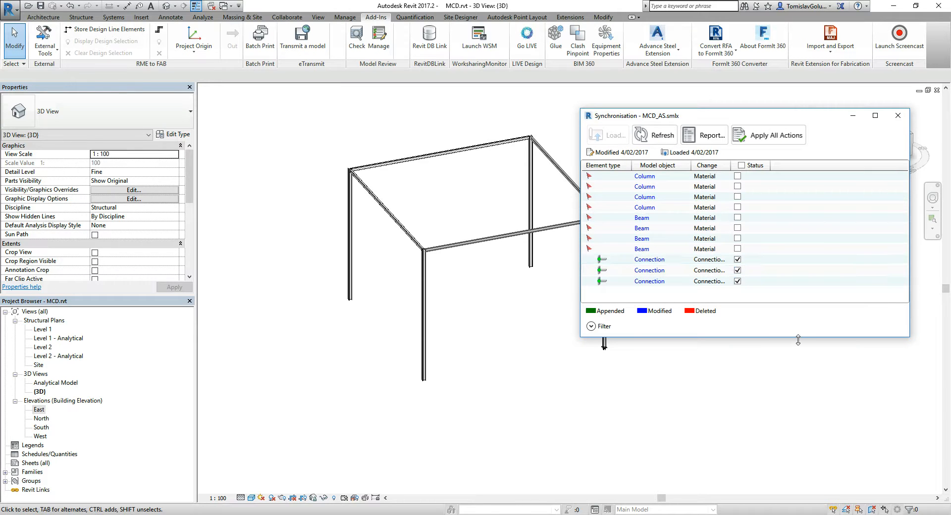
{"action": "mouse_move", "coordinate": [771, 144]}
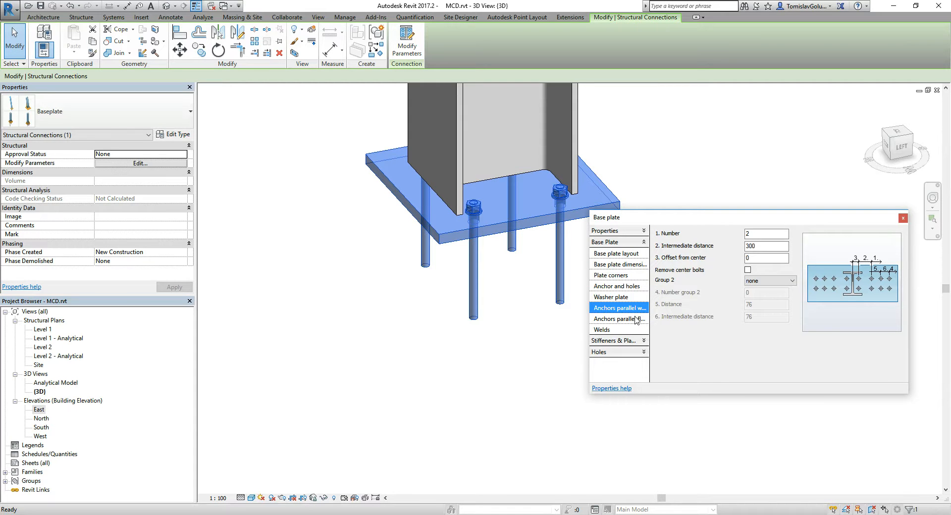
Confirm the base plate anchors parallel to the flange are now 220 apart
{"action": "left_click", "coordinate": [619, 318]}
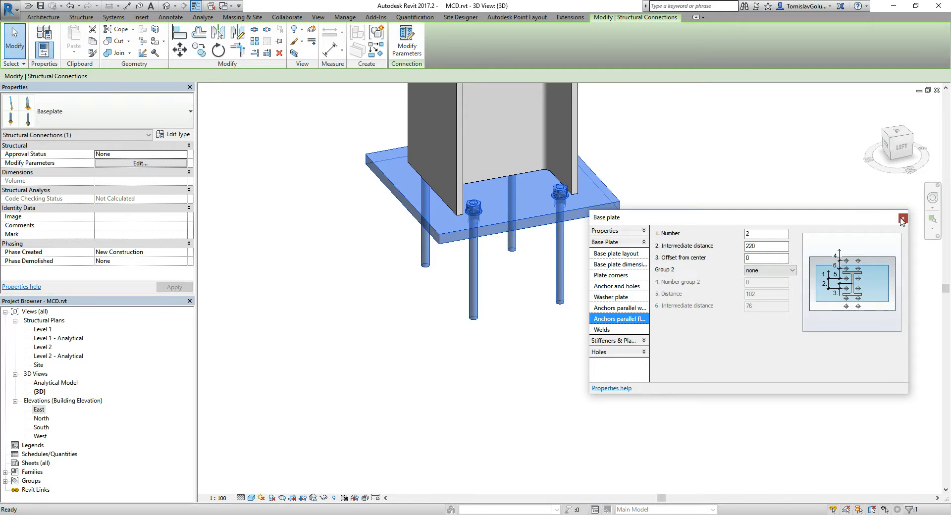
{"action": "left_click", "coordinate": [902, 218]}
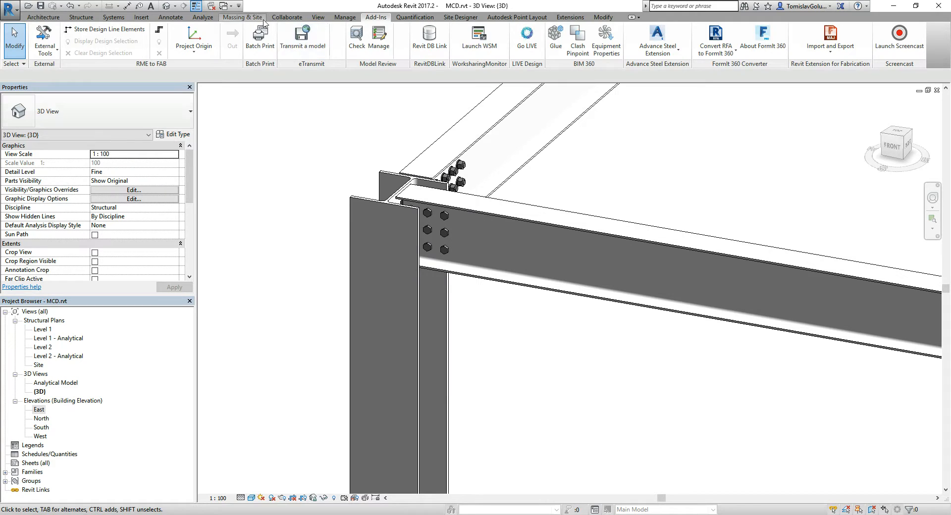
{"action": "left_click", "coordinate": [318, 16]}
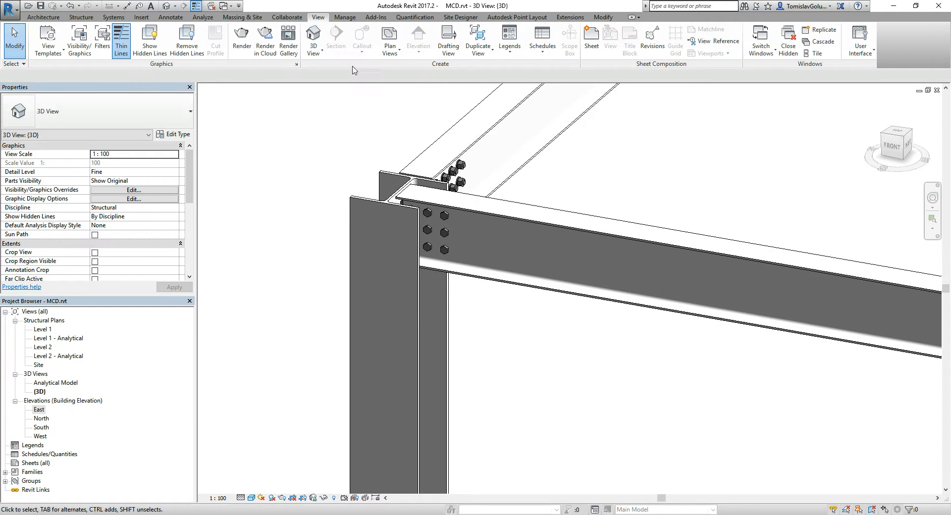
{"action": "mouse_move", "coordinate": [375, 243]}
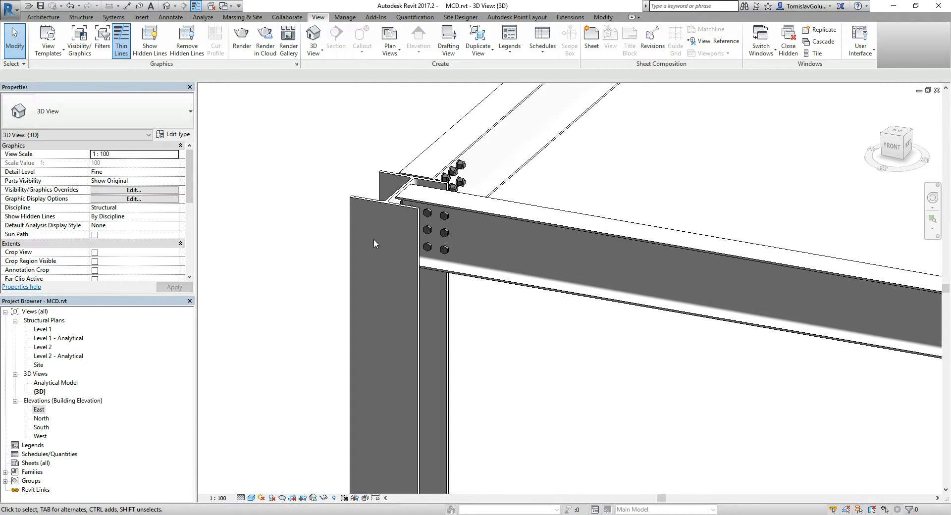
{"action": "mouse_move", "coordinate": [334, 222]}
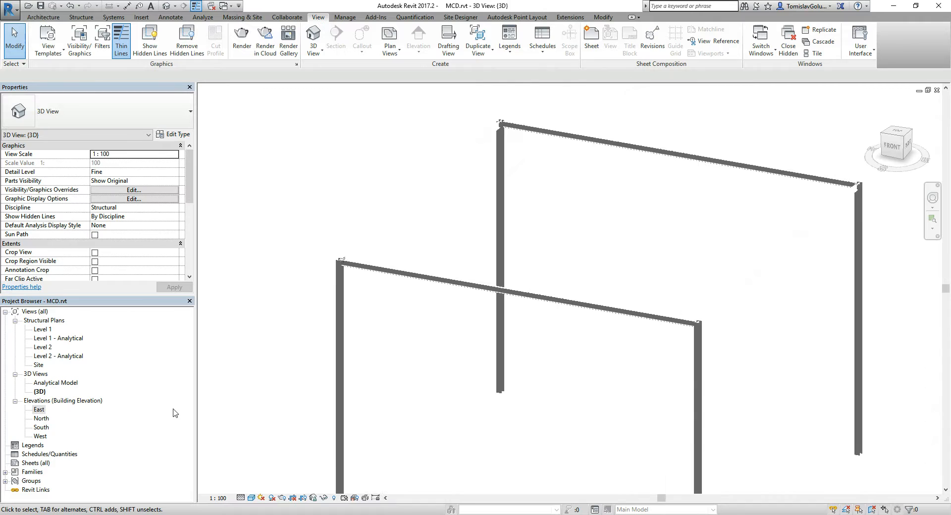
Create a Multi-Category Material Takeoff listing the frame's columns and framing
{"action": "right_click", "coordinate": [50, 453]}
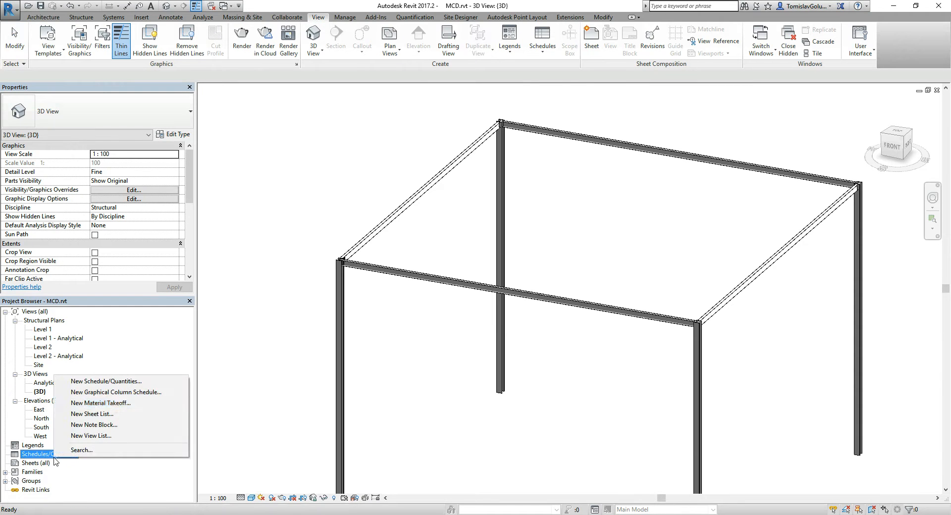
{"action": "mouse_move", "coordinate": [100, 403]}
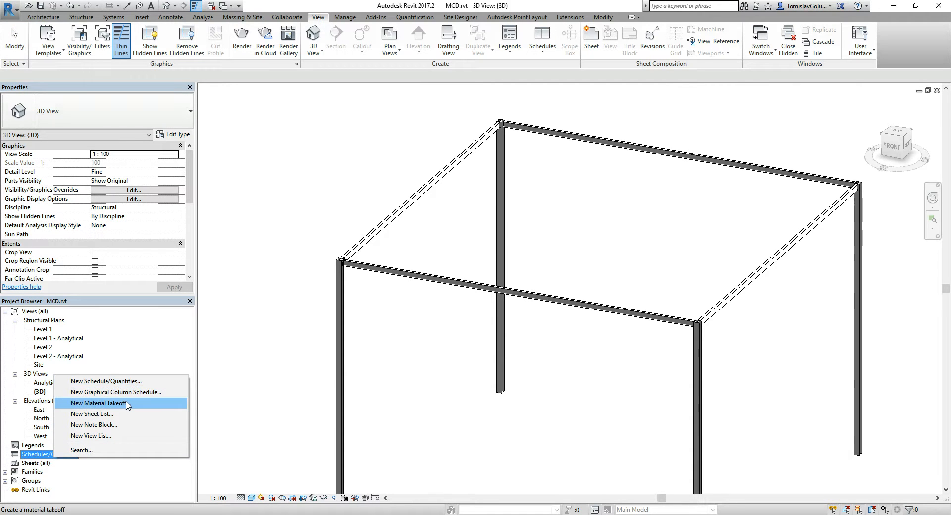
{"action": "left_click", "coordinate": [98, 403]}
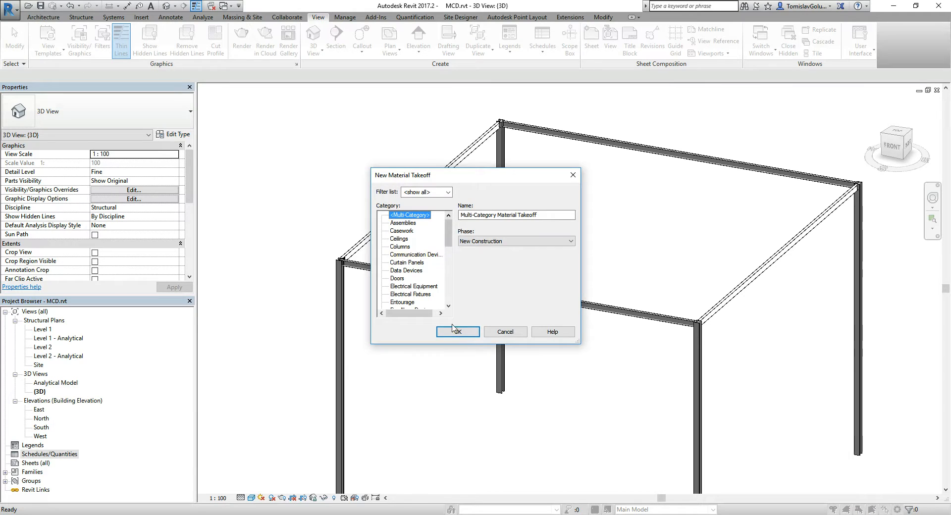
{"action": "left_click", "coordinate": [457, 331]}
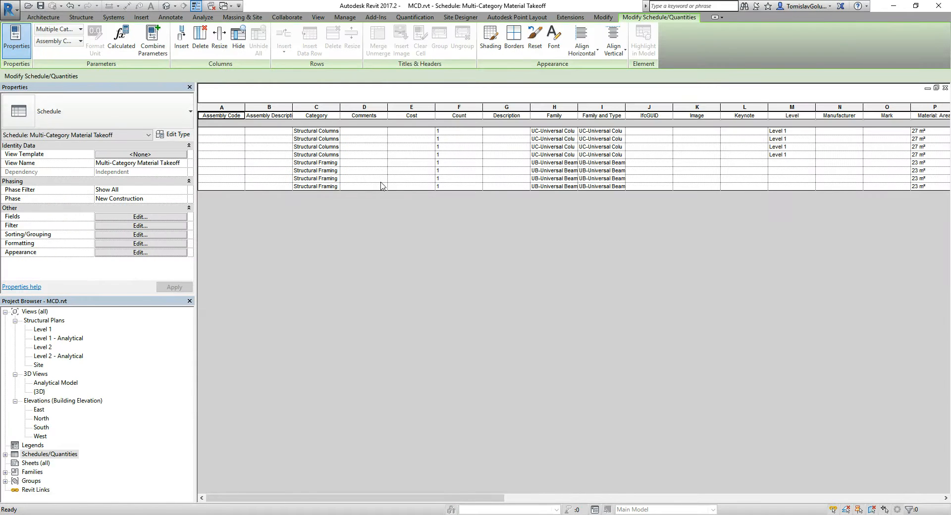
{"action": "mouse_move", "coordinate": [586, 220]}
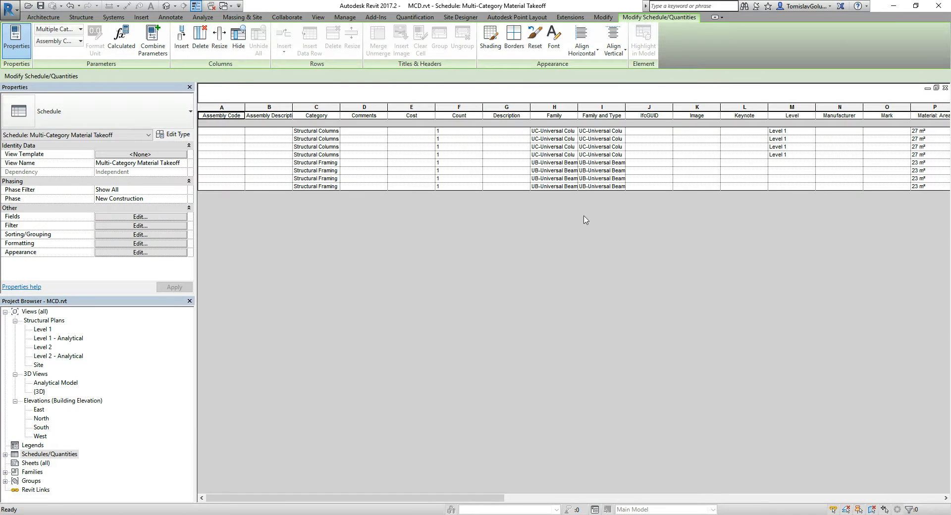
{"action": "mouse_move", "coordinate": [508, 164]}
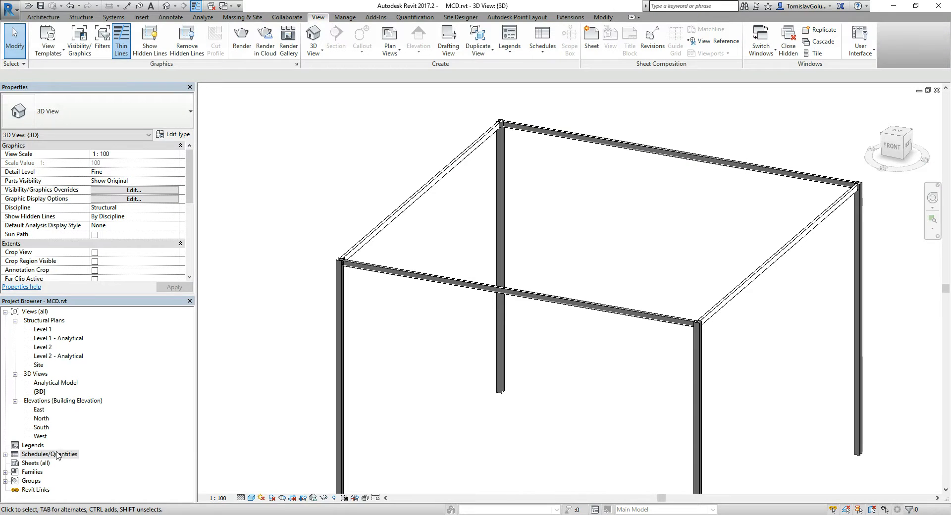
Create a Graphical Column Schedule for locations 1-3, 1-4, 2-3, 2-4 and return to 3D
{"action": "right_click", "coordinate": [49, 453]}
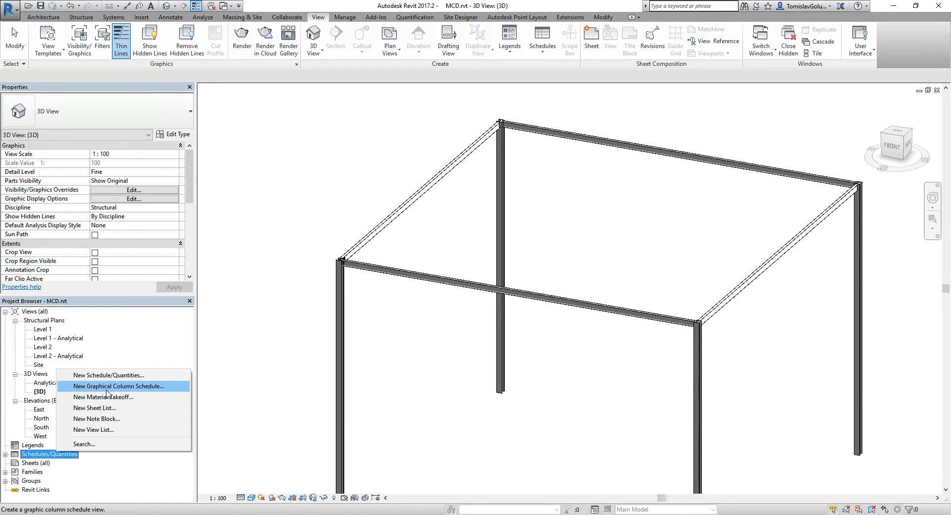
{"action": "left_click", "coordinate": [119, 386]}
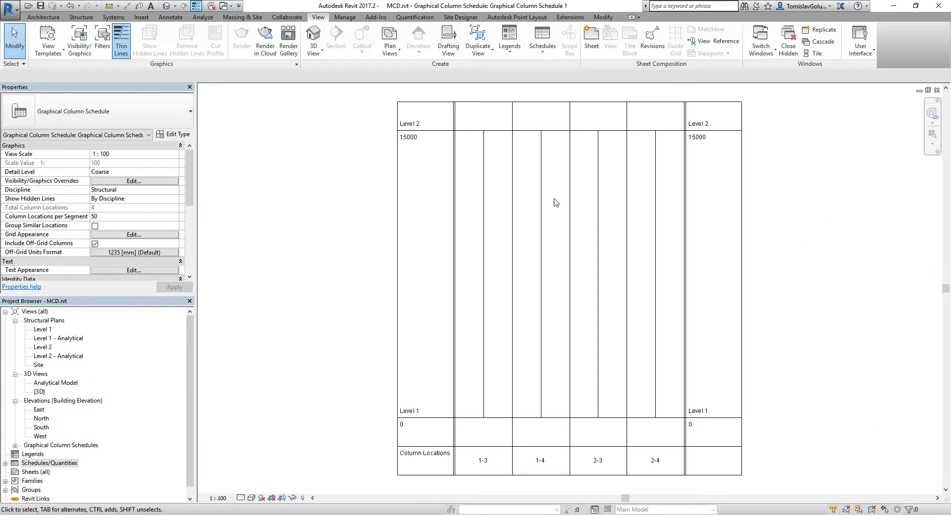
{"action": "mouse_move", "coordinate": [910, 98]}
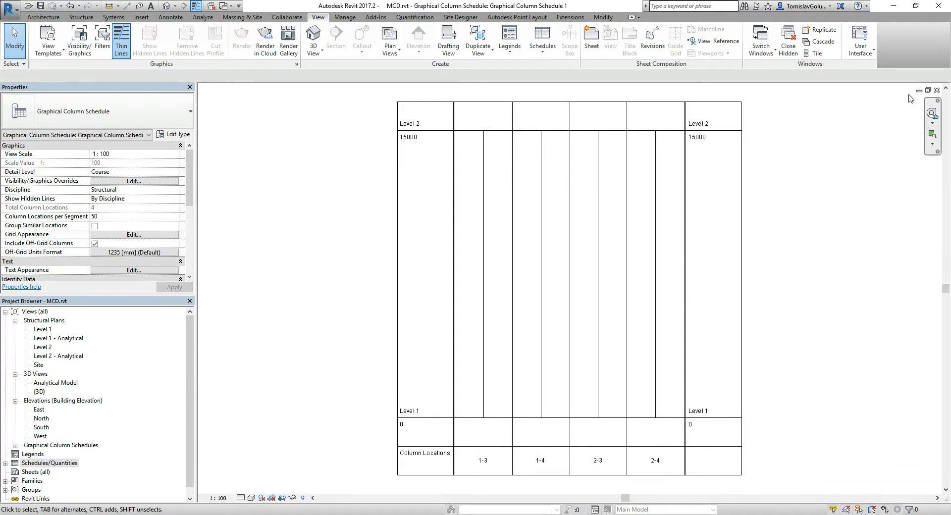
{"action": "double_click", "coordinate": [38, 391]}
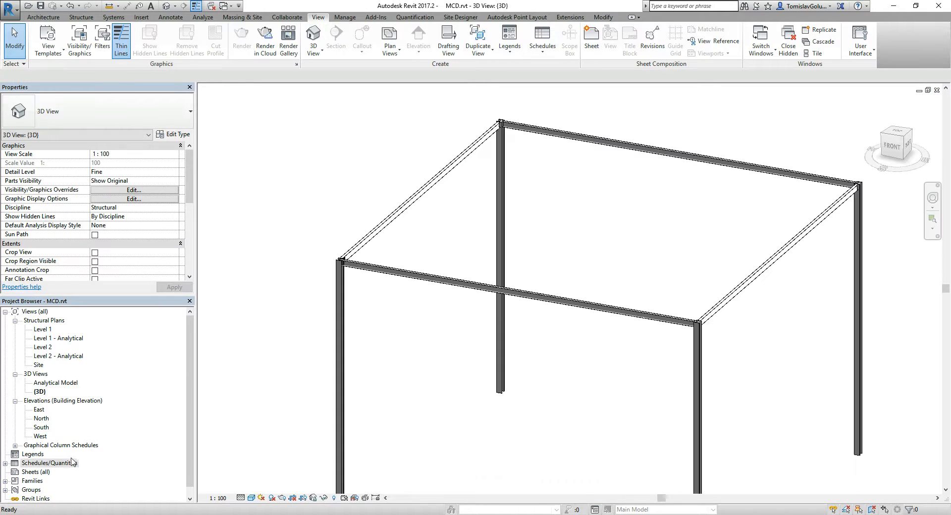
Create a Multi-Category Schedule of columns, framing and connections, then return to the 3D view
{"action": "right_click", "coordinate": [52, 462]}
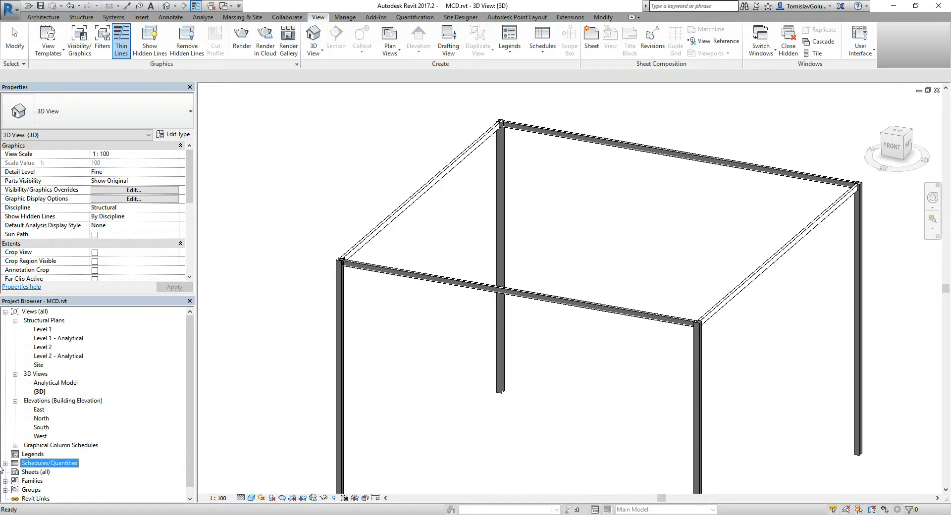
{"action": "right_click", "coordinate": [50, 462]}
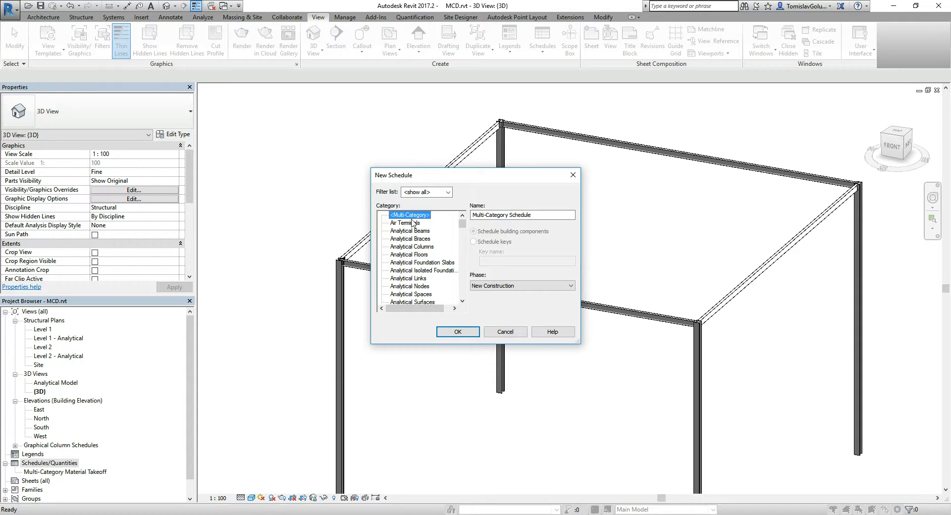
{"action": "left_click", "coordinate": [458, 332]}
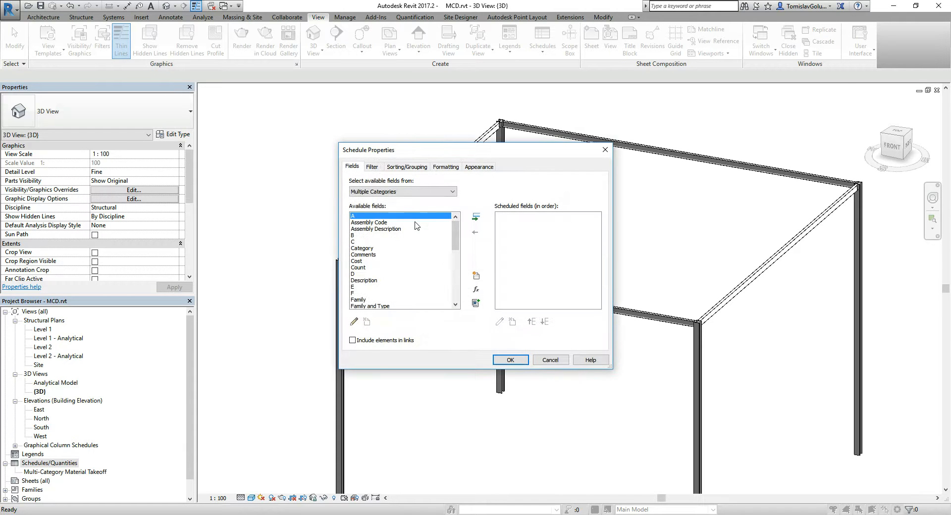
{"action": "left_click", "coordinate": [476, 232]}
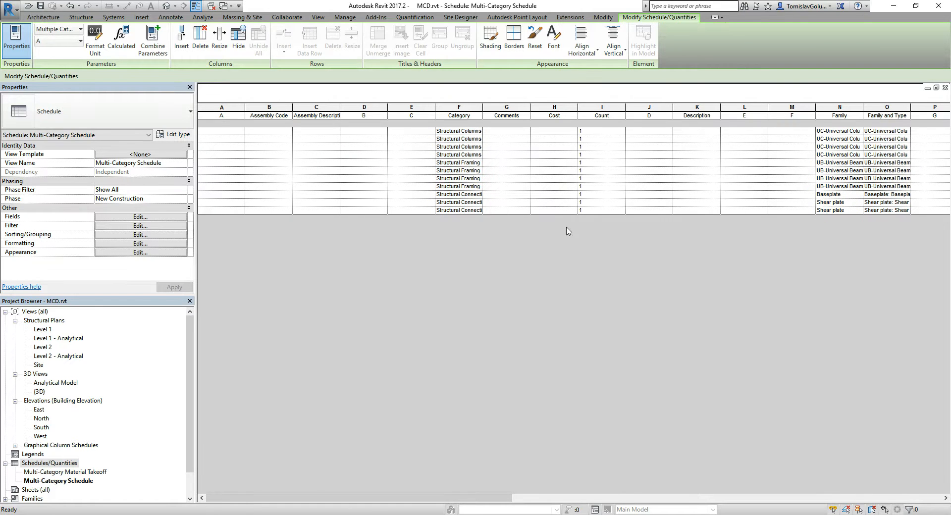
{"action": "double_click", "coordinate": [40, 391]}
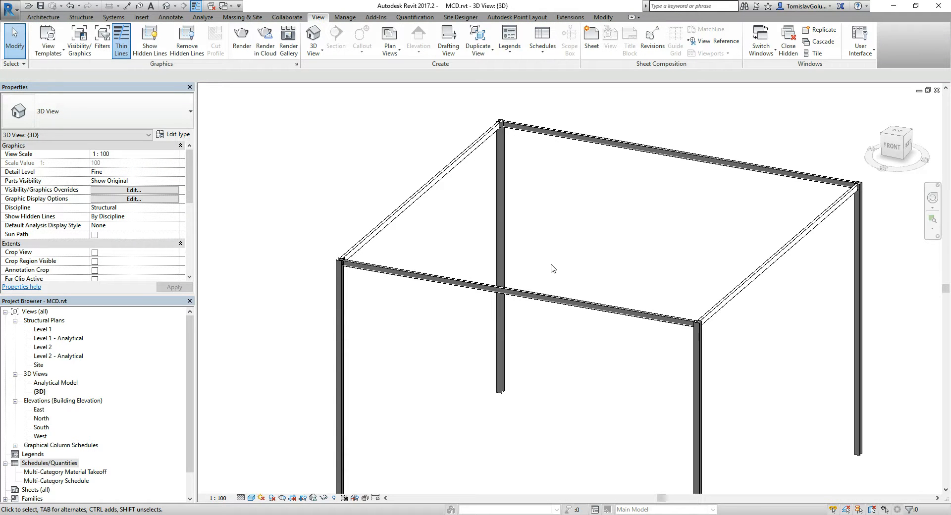
{"action": "left_click", "coordinate": [81, 17]}
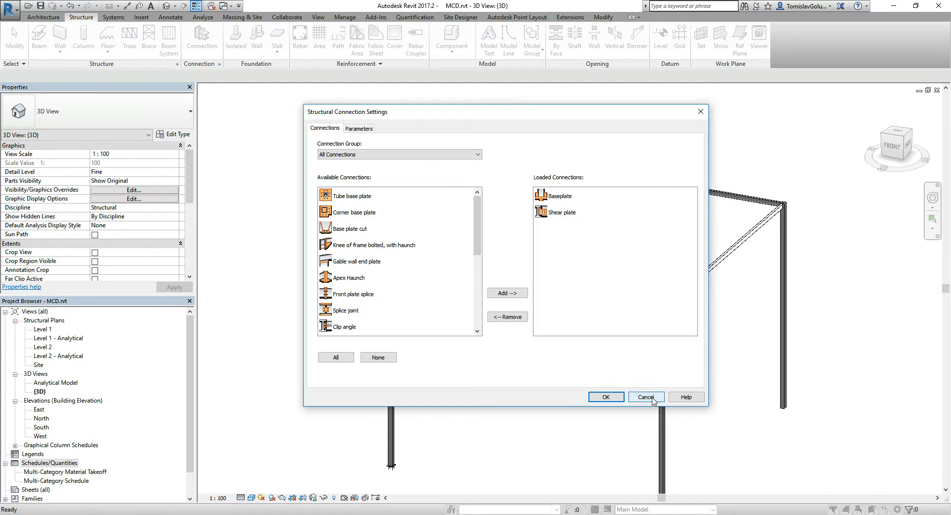
{"action": "left_click", "coordinate": [645, 397]}
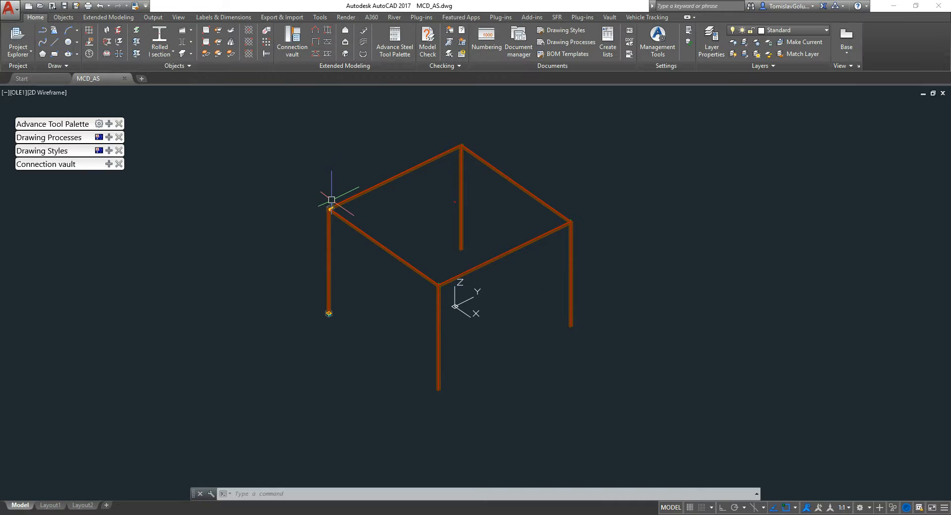
{"action": "mouse_move", "coordinate": [334, 256]}
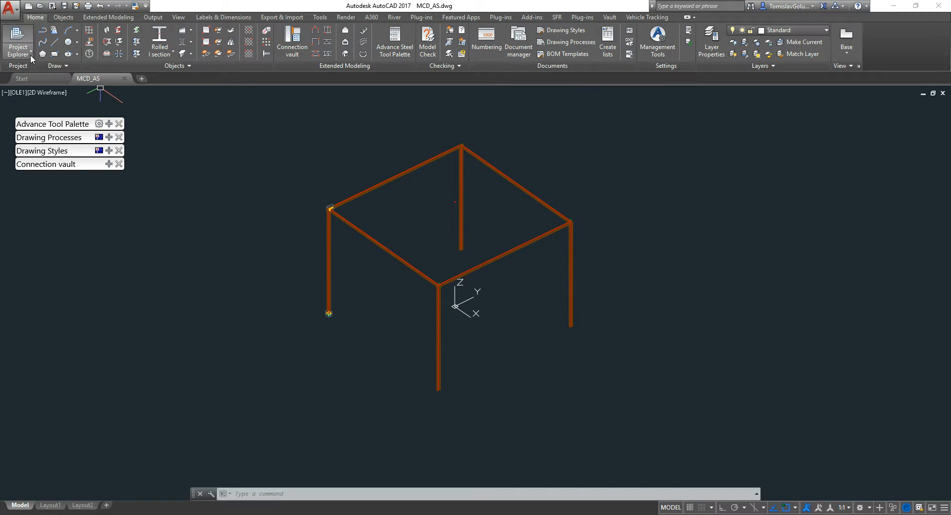
{"action": "mouse_move", "coordinate": [335, 140]}
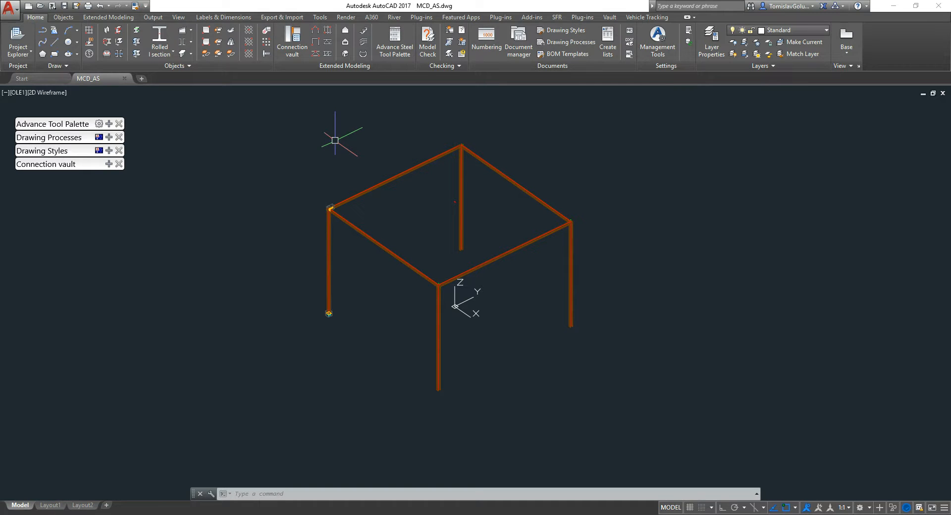
{"action": "mouse_move", "coordinate": [223, 340]}
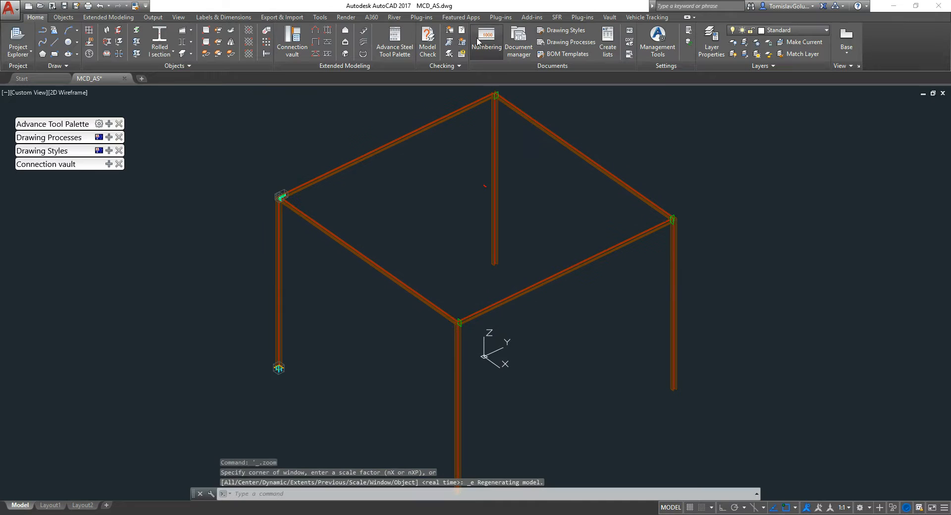
Run Numbering with Process assemblies on and method SP: 1000,1001... MP: 1,2,3
{"action": "left_click", "coordinate": [486, 41]}
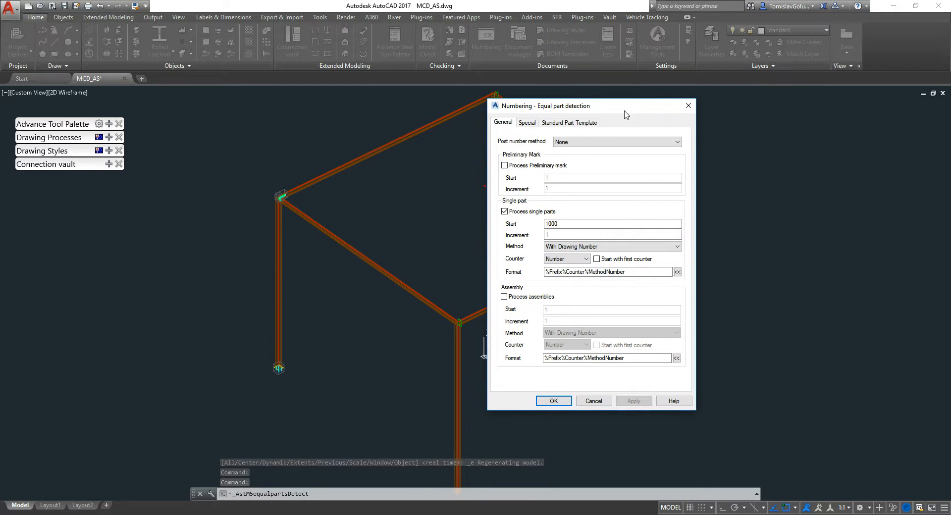
{"action": "left_click", "coordinate": [675, 246]}
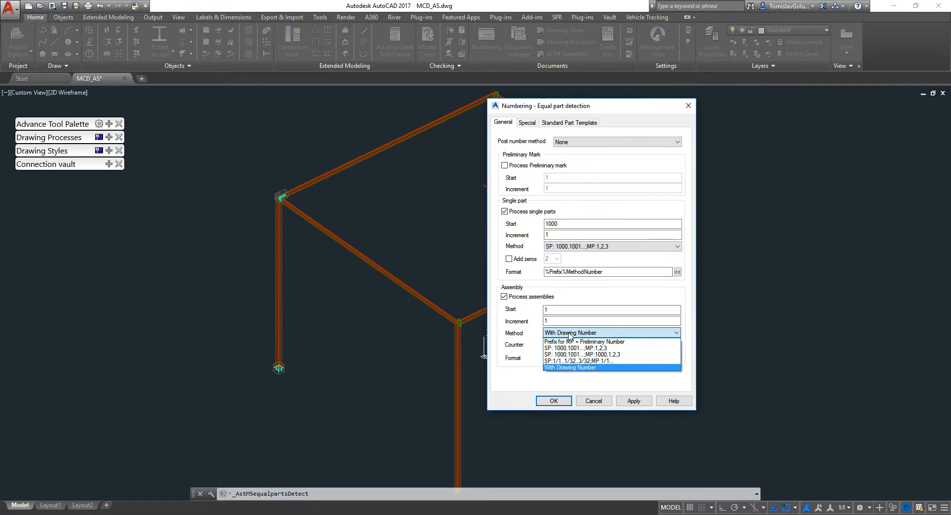
{"action": "left_click", "coordinate": [586, 348]}
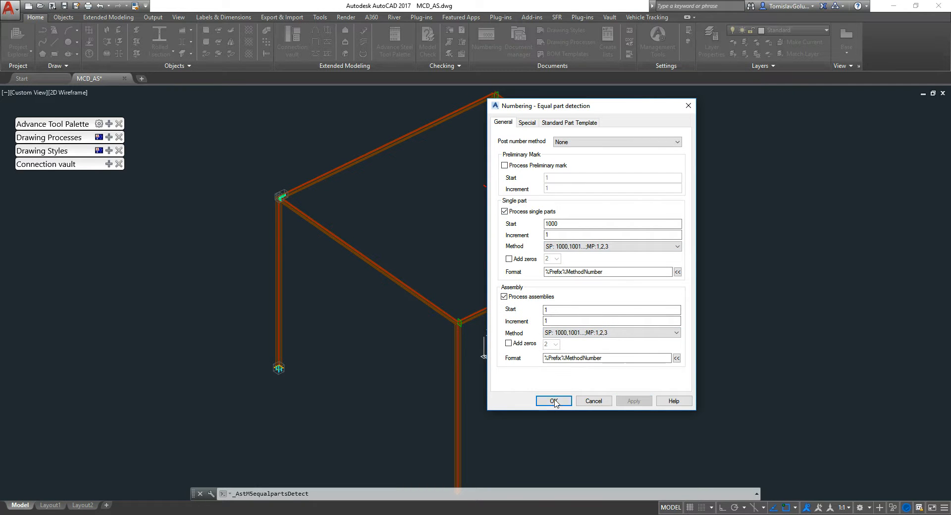
{"action": "left_click", "coordinate": [553, 402]}
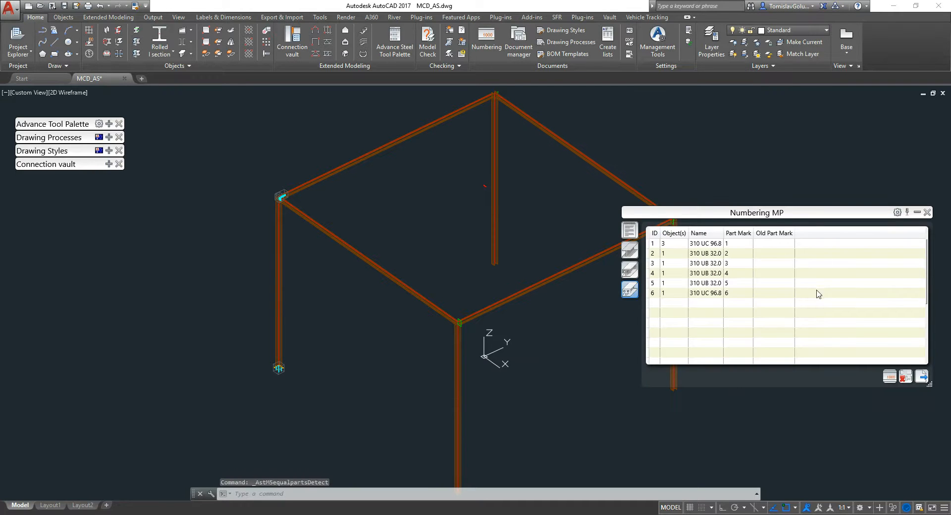
Review assembly marks 1–6 and single part marks 1000–1010, then close the results
{"action": "left_click_drag", "start_coordinate": [757, 212], "coordinate": [544, 134]}
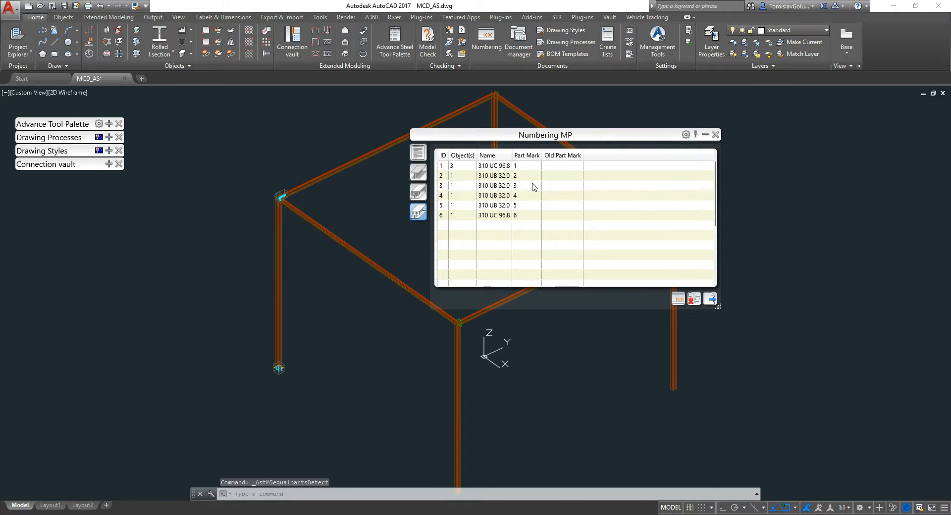
{"action": "mouse_move", "coordinate": [524, 189]}
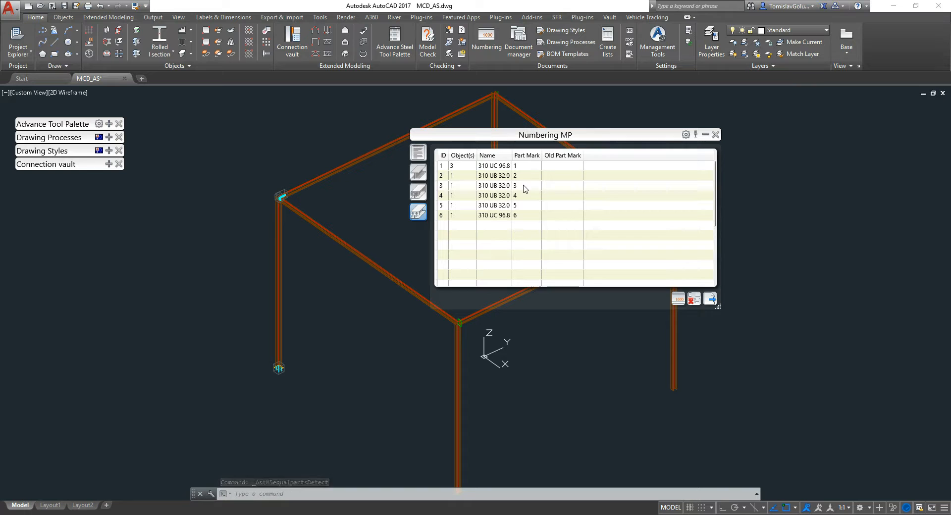
{"action": "mouse_move", "coordinate": [418, 192]}
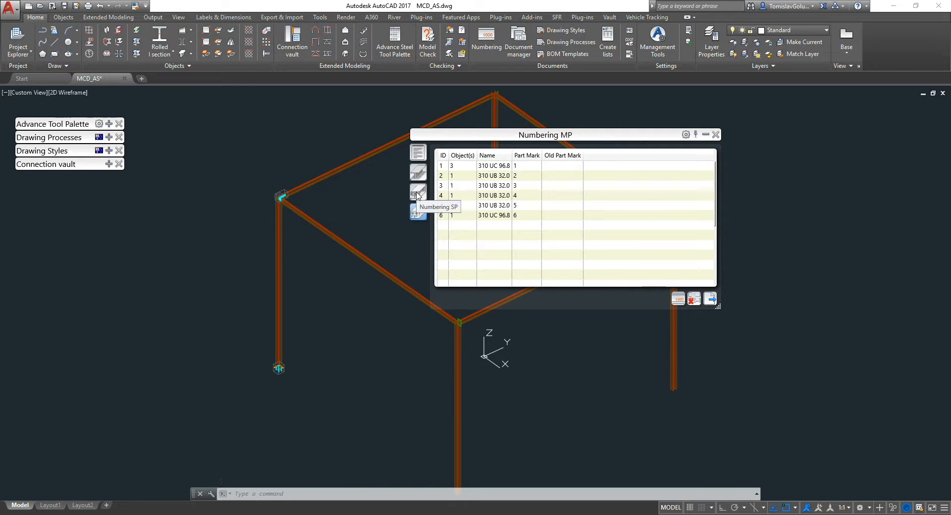
{"action": "left_click", "coordinate": [418, 191]}
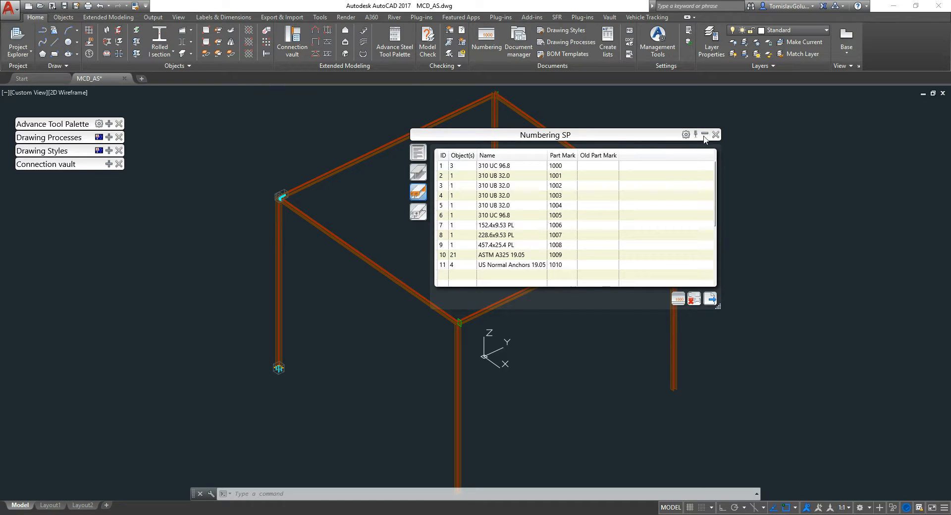
{"action": "left_click", "coordinate": [715, 134]}
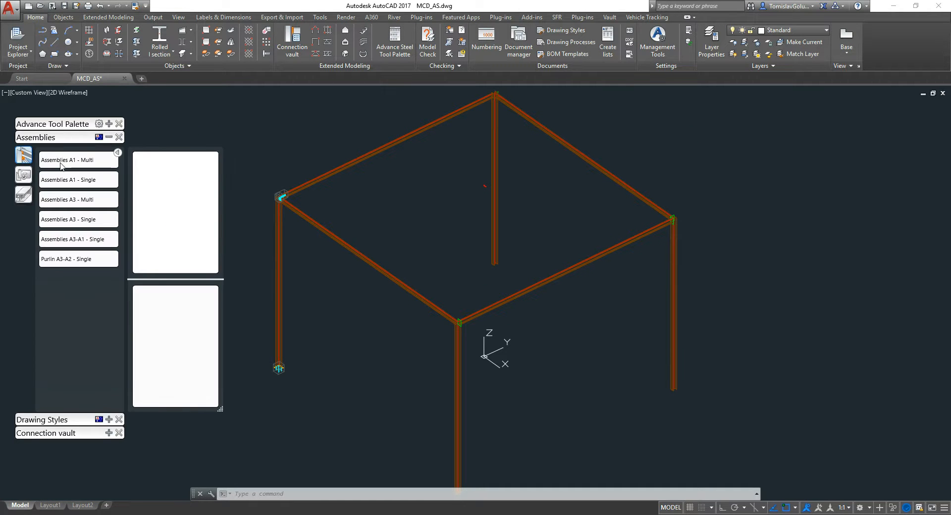
{"action": "mouse_move", "coordinate": [78, 238]}
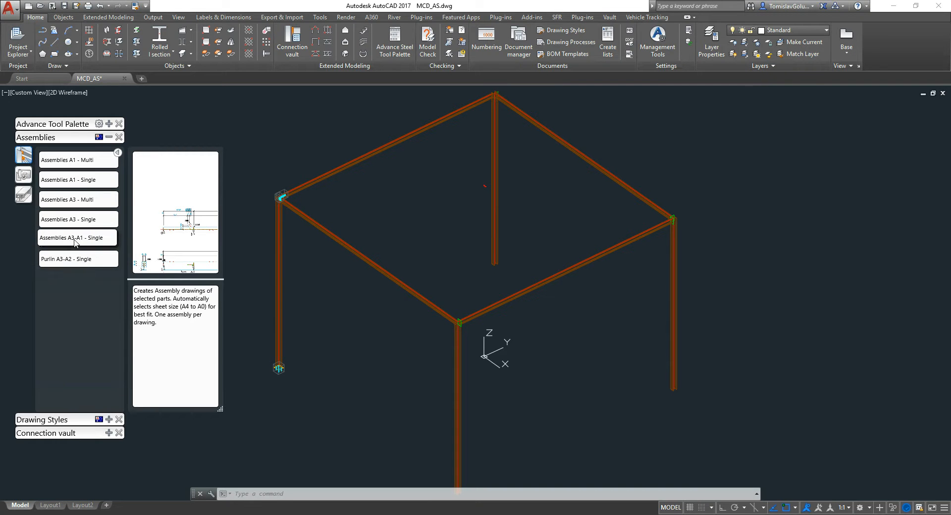
{"action": "mouse_move", "coordinate": [77, 237]}
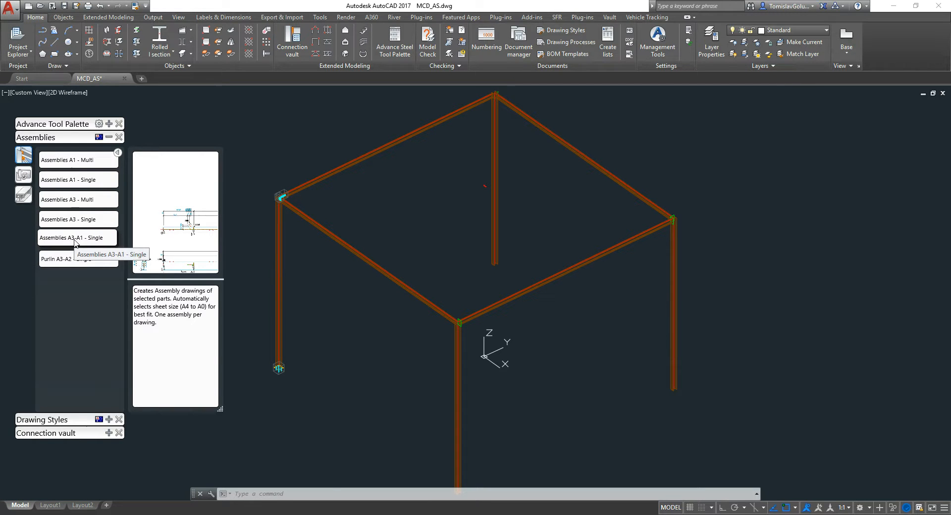
Generate Assemblies A3-A1 - Single drawings A-0001 to A-0006 and review them in Document manager
{"action": "left_click", "coordinate": [75, 238]}
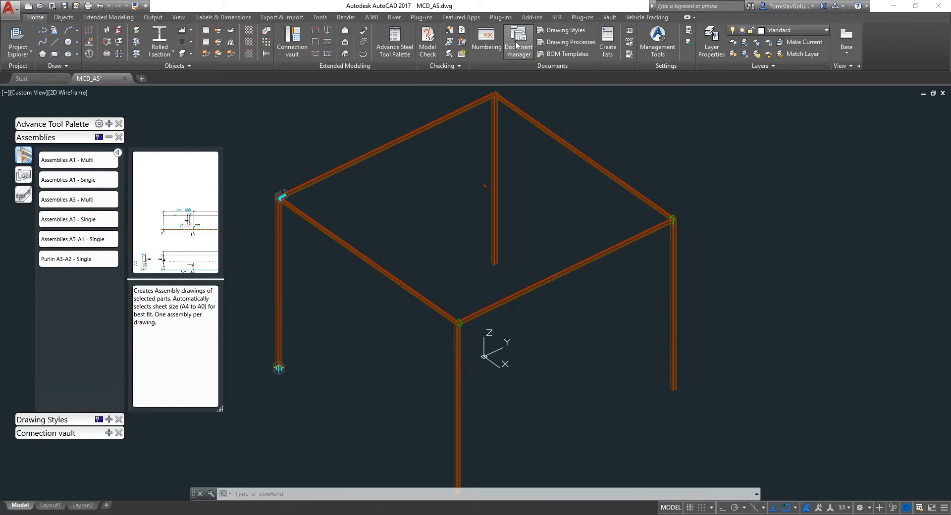
{"action": "left_click", "coordinate": [517, 41]}
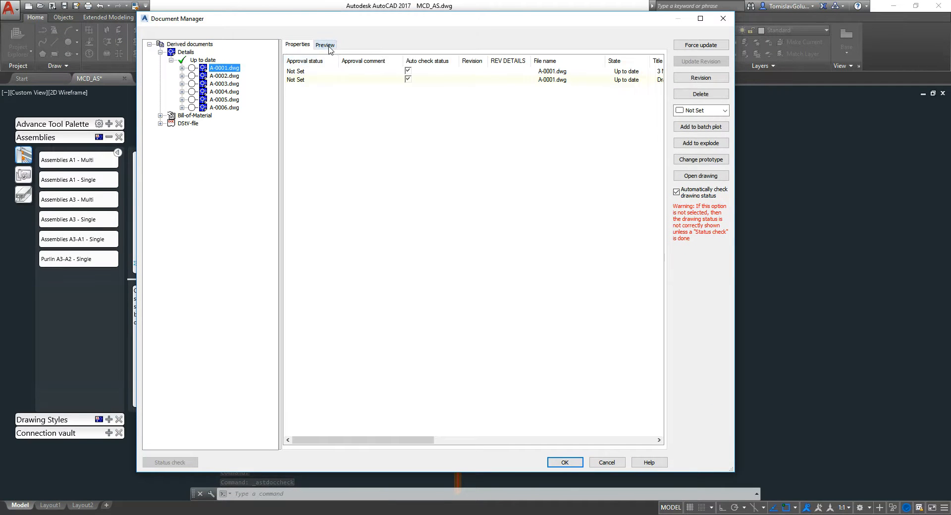
Preview assembly drawings A-0001 through A-0006 in Document Manager, then open A-0006
{"action": "left_click", "coordinate": [325, 44]}
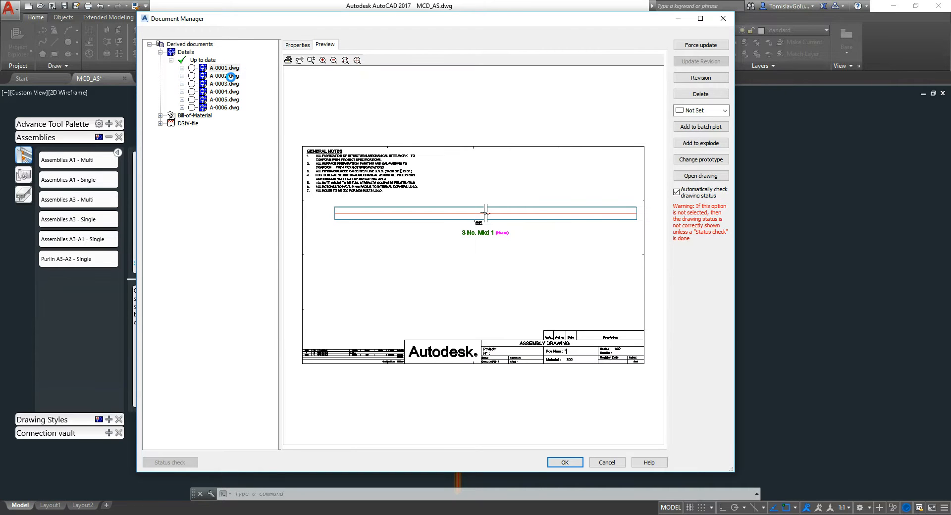
{"action": "left_click", "coordinate": [224, 75]}
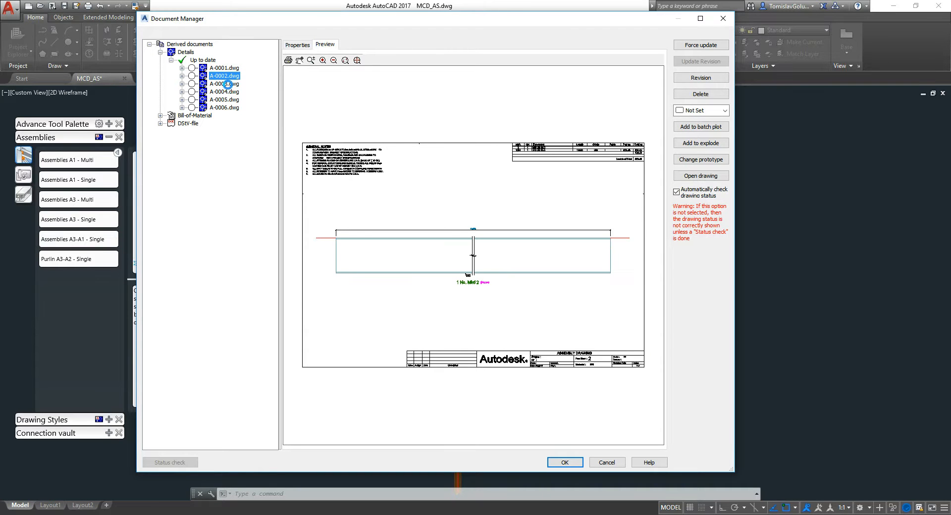
{"action": "left_click", "coordinate": [224, 84]}
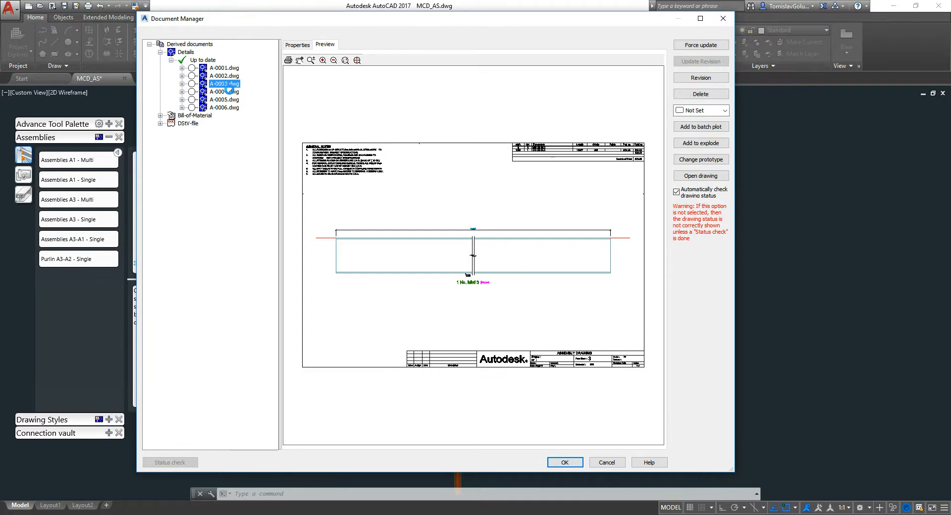
{"action": "left_click", "coordinate": [224, 91]}
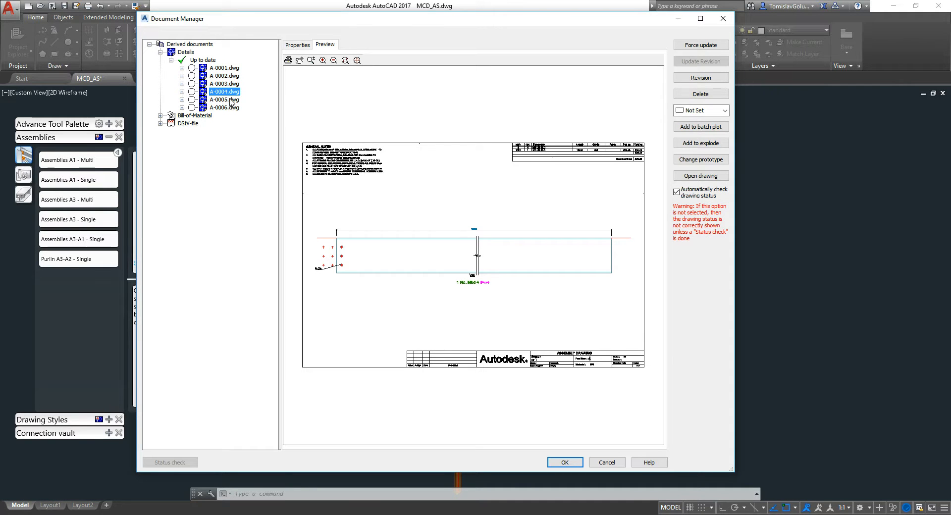
{"action": "left_click", "coordinate": [223, 99]}
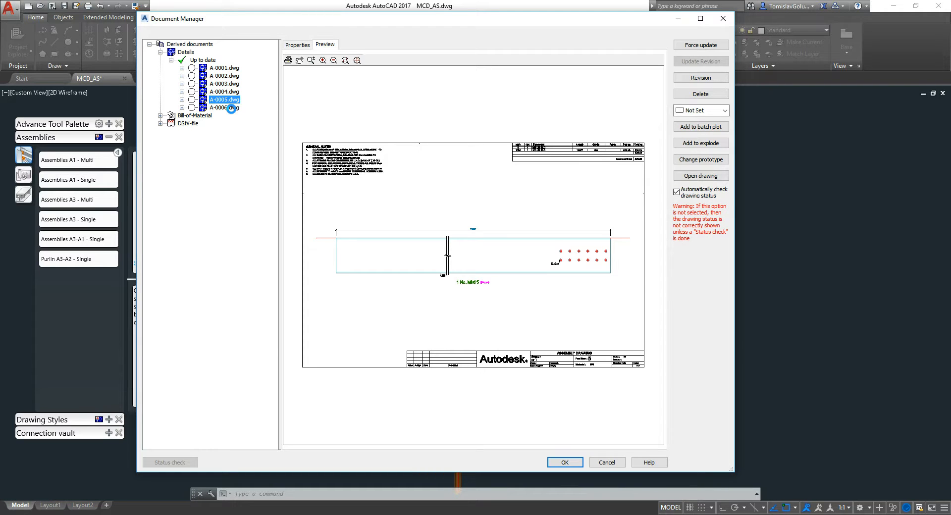
{"action": "left_click", "coordinate": [224, 107]}
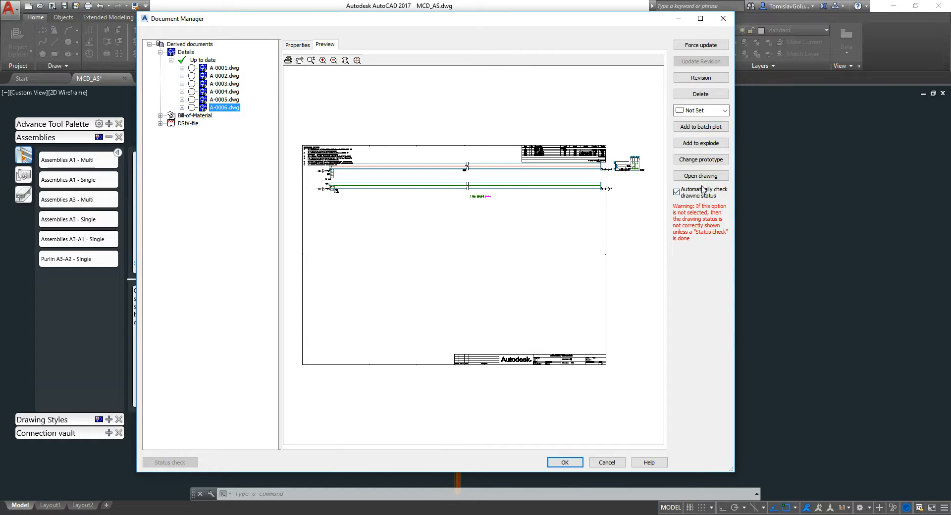
{"action": "left_click", "coordinate": [701, 176]}
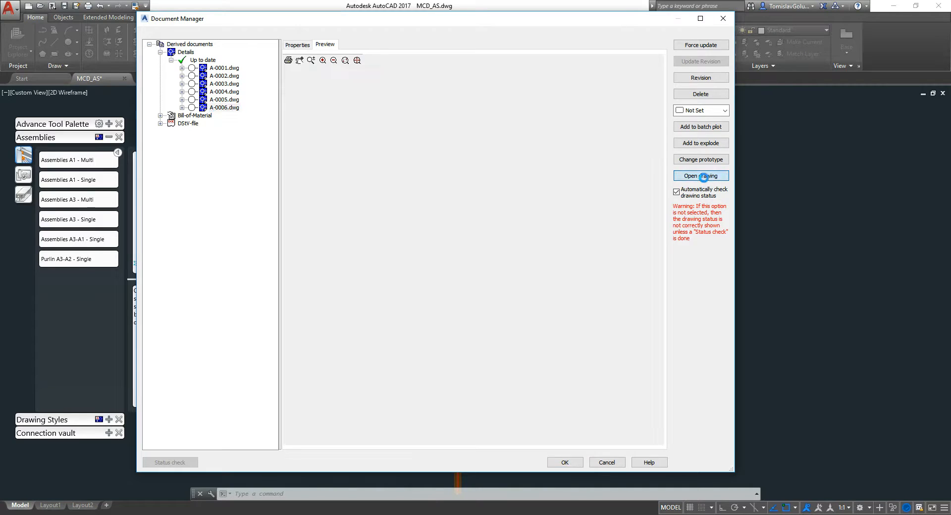
{"action": "left_click", "coordinate": [700, 175]}
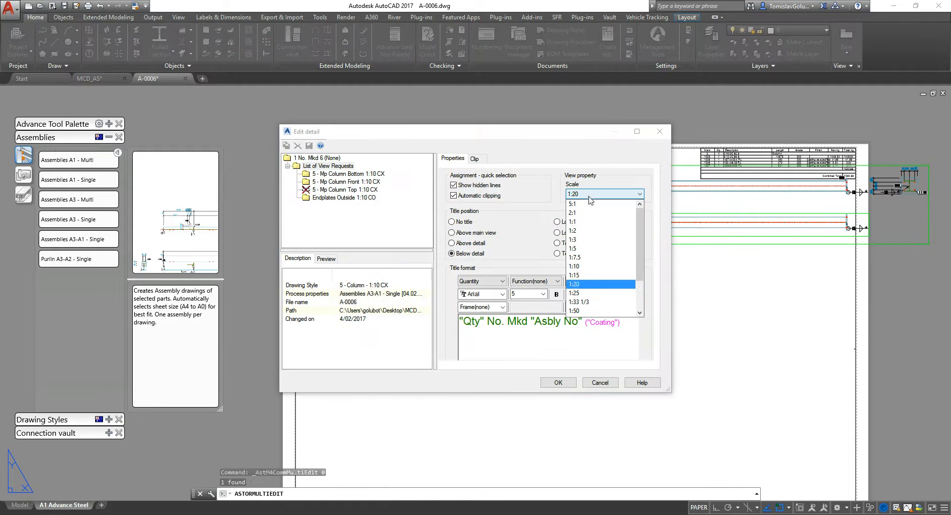
{"action": "mouse_move", "coordinate": [591, 294]}
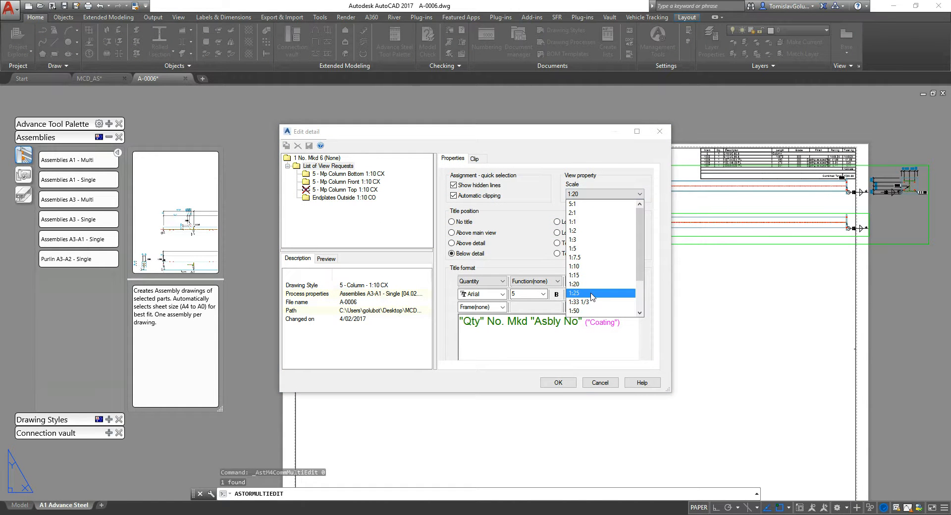
Apply a 1:10 scale to the A-0006 detail and move the column view lower on the sheet
{"action": "left_click", "coordinate": [573, 266]}
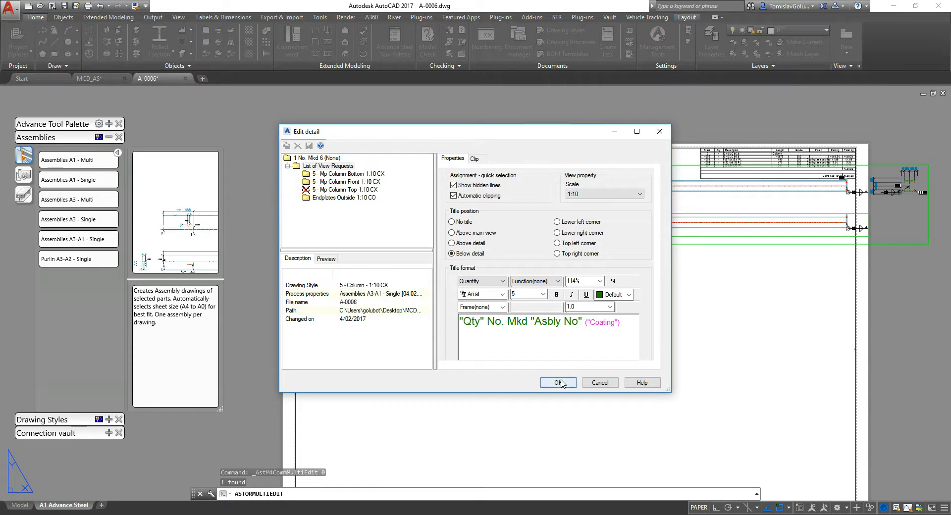
{"action": "left_click", "coordinate": [557, 383]}
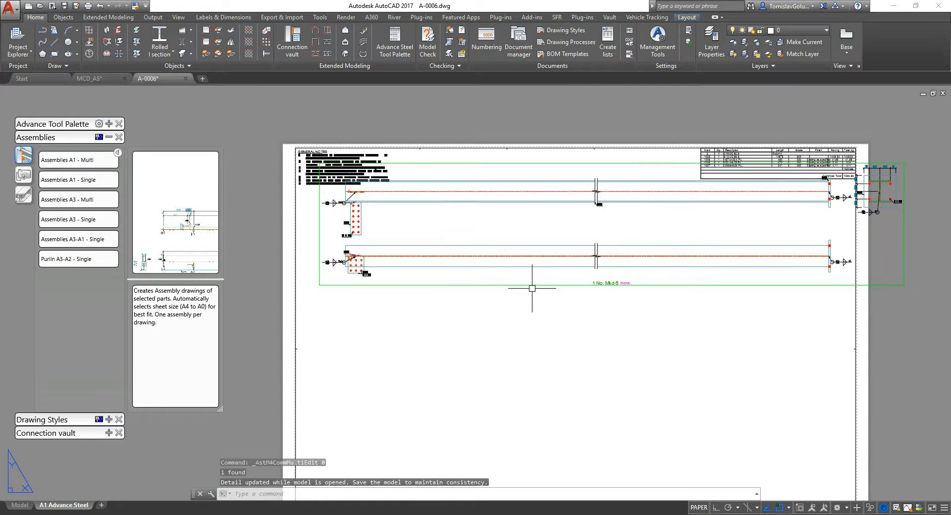
{"action": "left_click", "coordinate": [224, 17]}
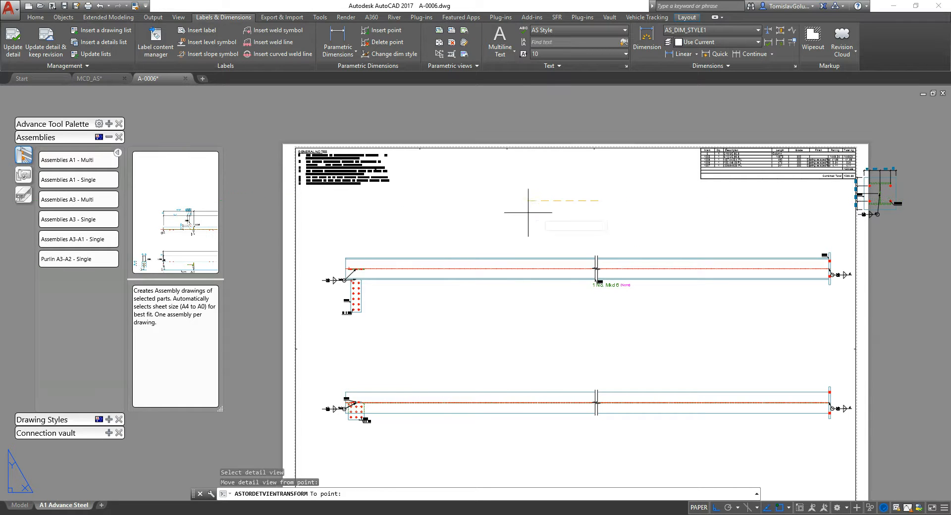
{"action": "left_click", "coordinate": [620, 364]}
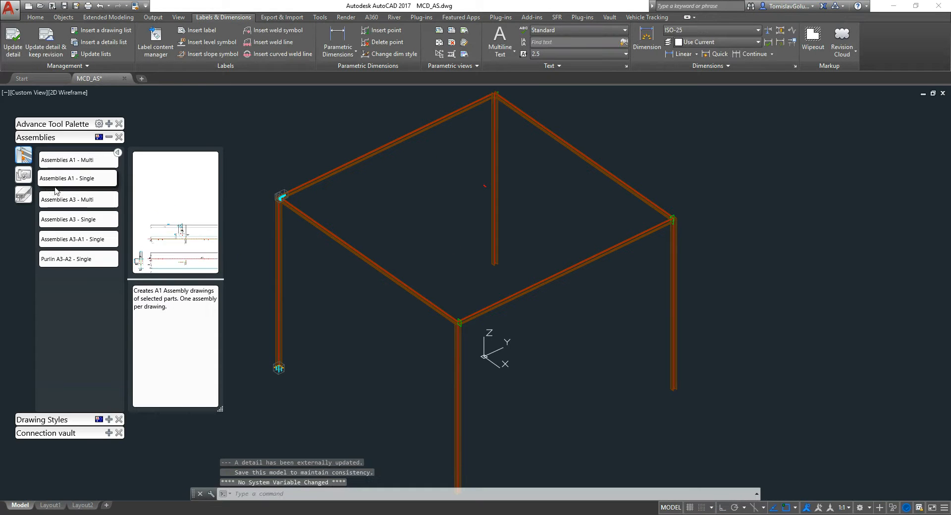
Generate Parts A3-A1 single-part drawings for the members, then bring up the fin plate connection's properties
{"action": "left_click", "coordinate": [23, 194]}
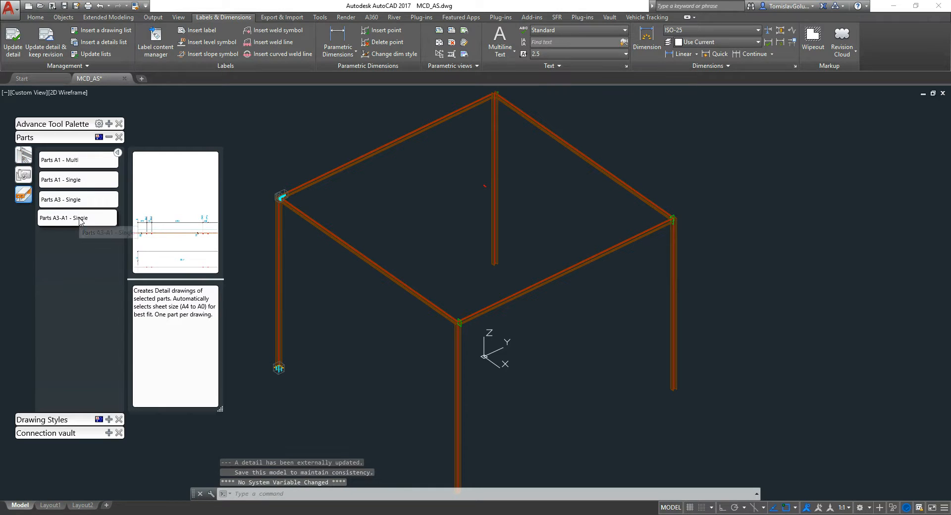
{"action": "left_click", "coordinate": [64, 218]}
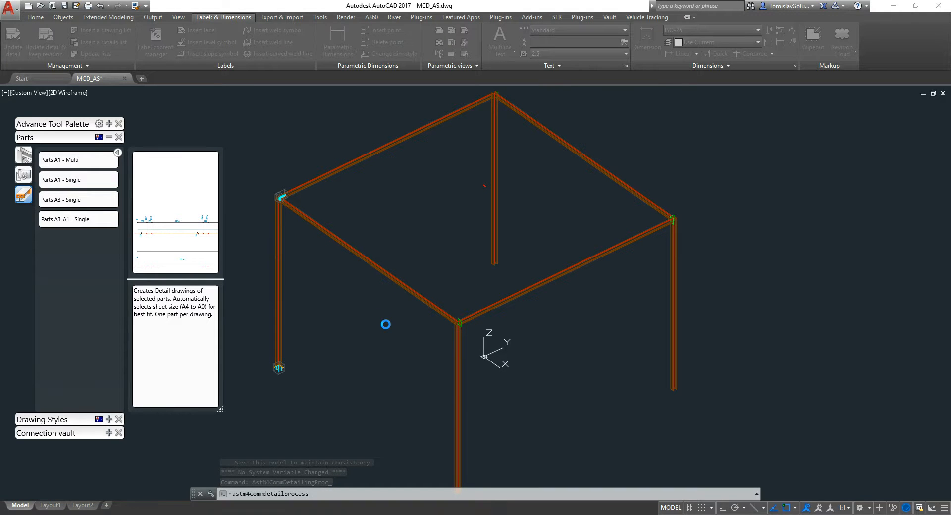
{"action": "mouse_move", "coordinate": [344, 293]}
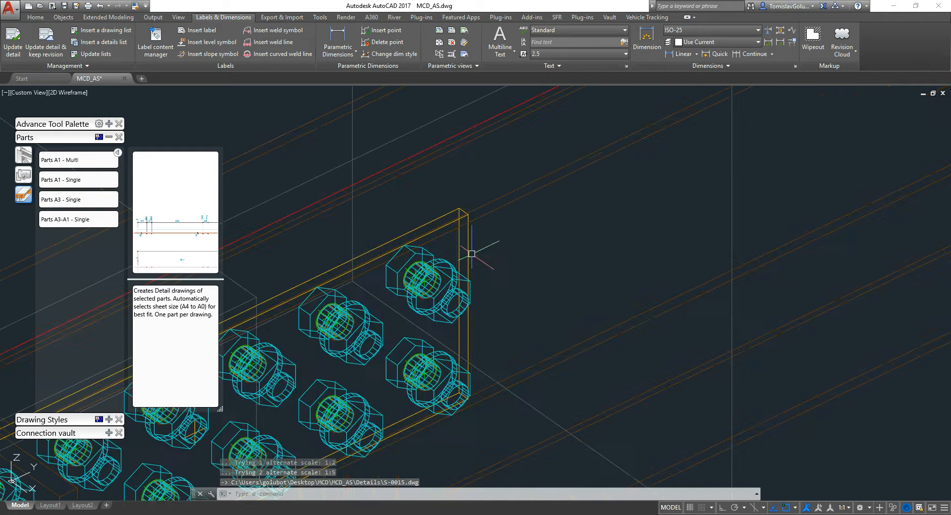
{"action": "right_click", "coordinate": [472, 254]}
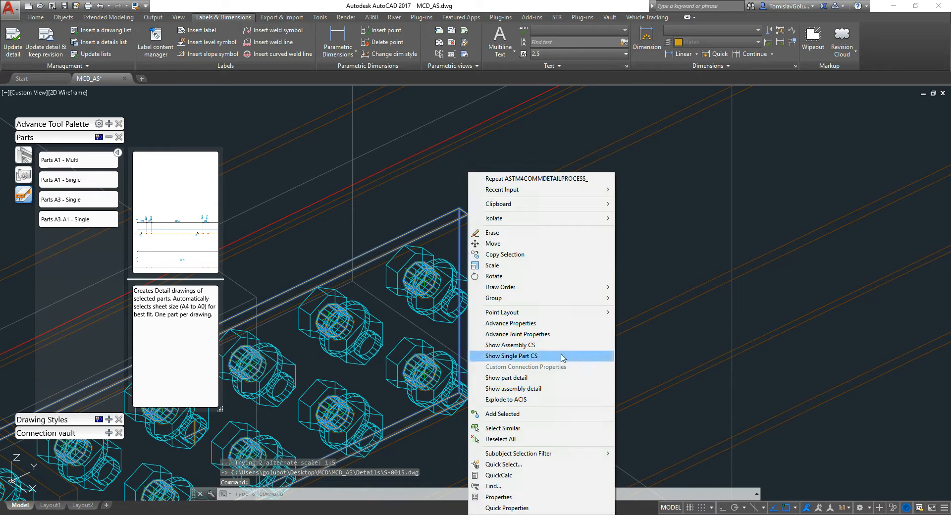
{"action": "left_click", "coordinate": [506, 378]}
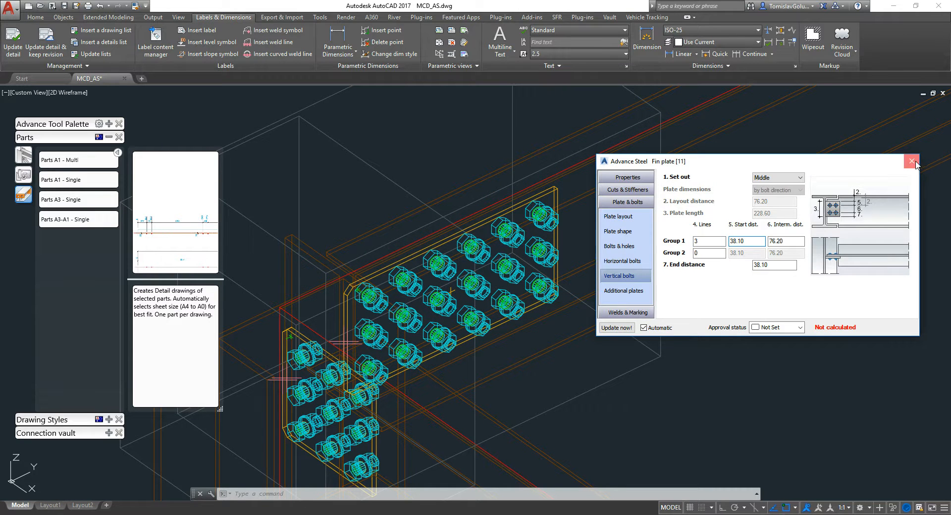
Close the fin plate properties once Group 1 has three vertical bolt lines at 76.20
{"action": "left_click", "coordinate": [911, 161]}
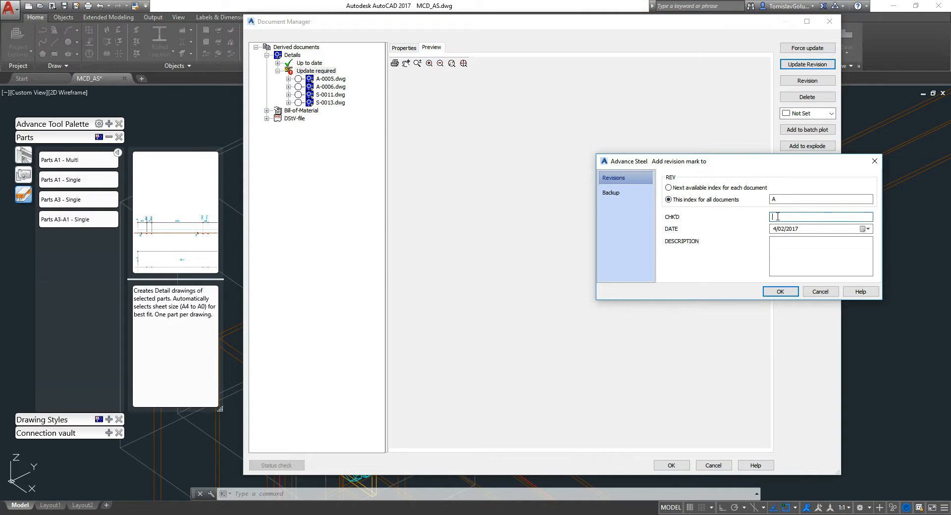
Mark the drawings revision A, checker T.G., description 'CONNECTION CHANGED', then preview A-0005-A
{"action": "type", "text": "T.G."}
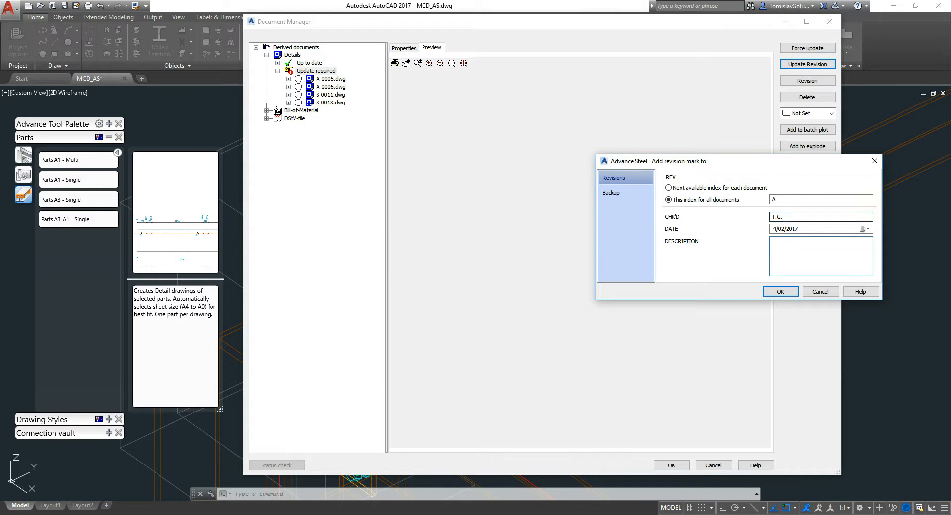
{"action": "type", "text": "CONNECTION"}
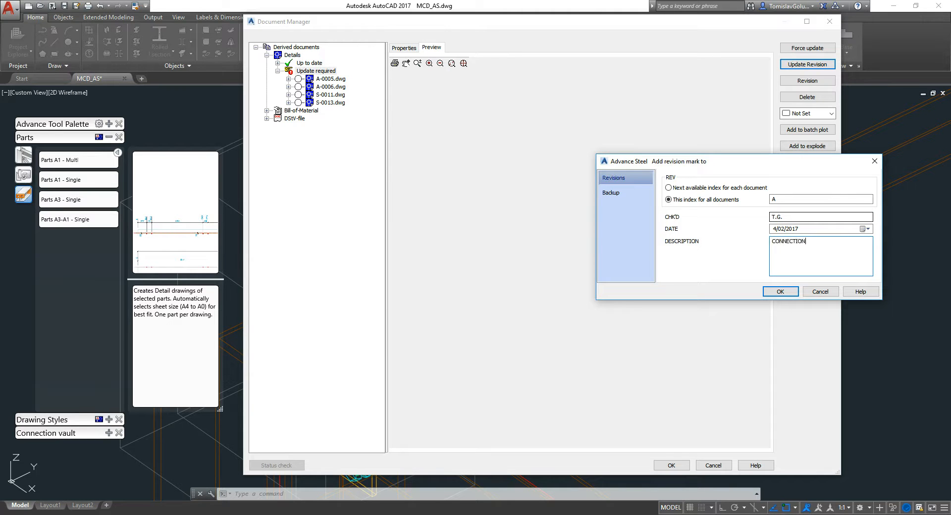
{"action": "type", "text": "CHANGED"}
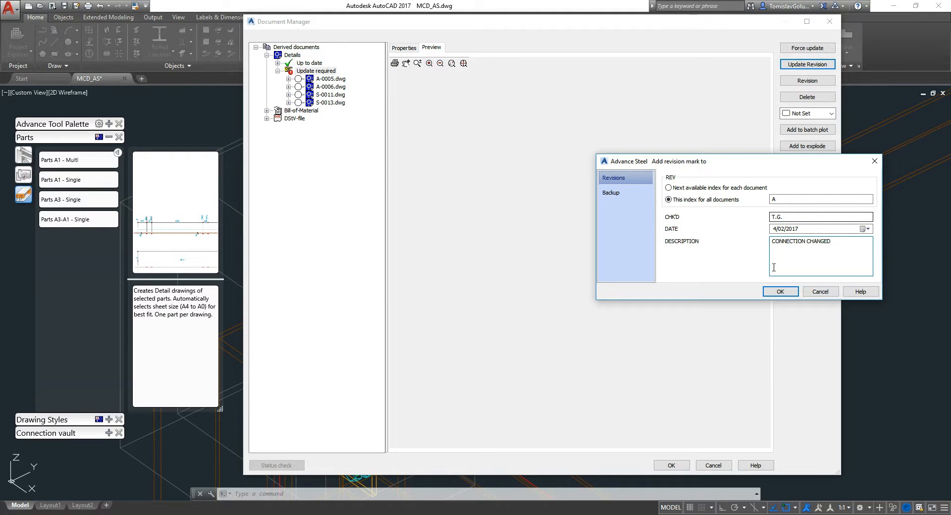
{"action": "left_click", "coordinate": [781, 292]}
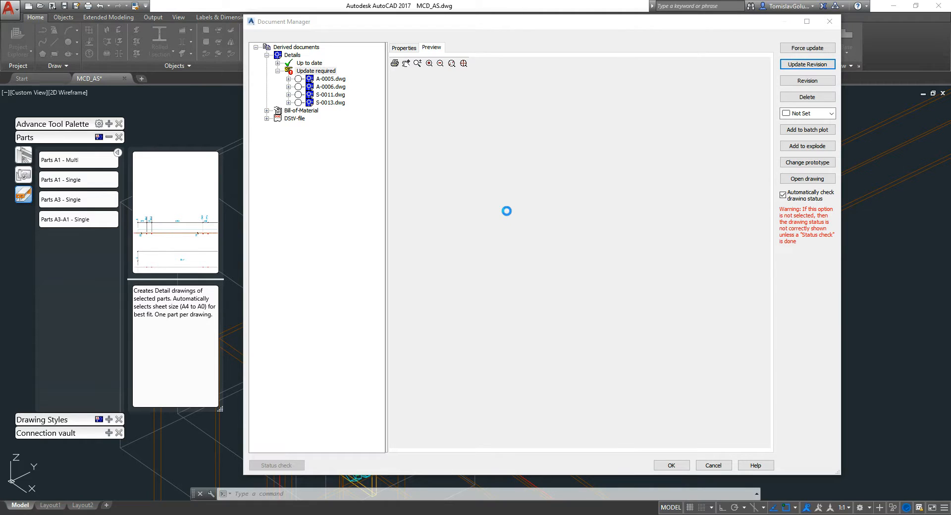
{"action": "left_click", "coordinate": [807, 64]}
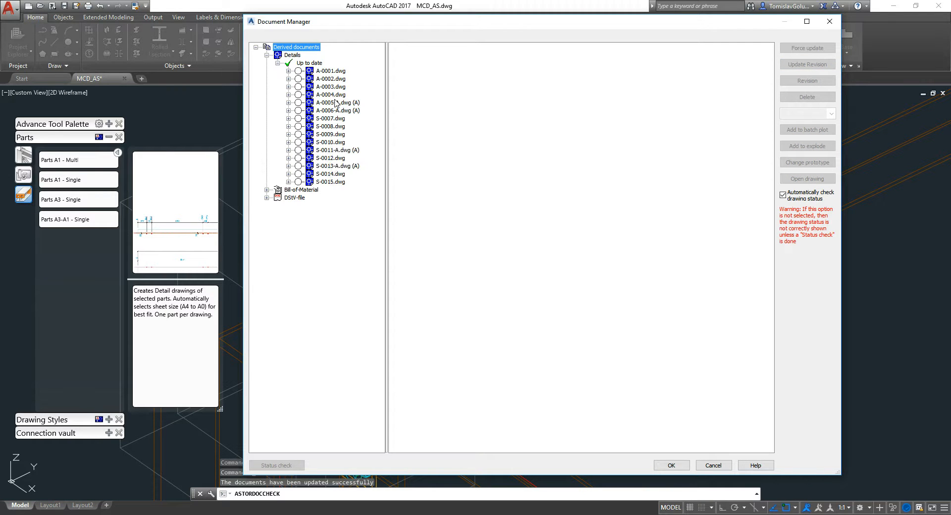
{"action": "left_click", "coordinate": [338, 102]}
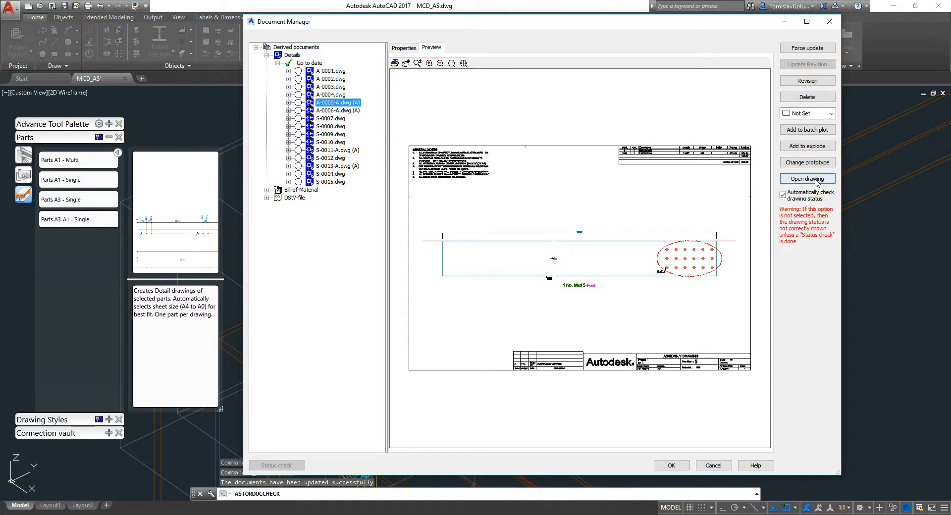
Open revised drawing A-0005-A to see the clouded bolt group, then return to the MCD_AS model
{"action": "left_click", "coordinate": [807, 179]}
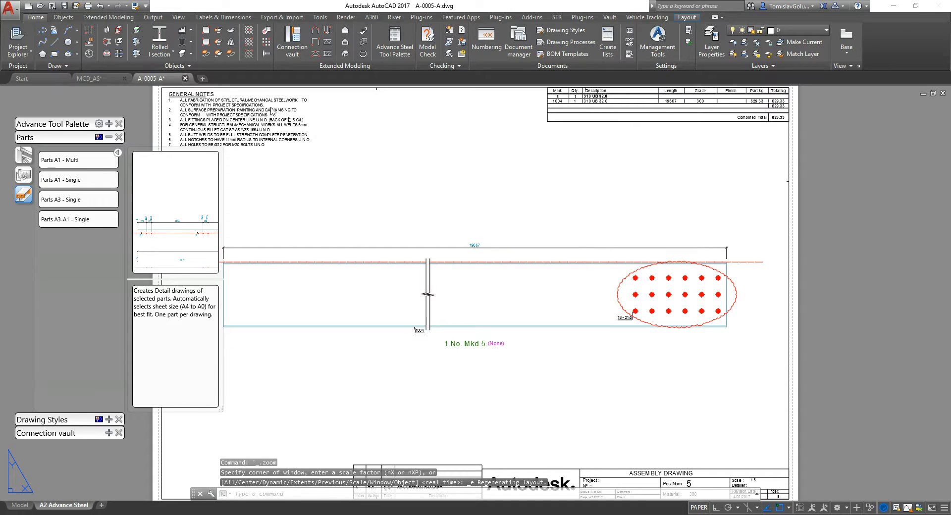
{"action": "left_click", "coordinate": [89, 78]}
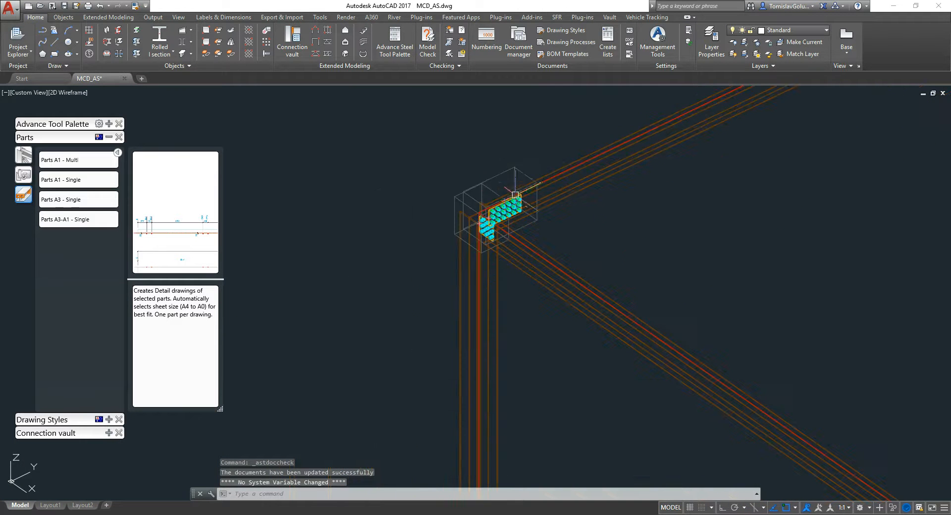